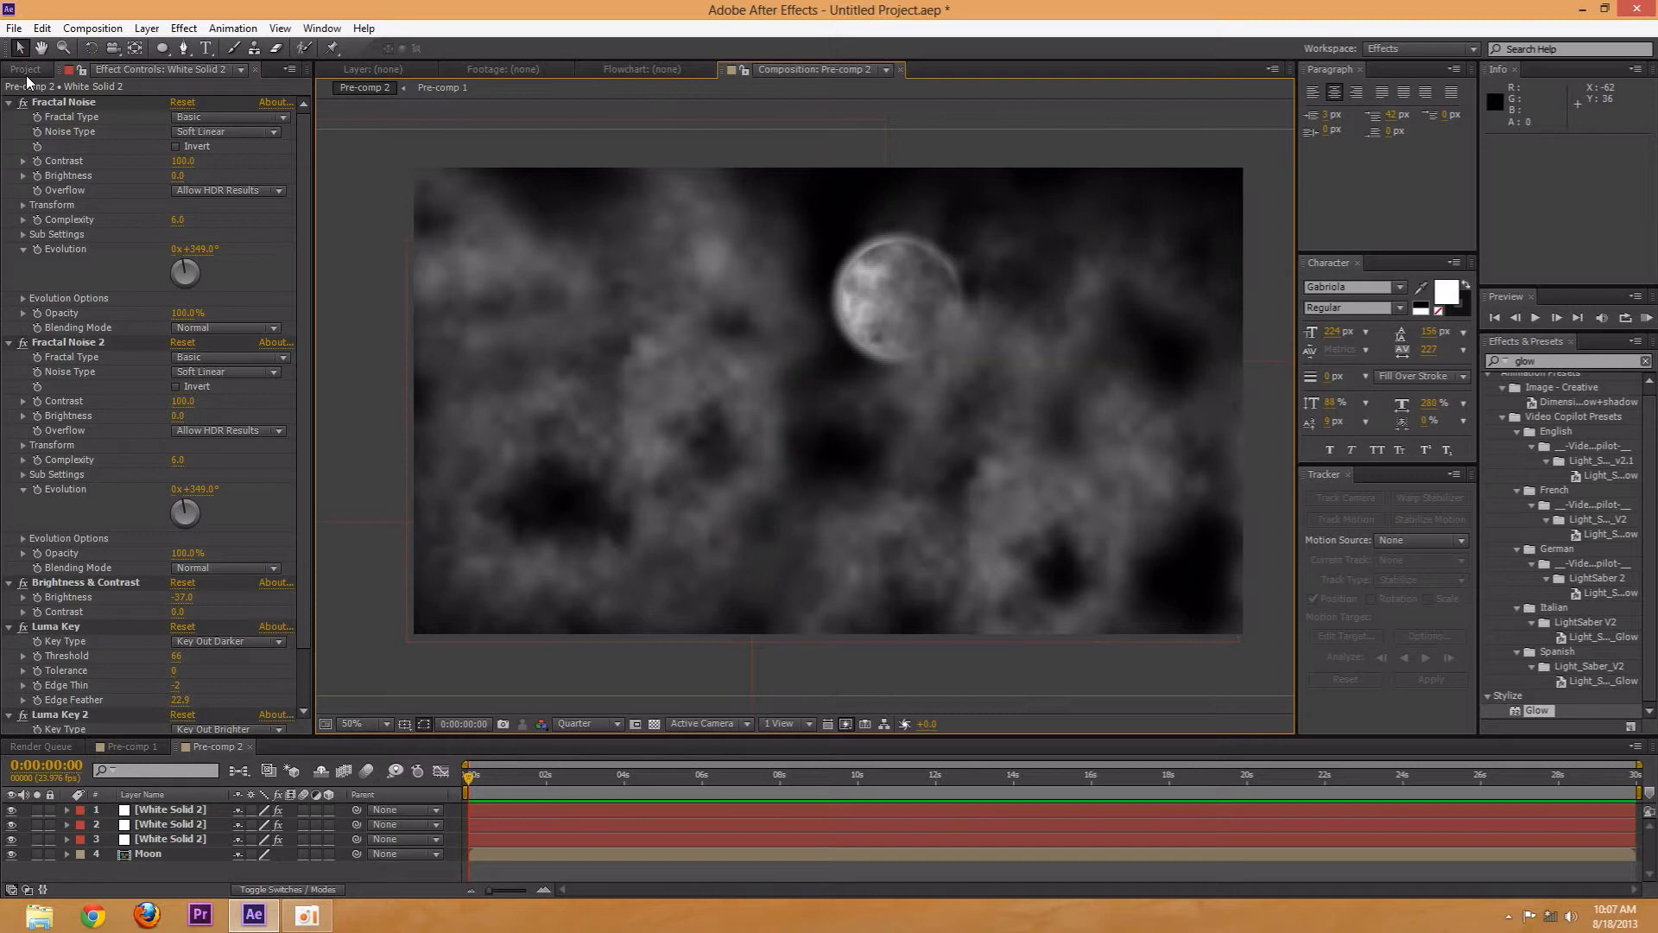
Create a new 1920×1080 composition, Comp 1, with default settings
{"action": "left_click", "coordinate": [26, 69]}
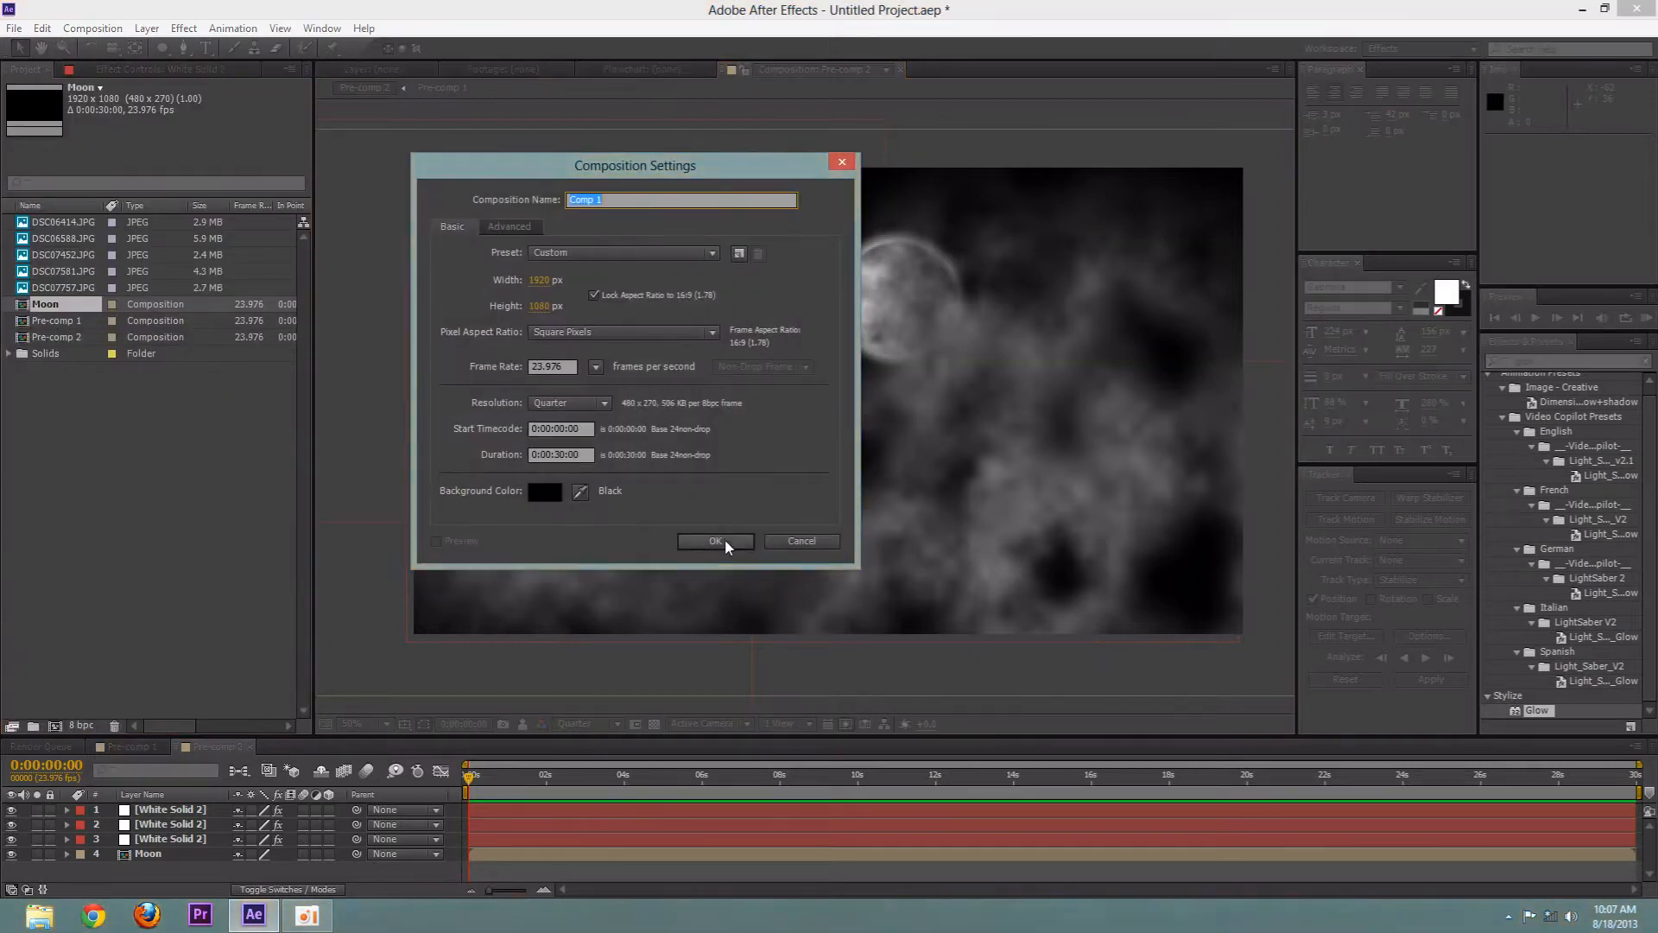
{"action": "left_click", "coordinate": [714, 540]}
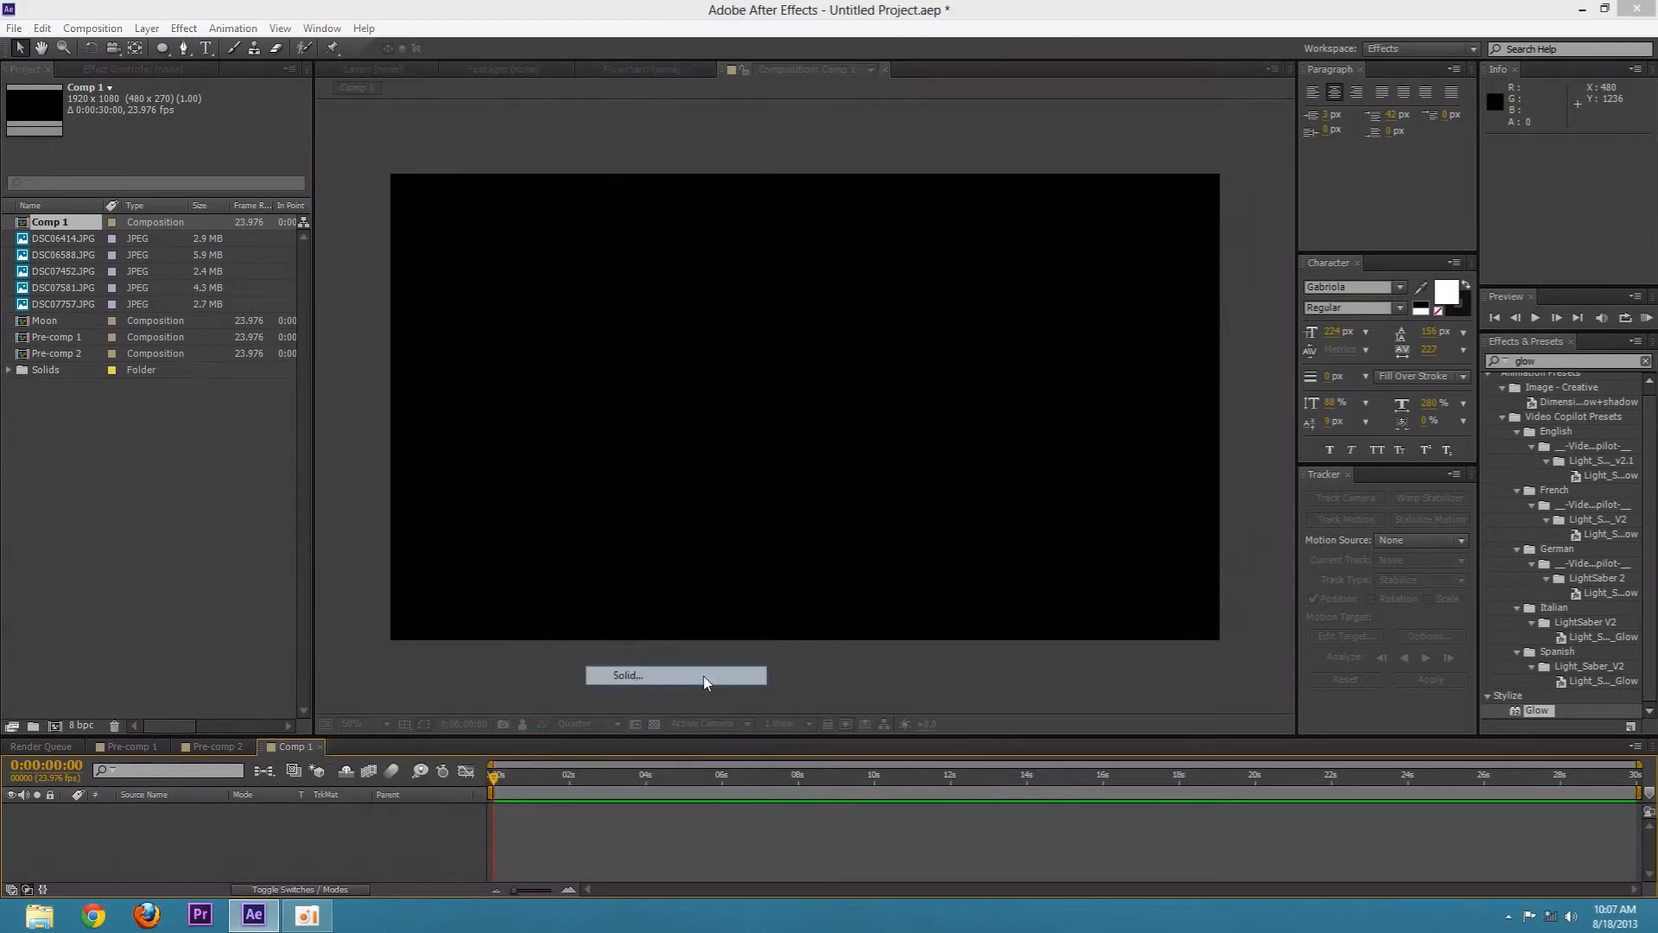
Add a full-size white solid and texture it with the Fractal Noise effect
{"action": "left_click", "coordinate": [625, 676]}
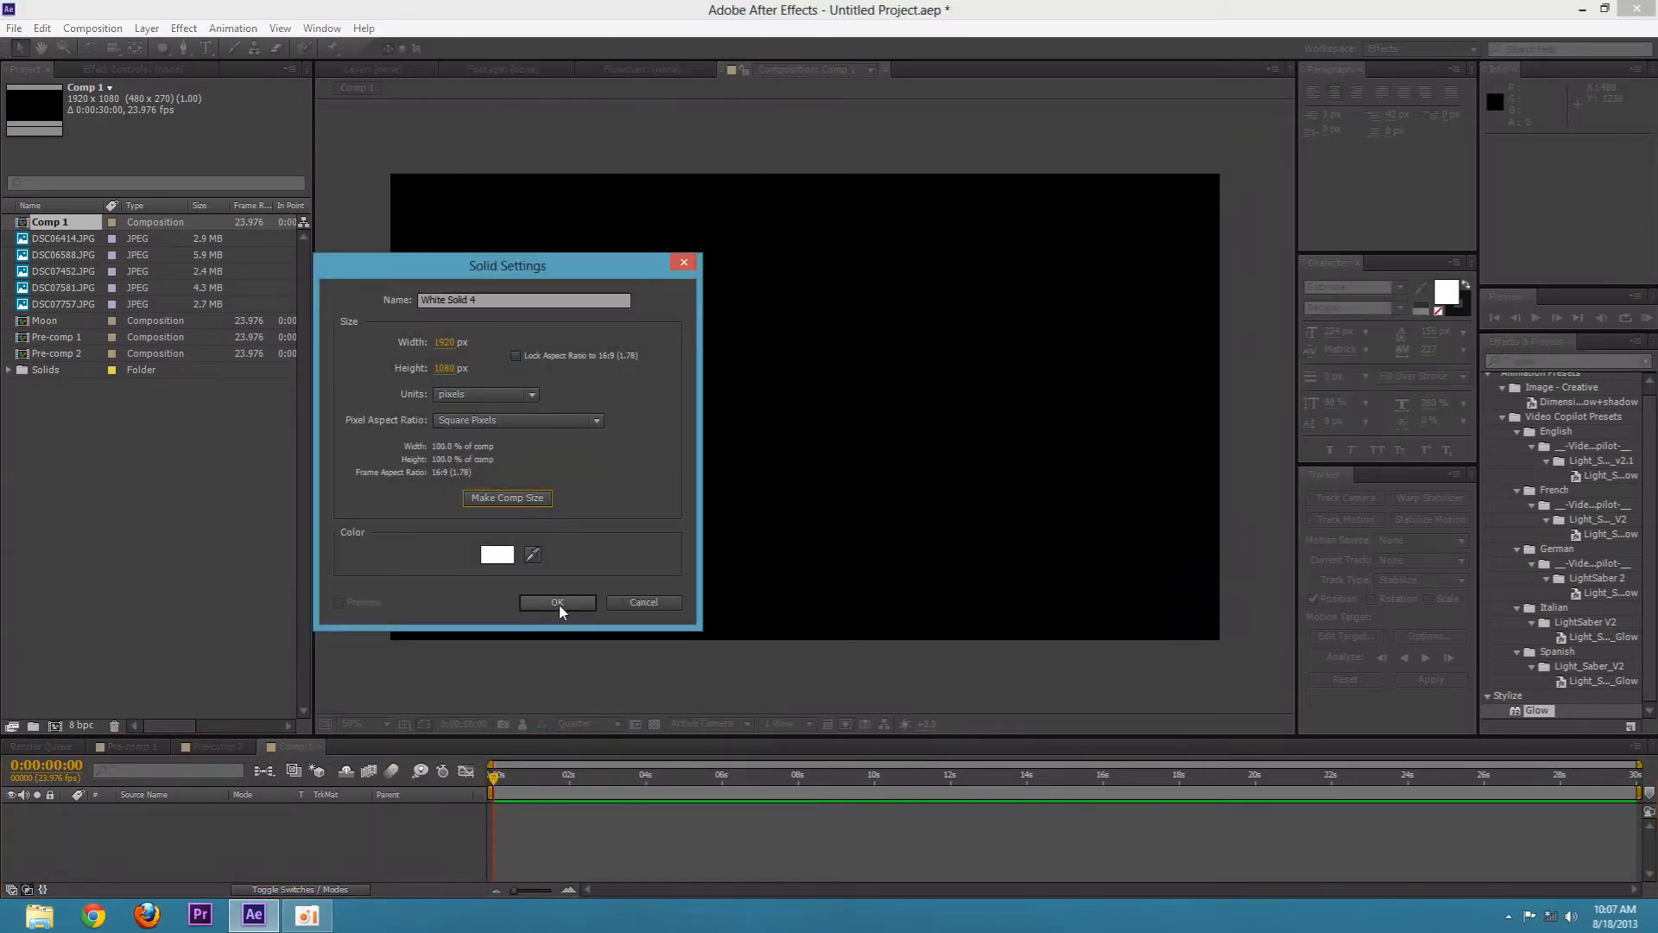
{"action": "left_click", "coordinate": [558, 603]}
{"action": "type", "text": "fractal"}
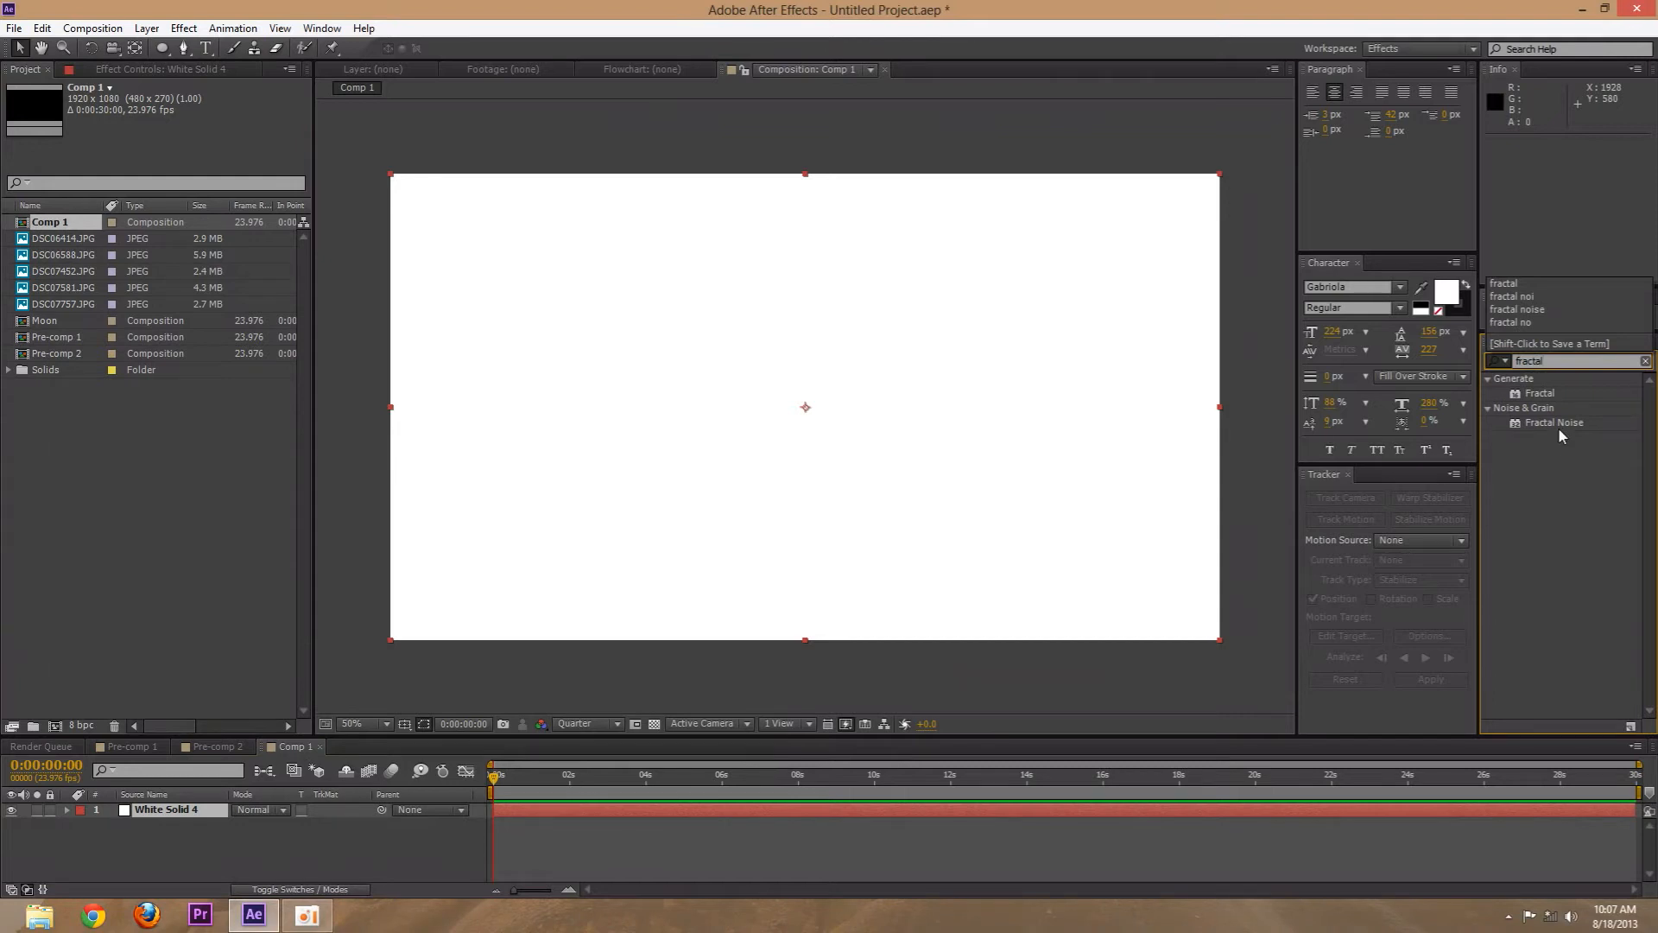
{"action": "double_click", "coordinate": [1553, 422]}
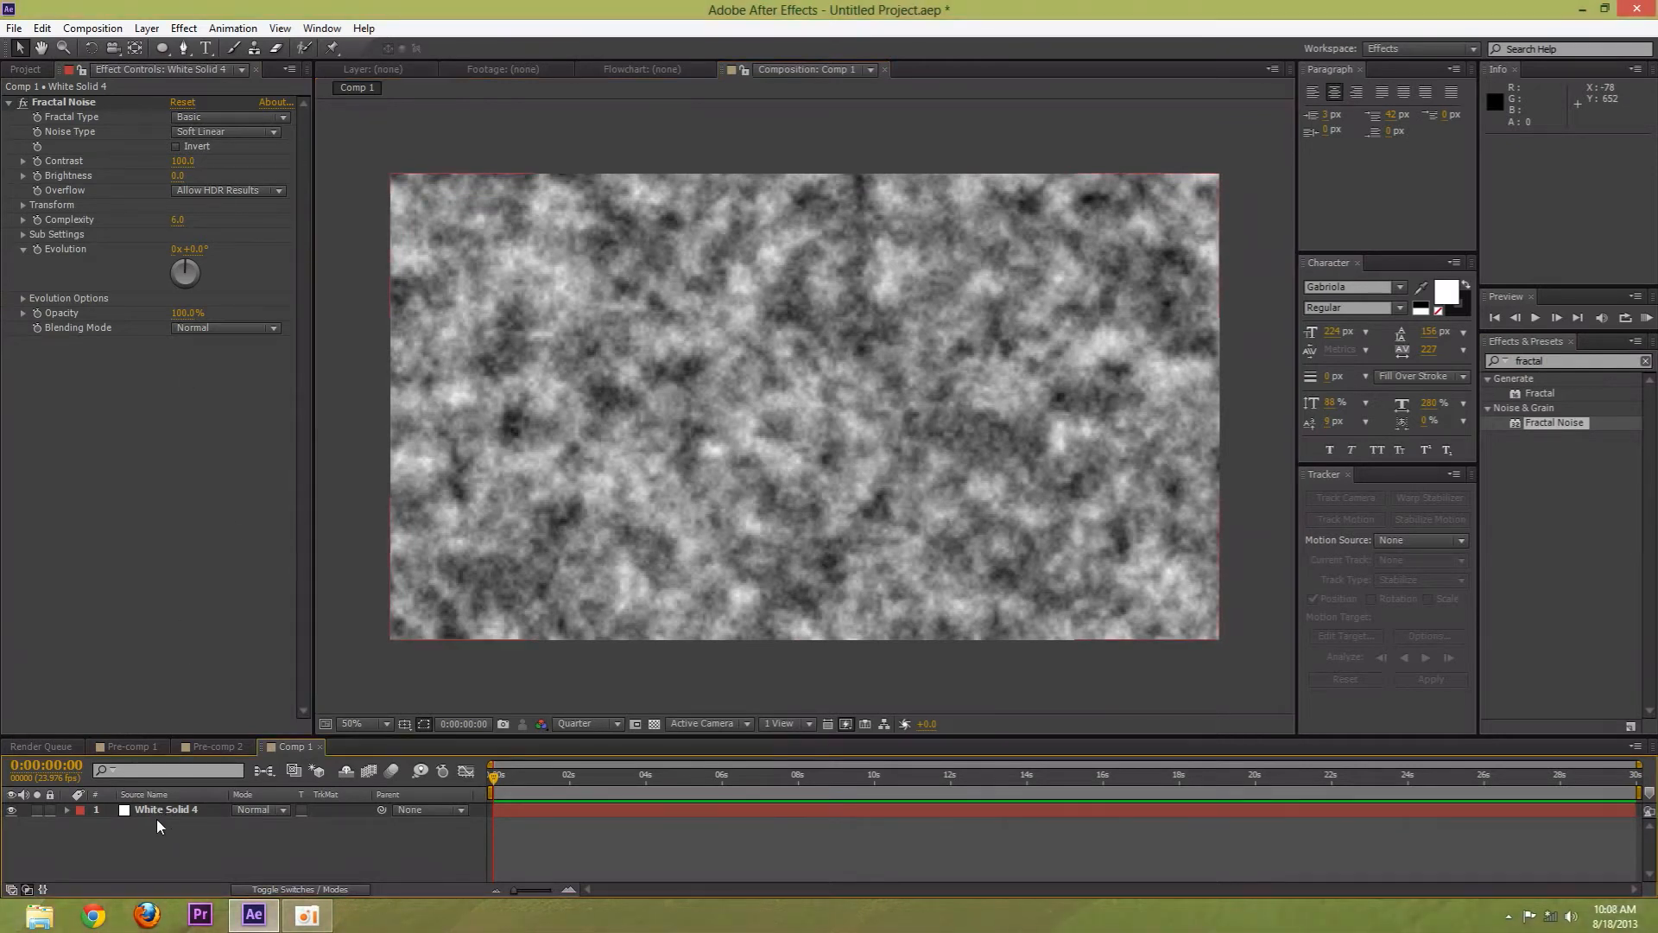
{"action": "left_click", "coordinate": [164, 808]}
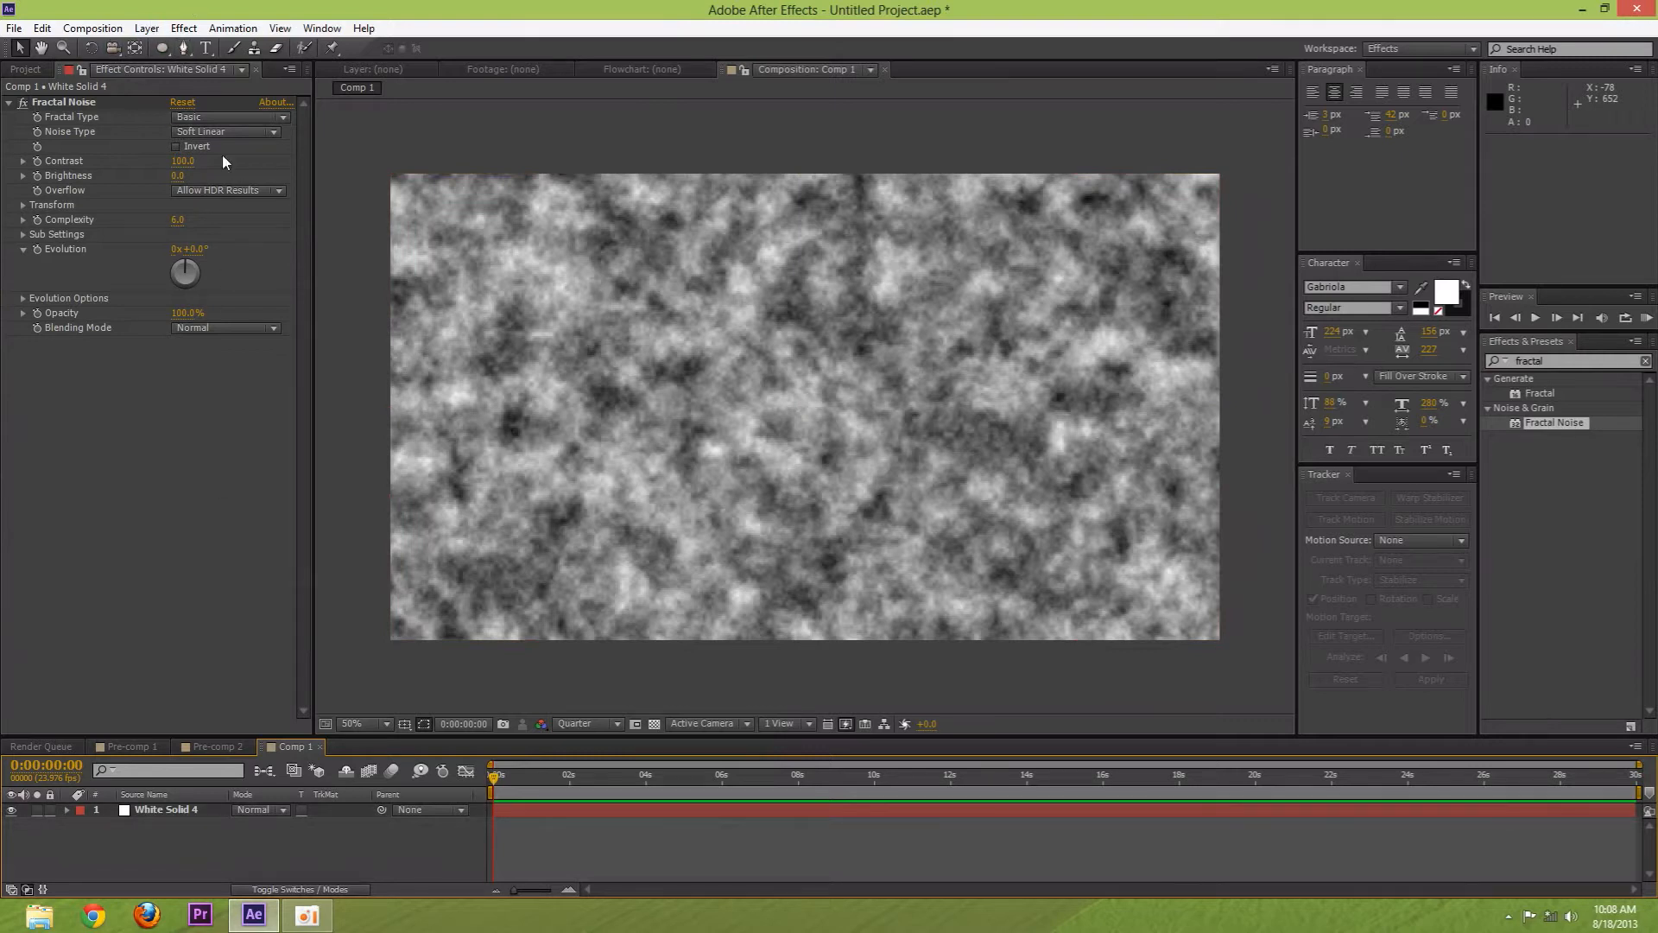
Switch to the Ellipse Tool from the shape tool flyout to draw a circle
{"action": "left_click", "coordinate": [231, 28]}
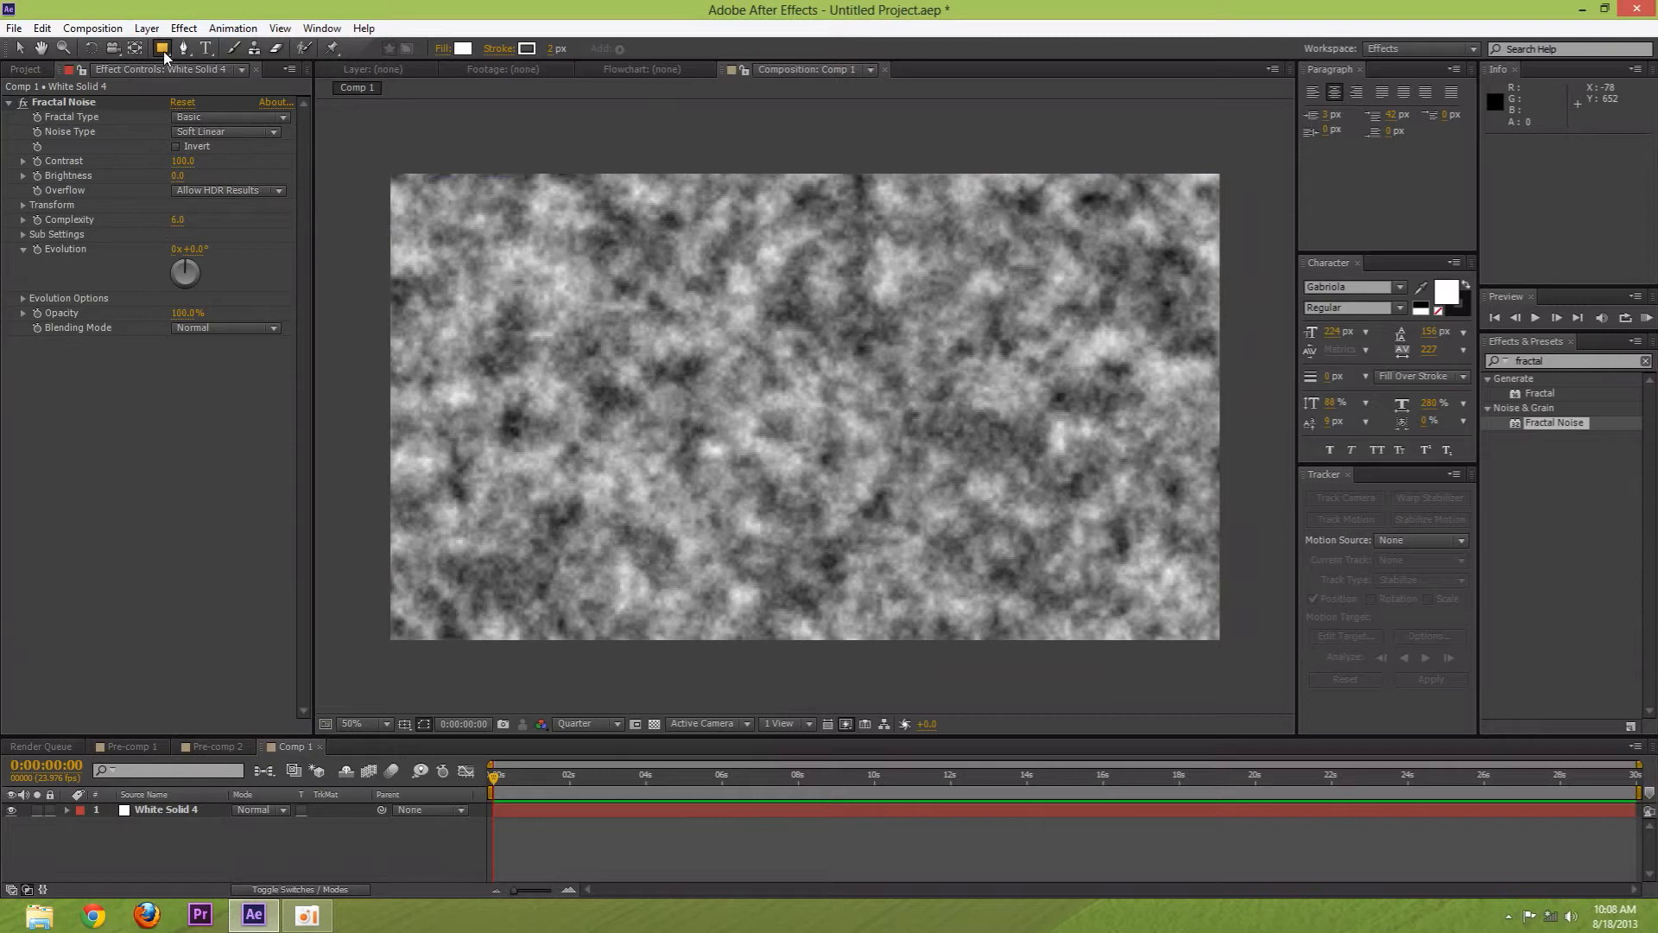
{"action": "left_click", "coordinate": [162, 48]}
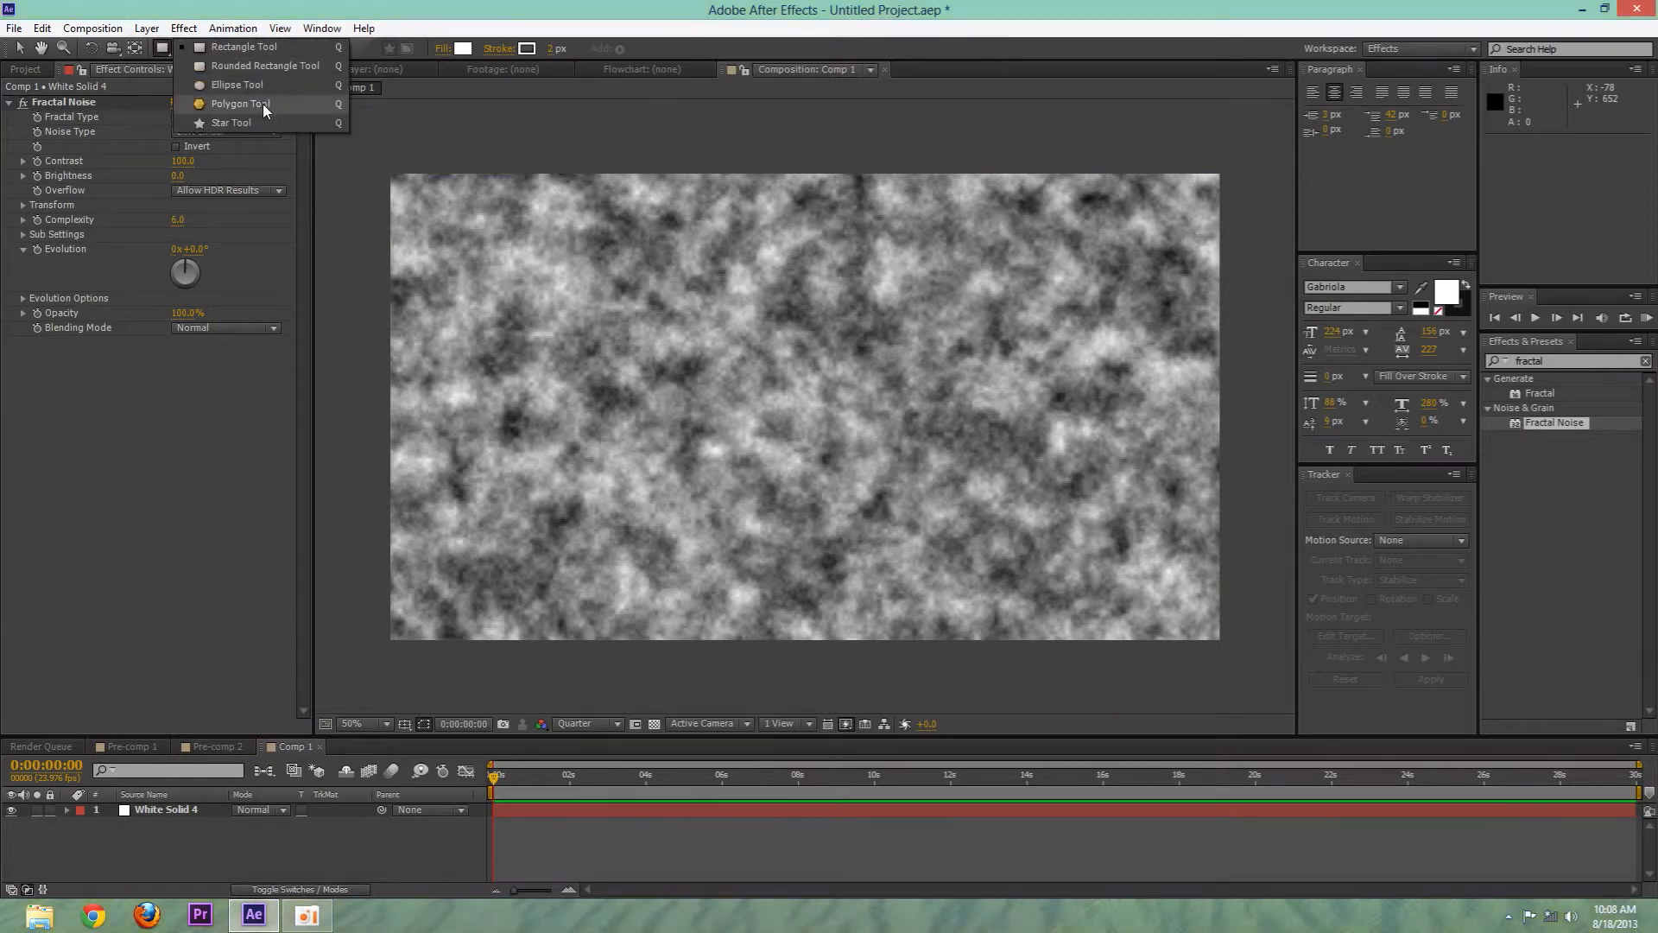
{"action": "left_click", "coordinate": [511, 268]}
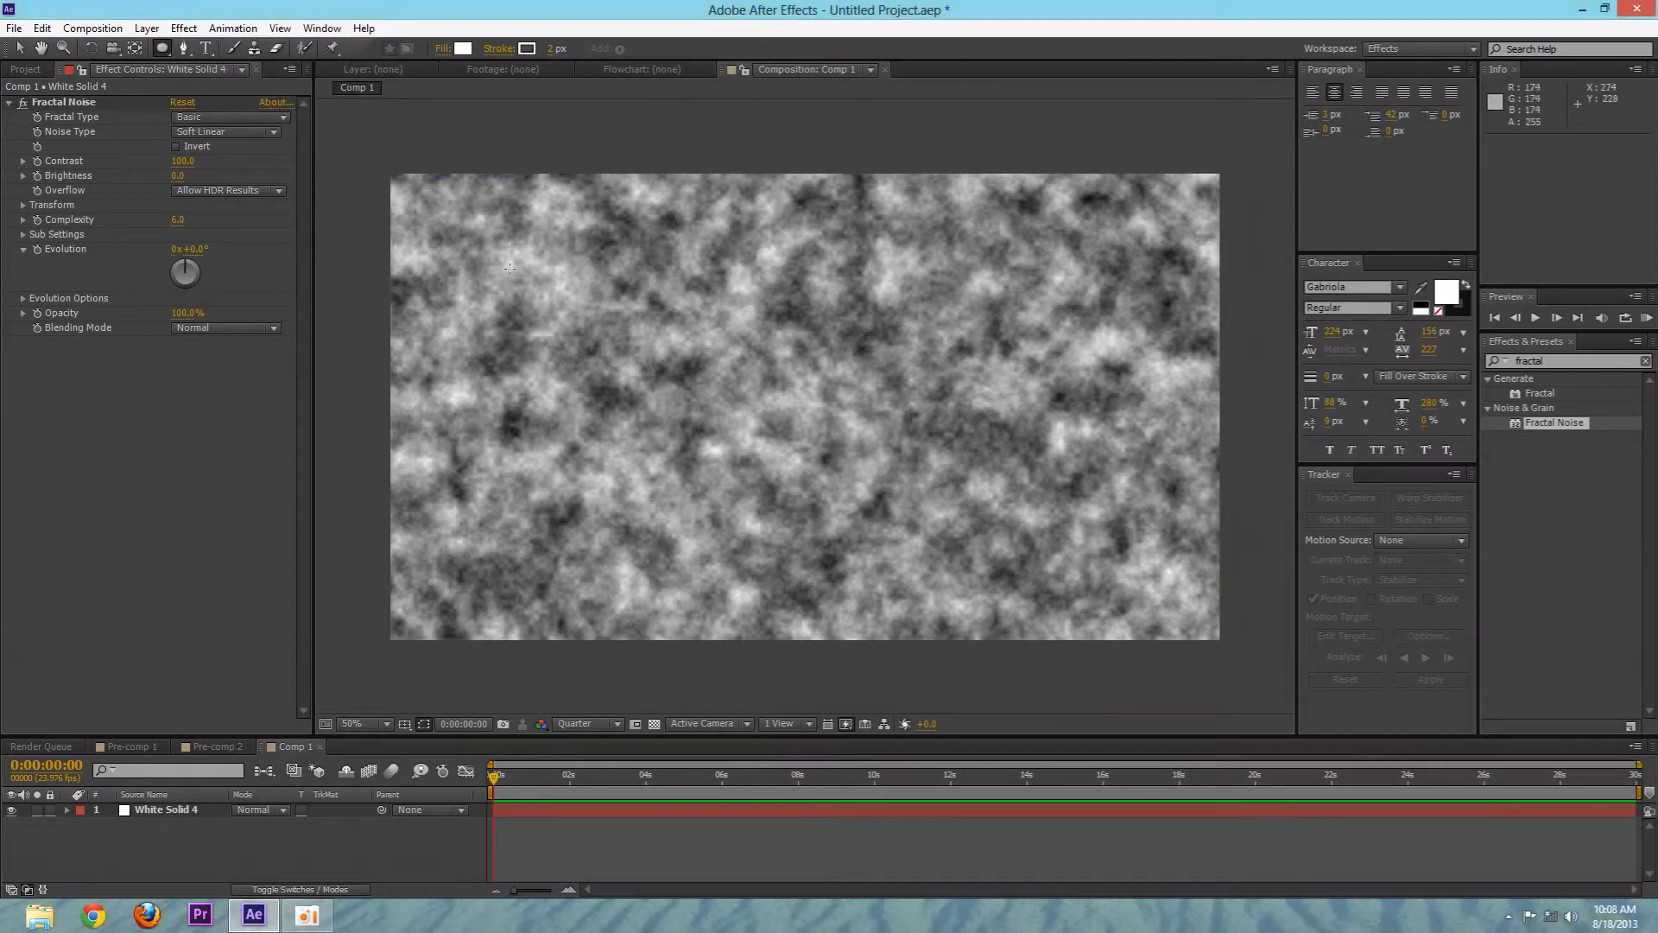
{"action": "mouse_move", "coordinate": [793, 233]}
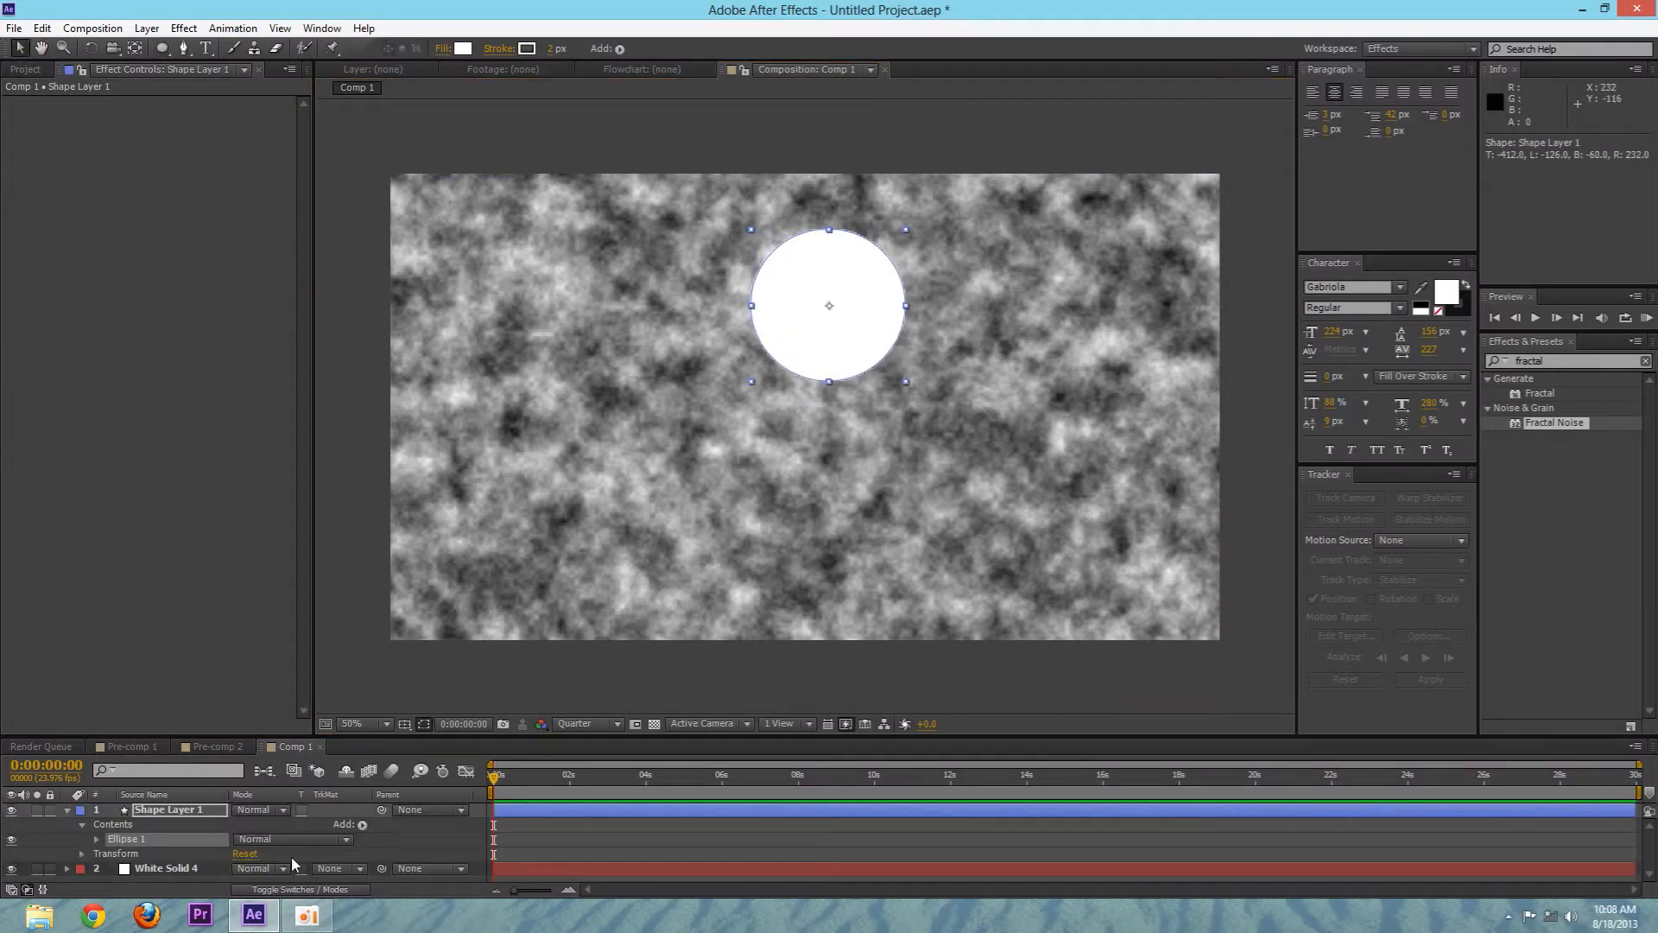
Collapse Shape Layer 1's properties and select the fractal noise solid beneath it
{"action": "left_click", "coordinate": [66, 808]}
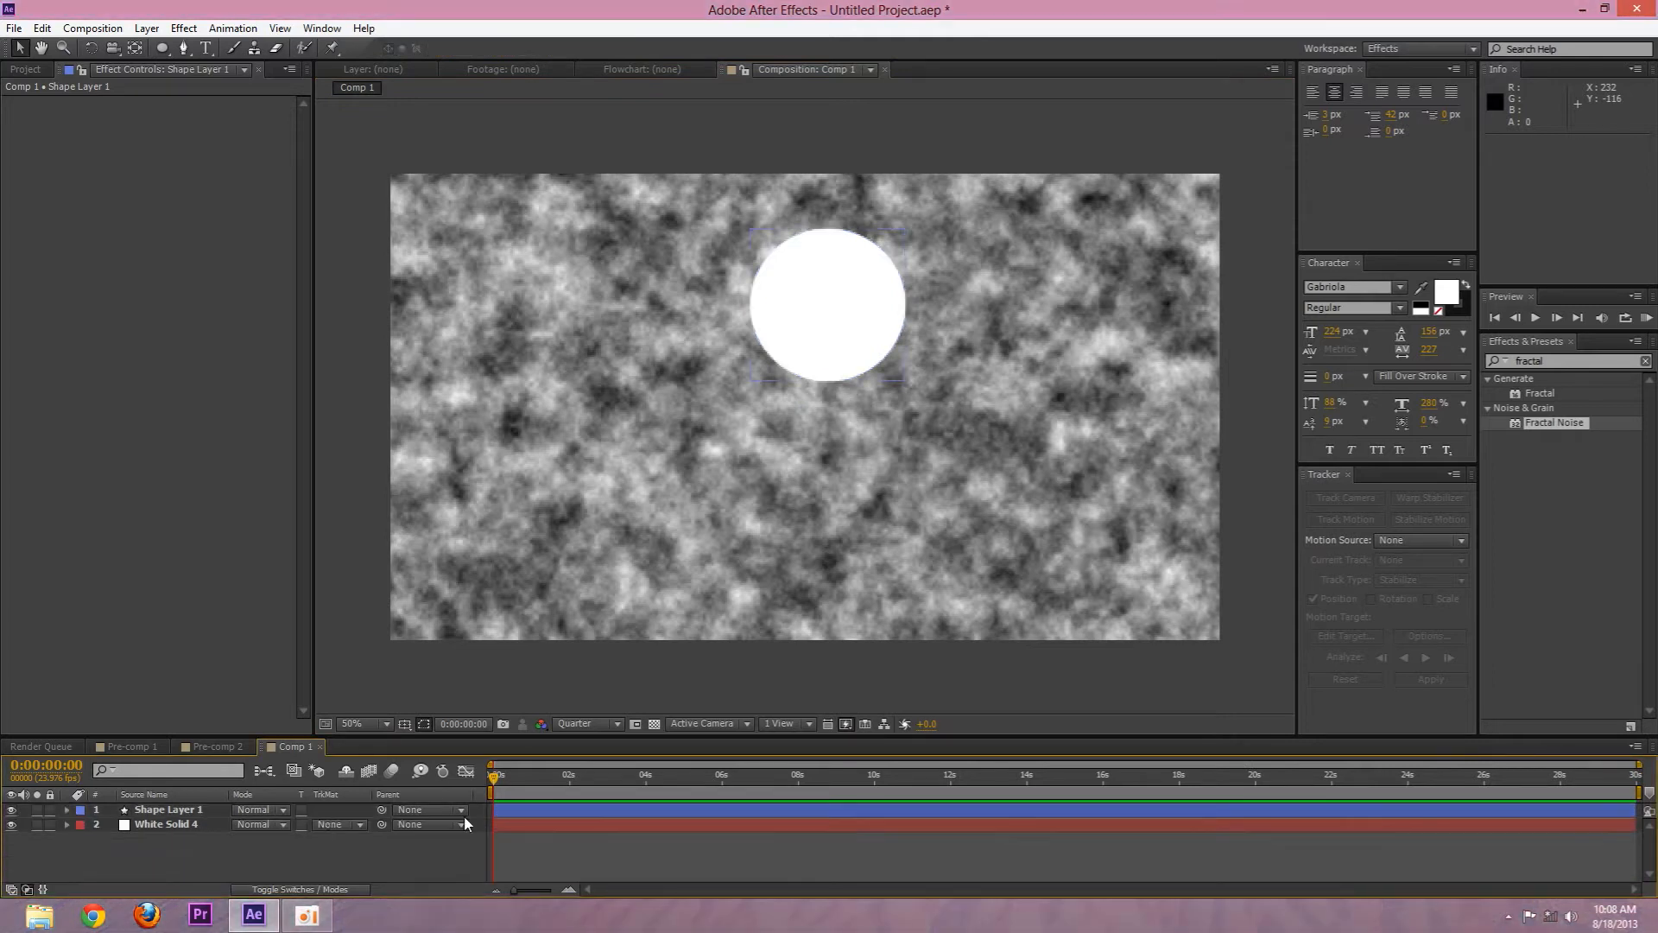
{"action": "left_click", "coordinate": [169, 809]}
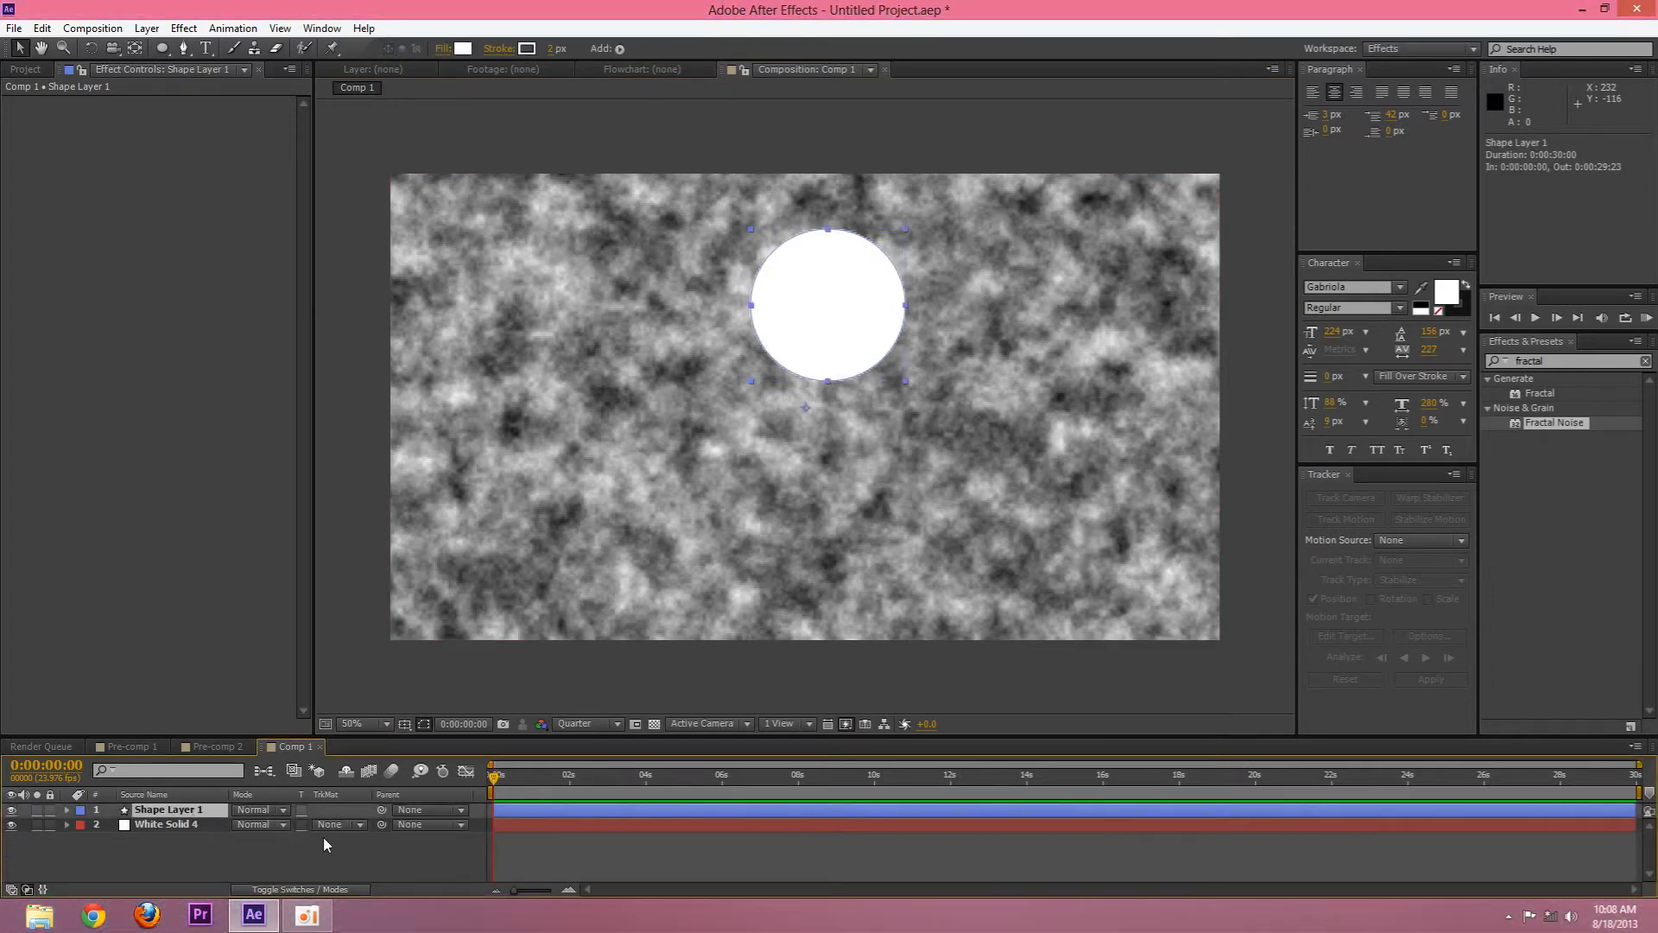
{"action": "left_click", "coordinate": [169, 824]}
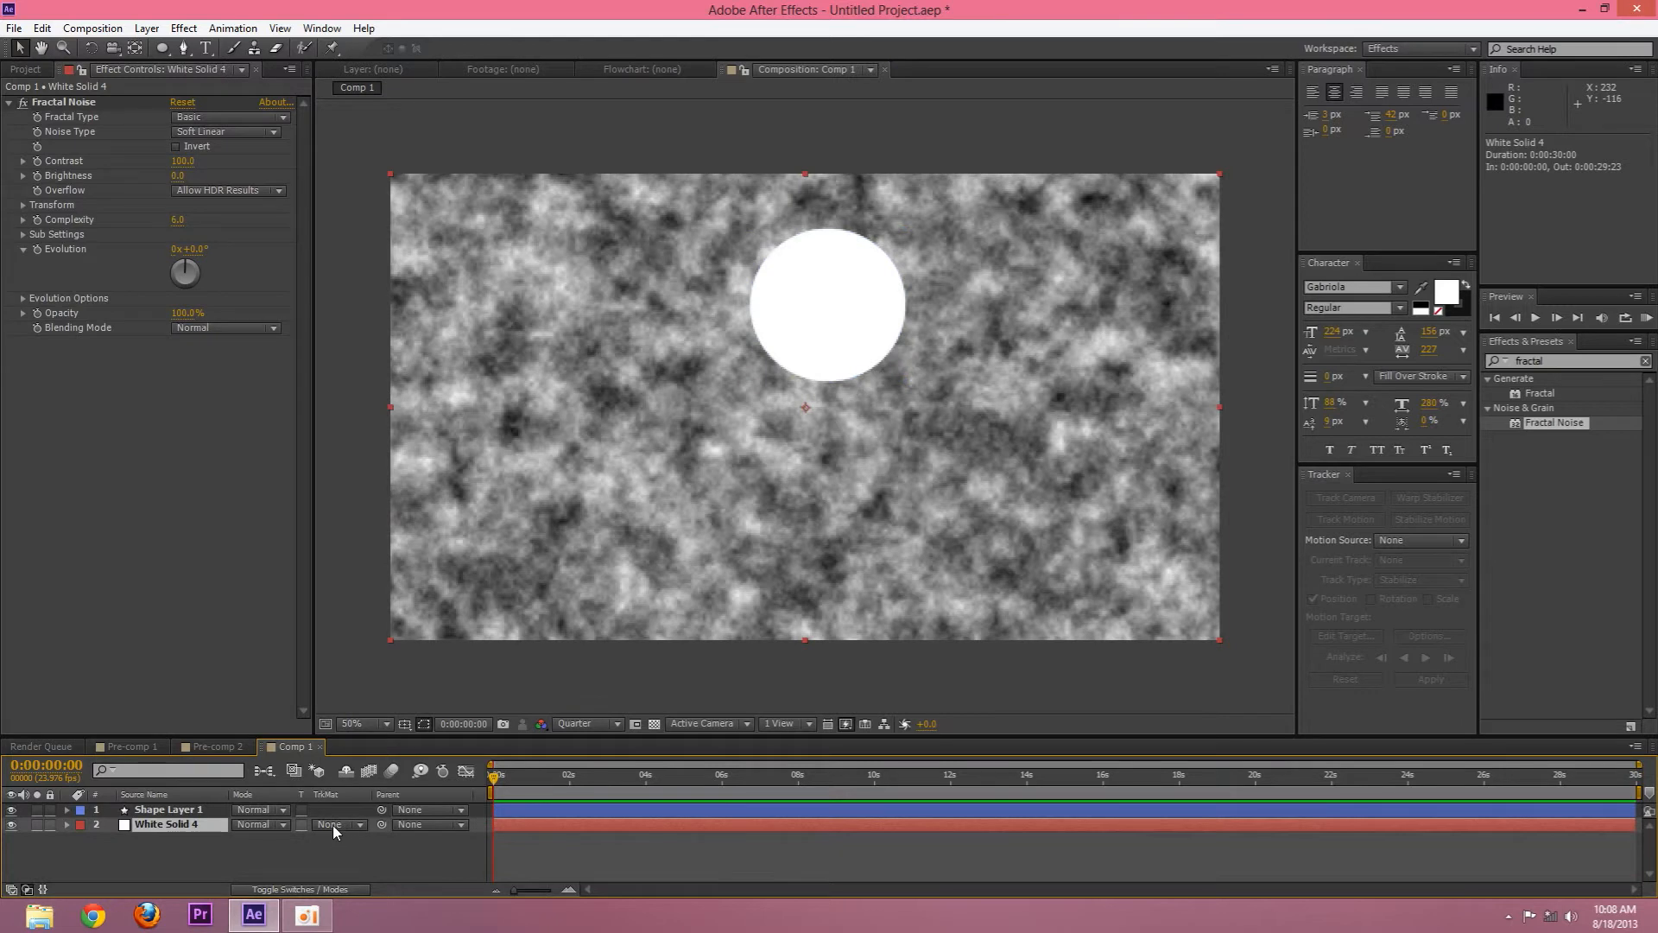
Matte the noise solid with Alpha Matte "Shape Layer 1" and preview at Full resolution
{"action": "left_click", "coordinate": [337, 826]}
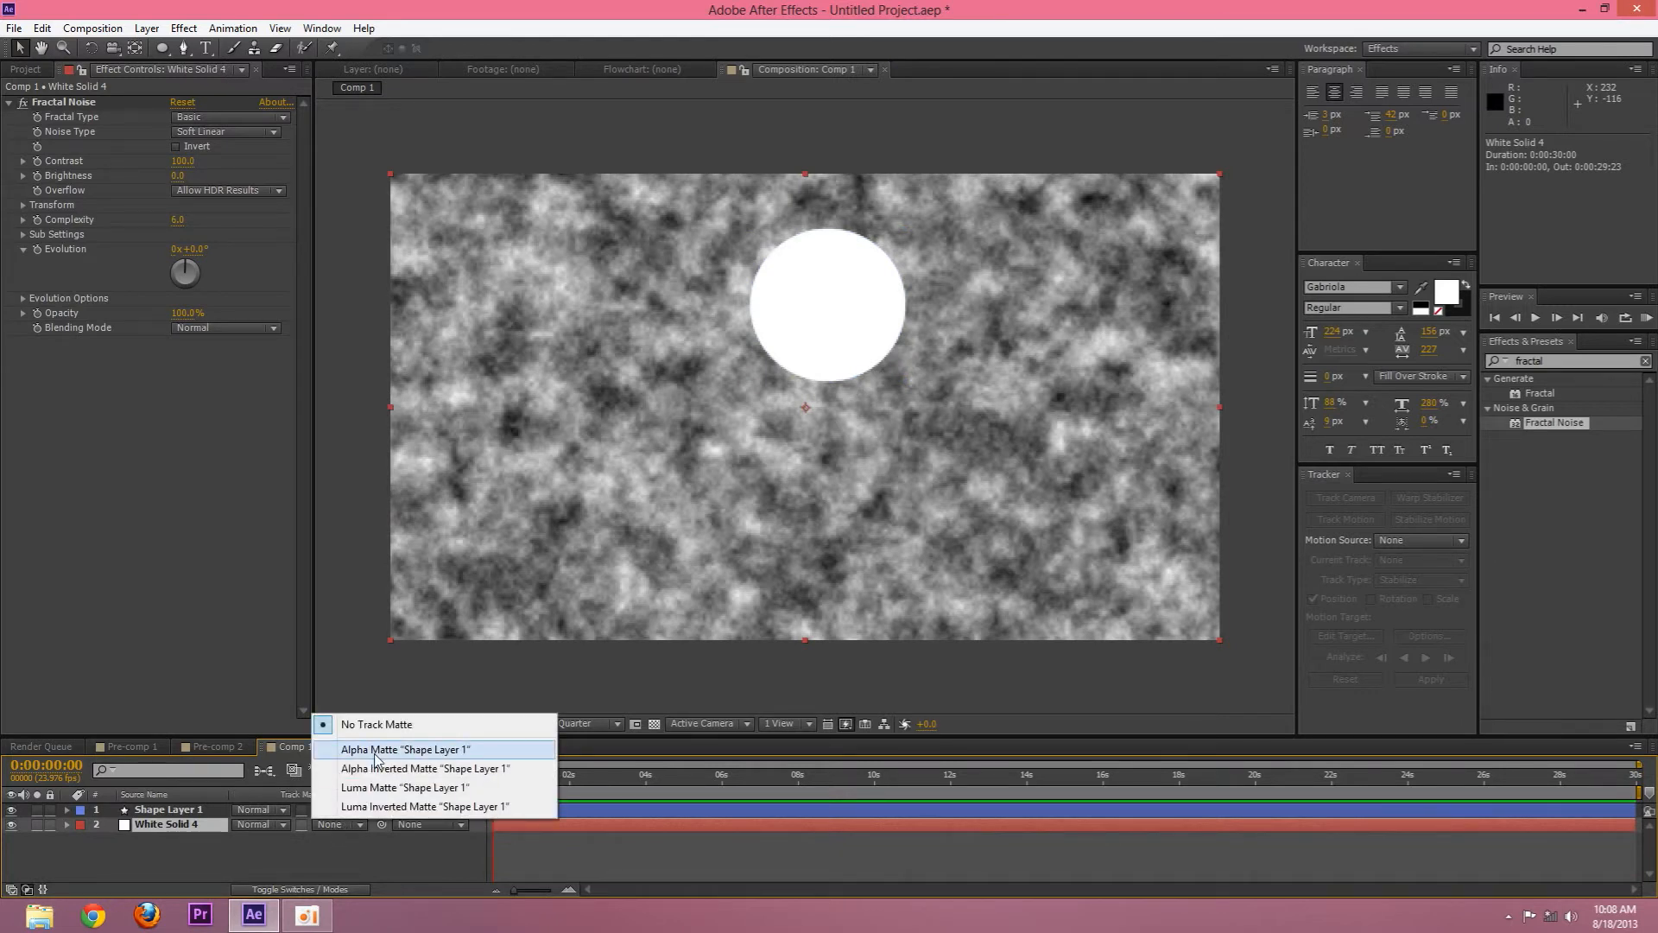
{"action": "left_click", "coordinate": [404, 748]}
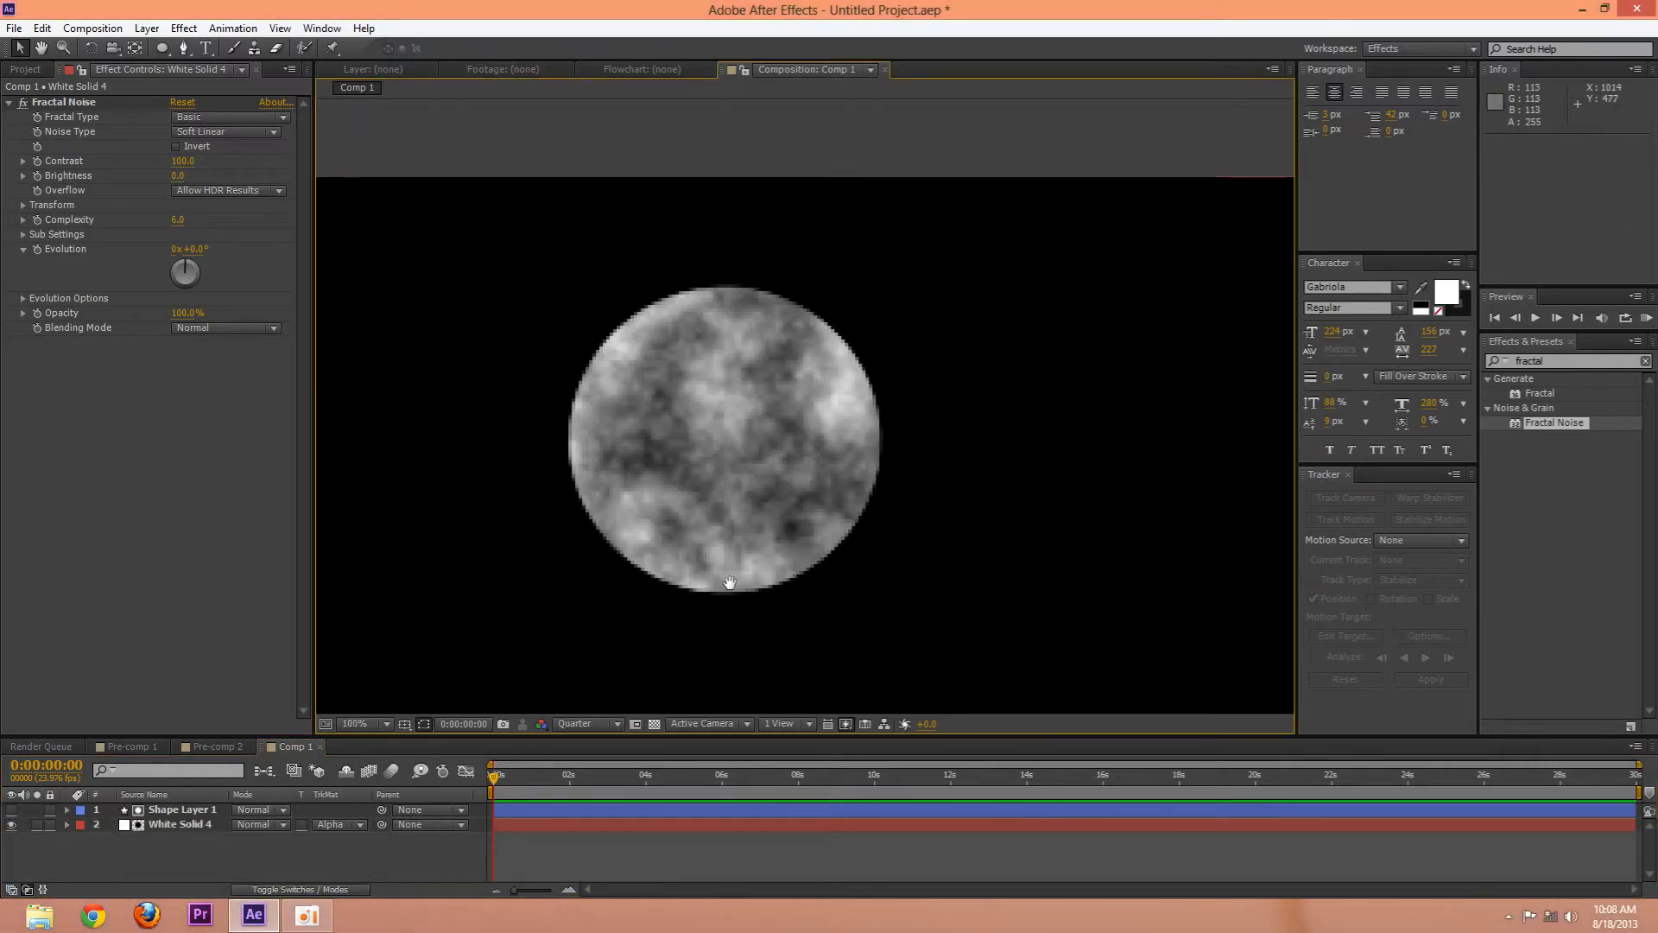
{"action": "left_click", "coordinate": [588, 724]}
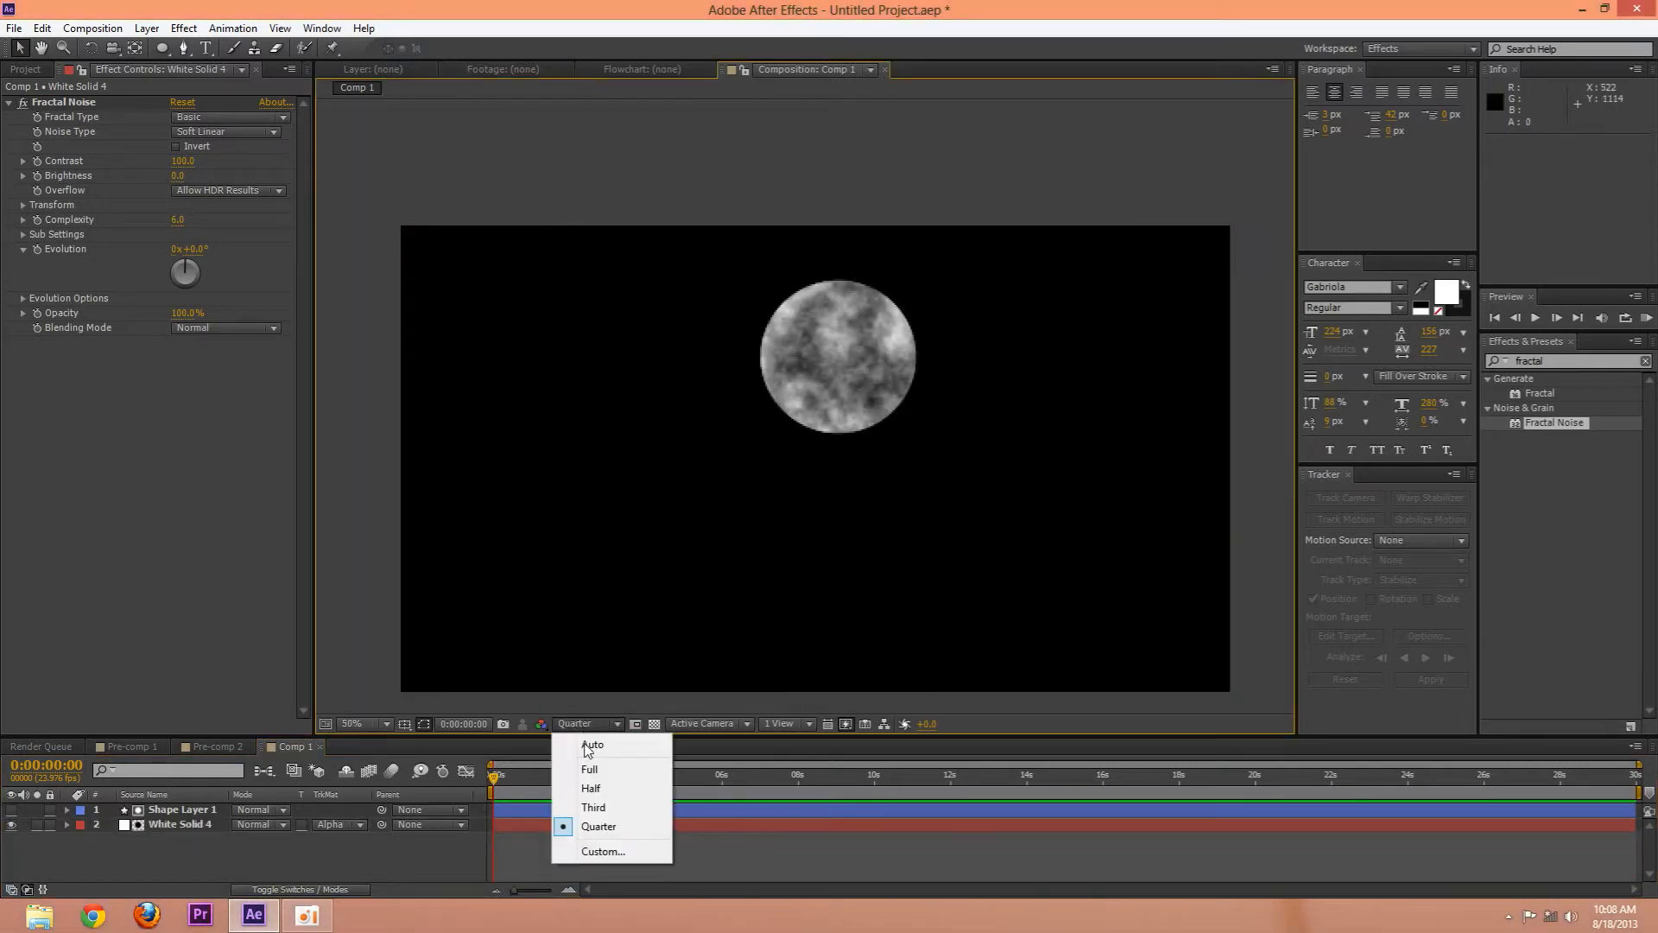
{"action": "left_click", "coordinate": [589, 769]}
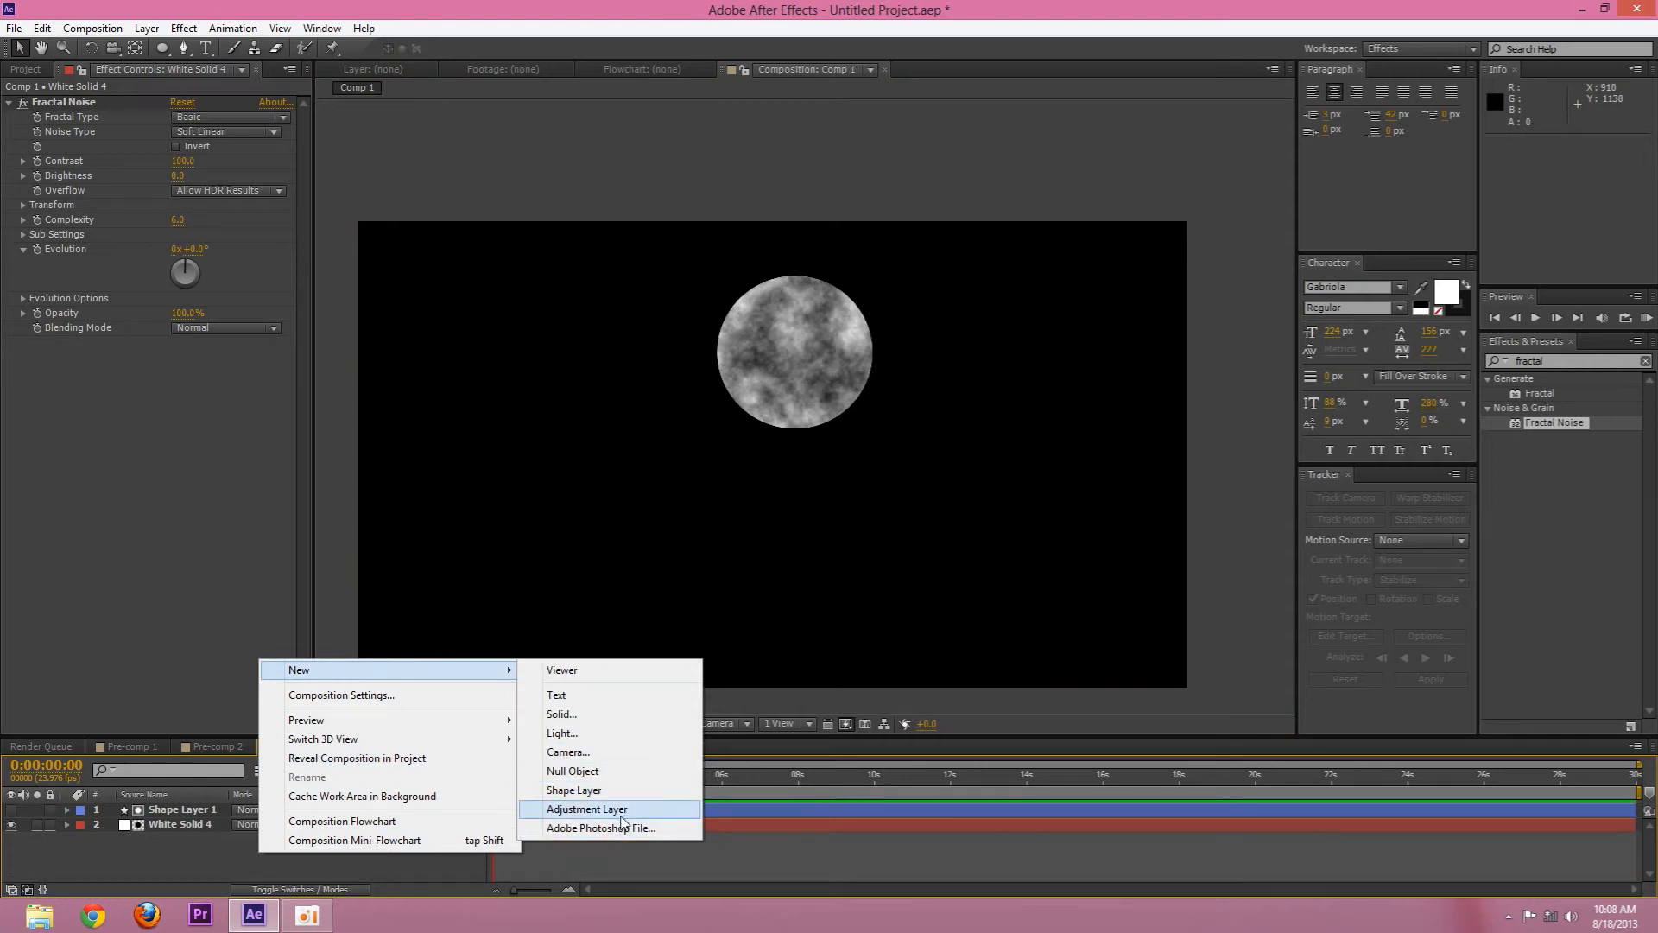
Add an adjustment layer with Glow, lower its threshold and base it on the alpha channel
{"action": "left_click", "coordinate": [587, 808]}
{"action": "type", "text": "glow"}
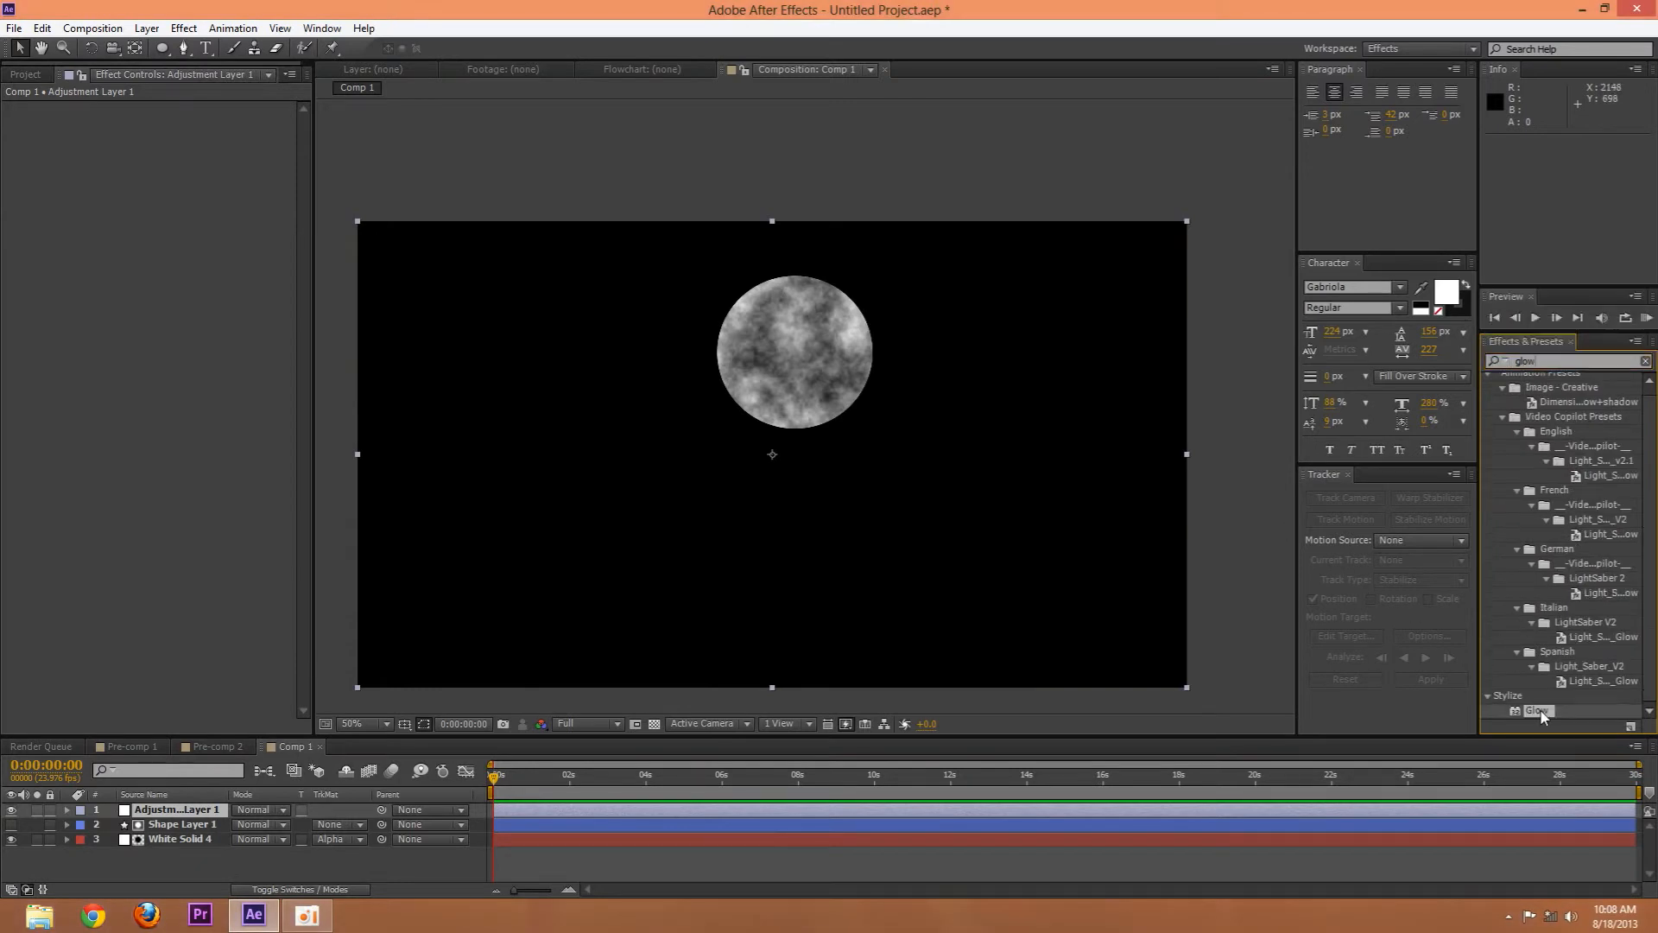
{"action": "double_click", "coordinate": [1536, 710]}
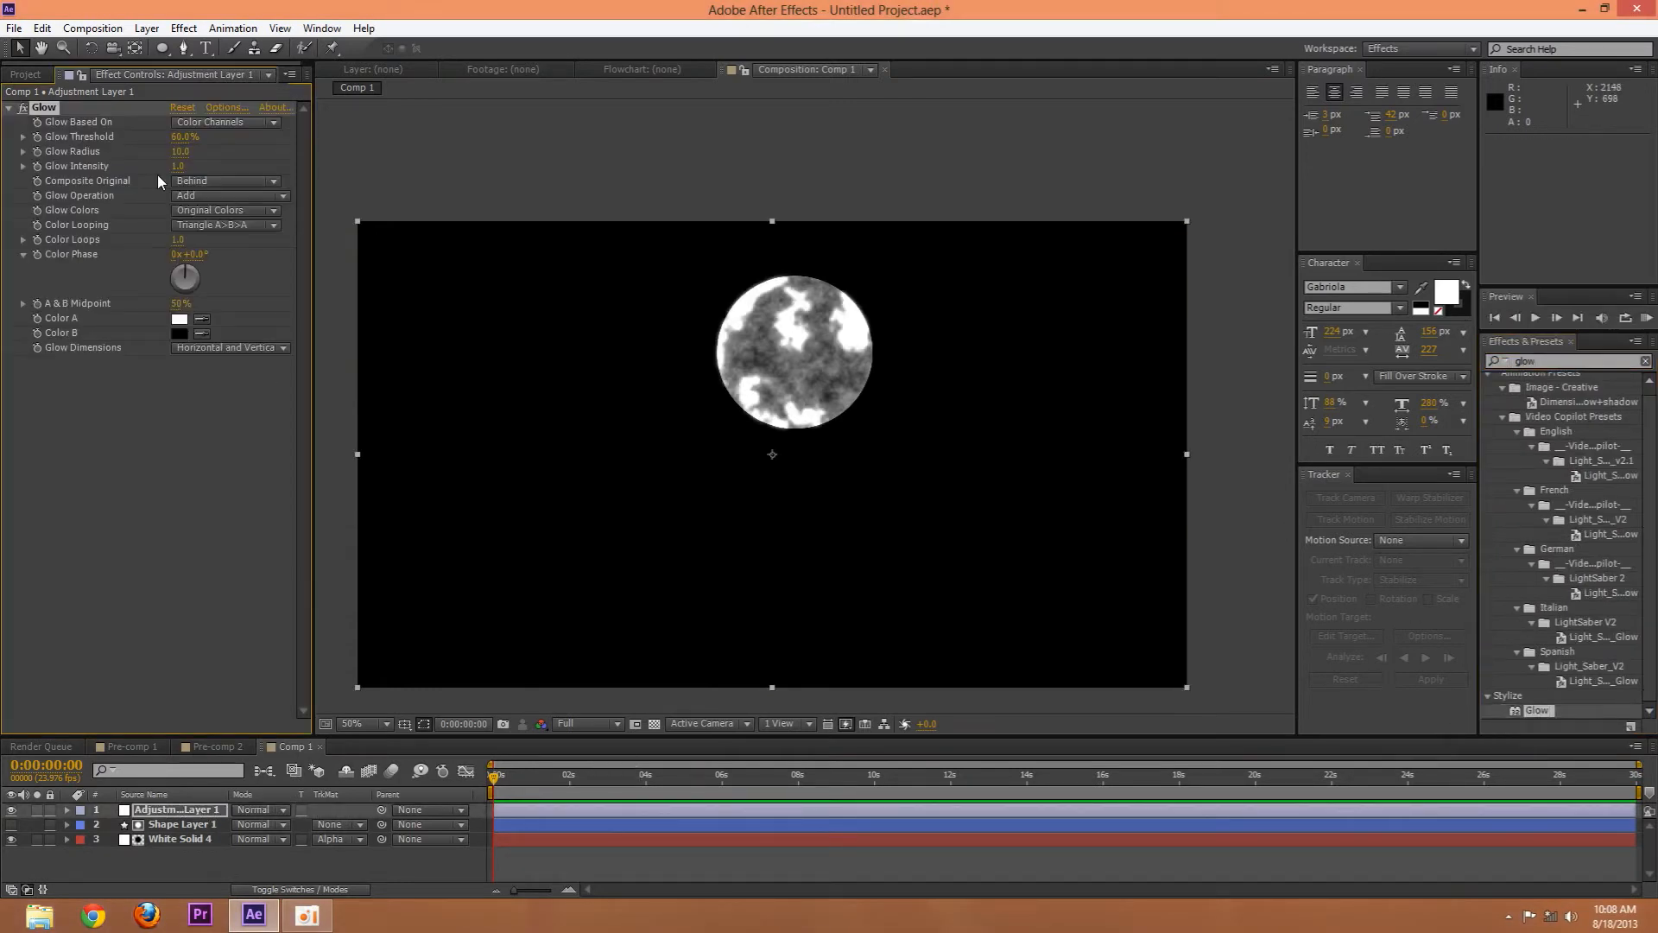
{"action": "left_click_drag", "start_coordinate": [183, 135], "coordinate": [233, 135]}
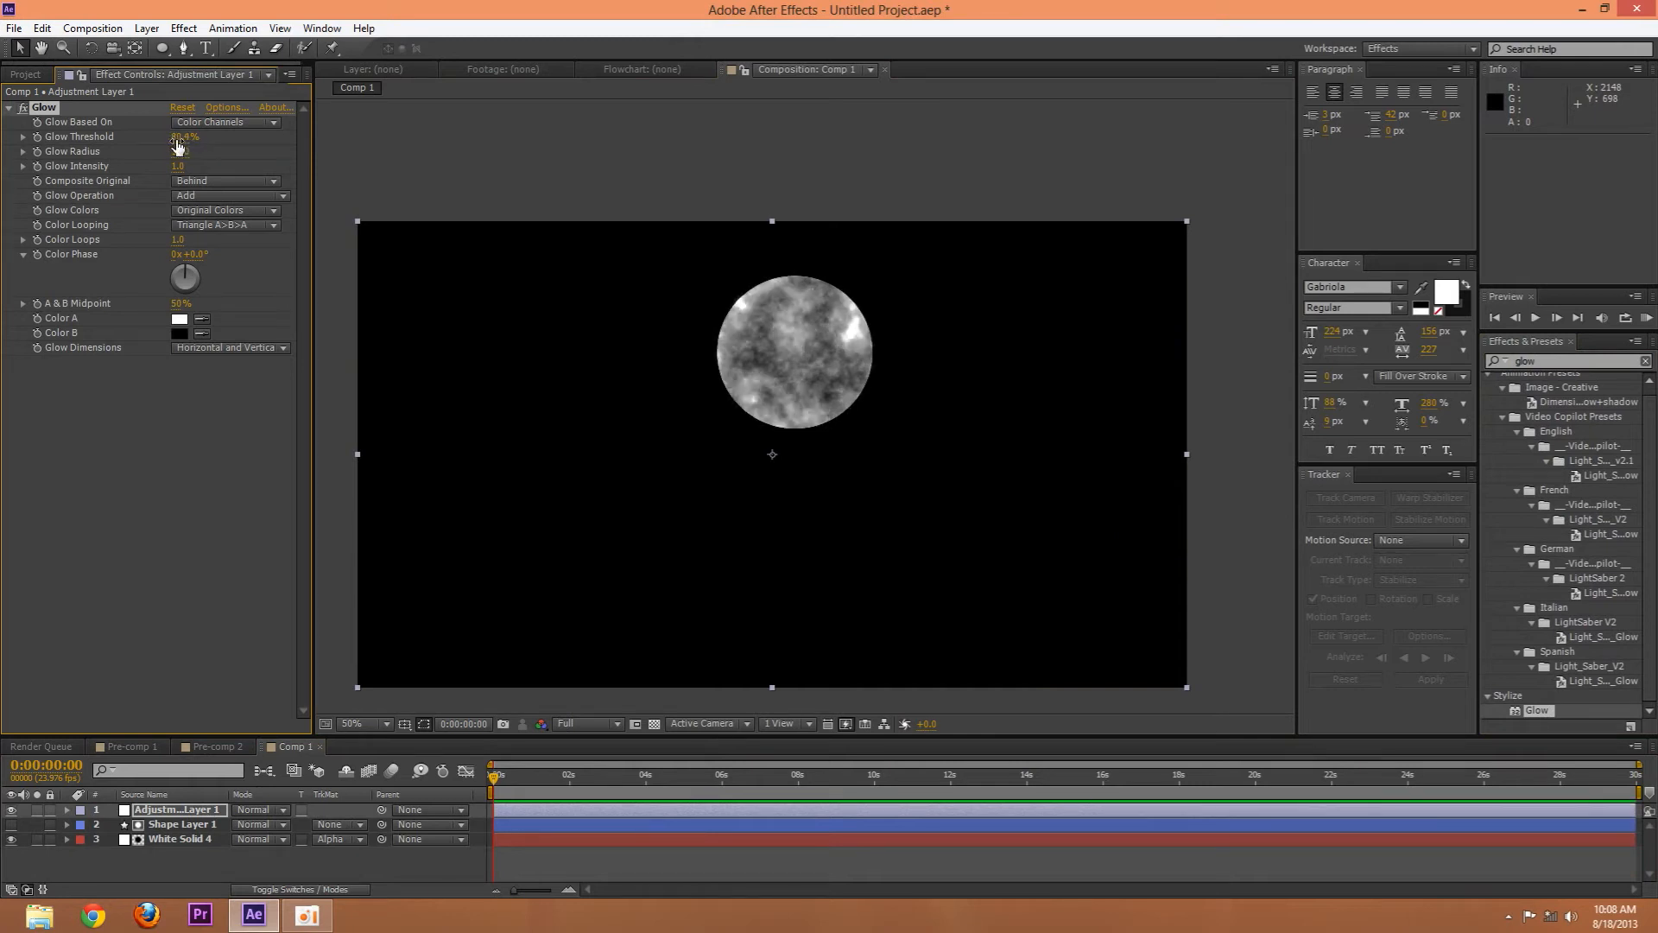
{"action": "left_click", "coordinate": [225, 121]}
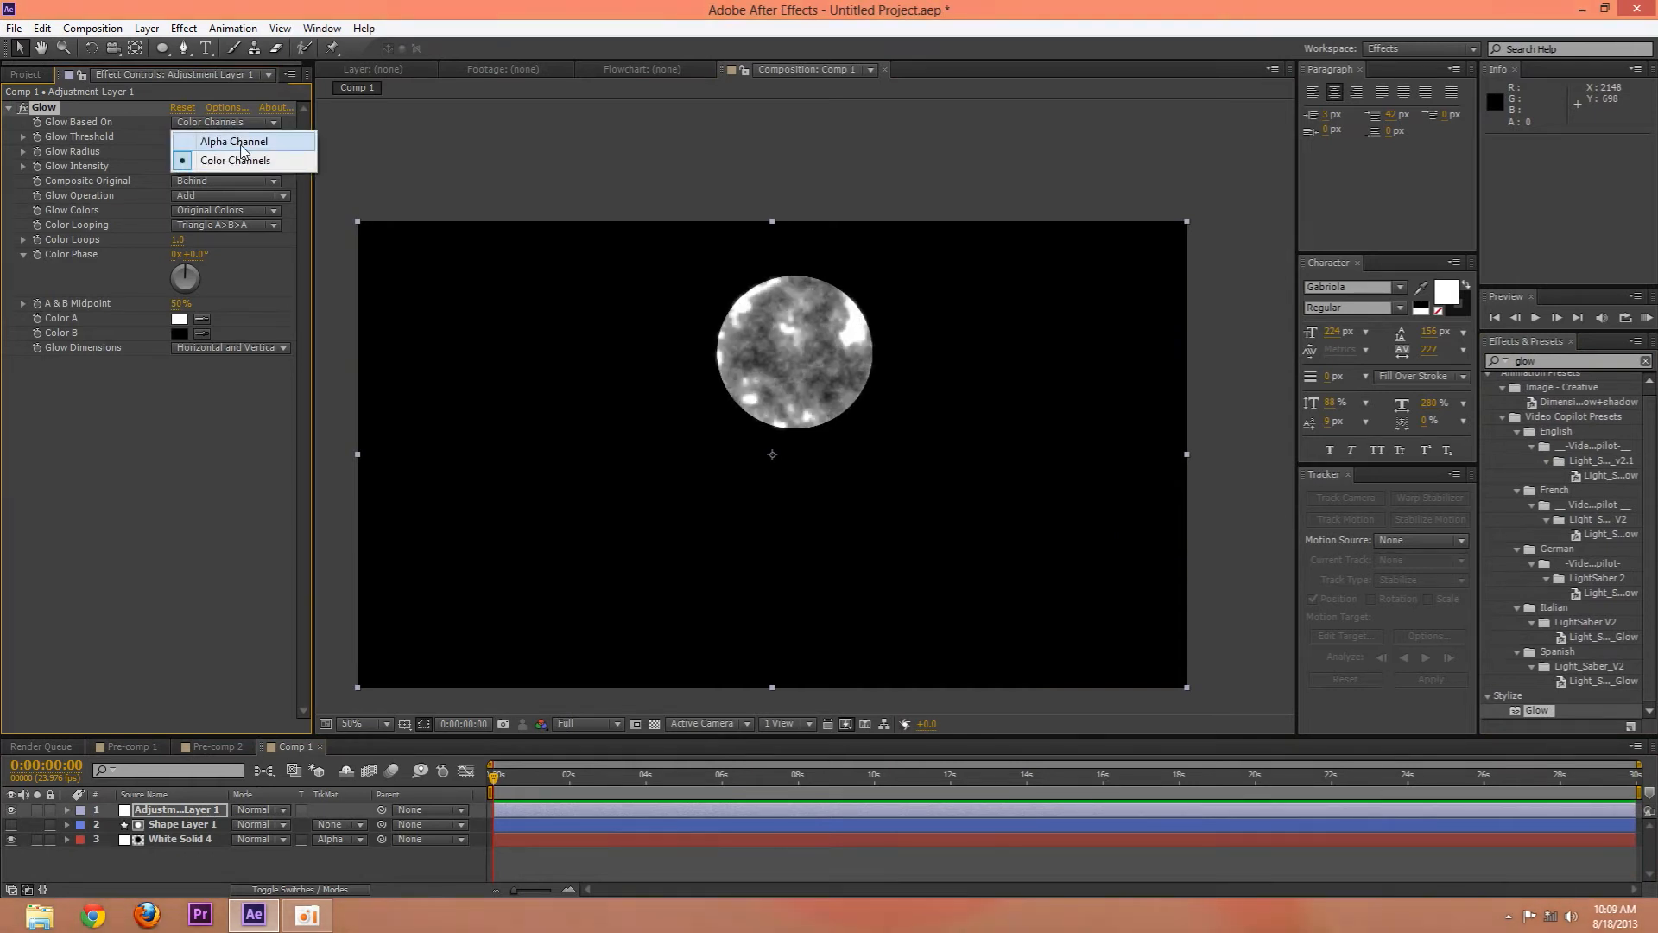
{"action": "left_click", "coordinate": [233, 140]}
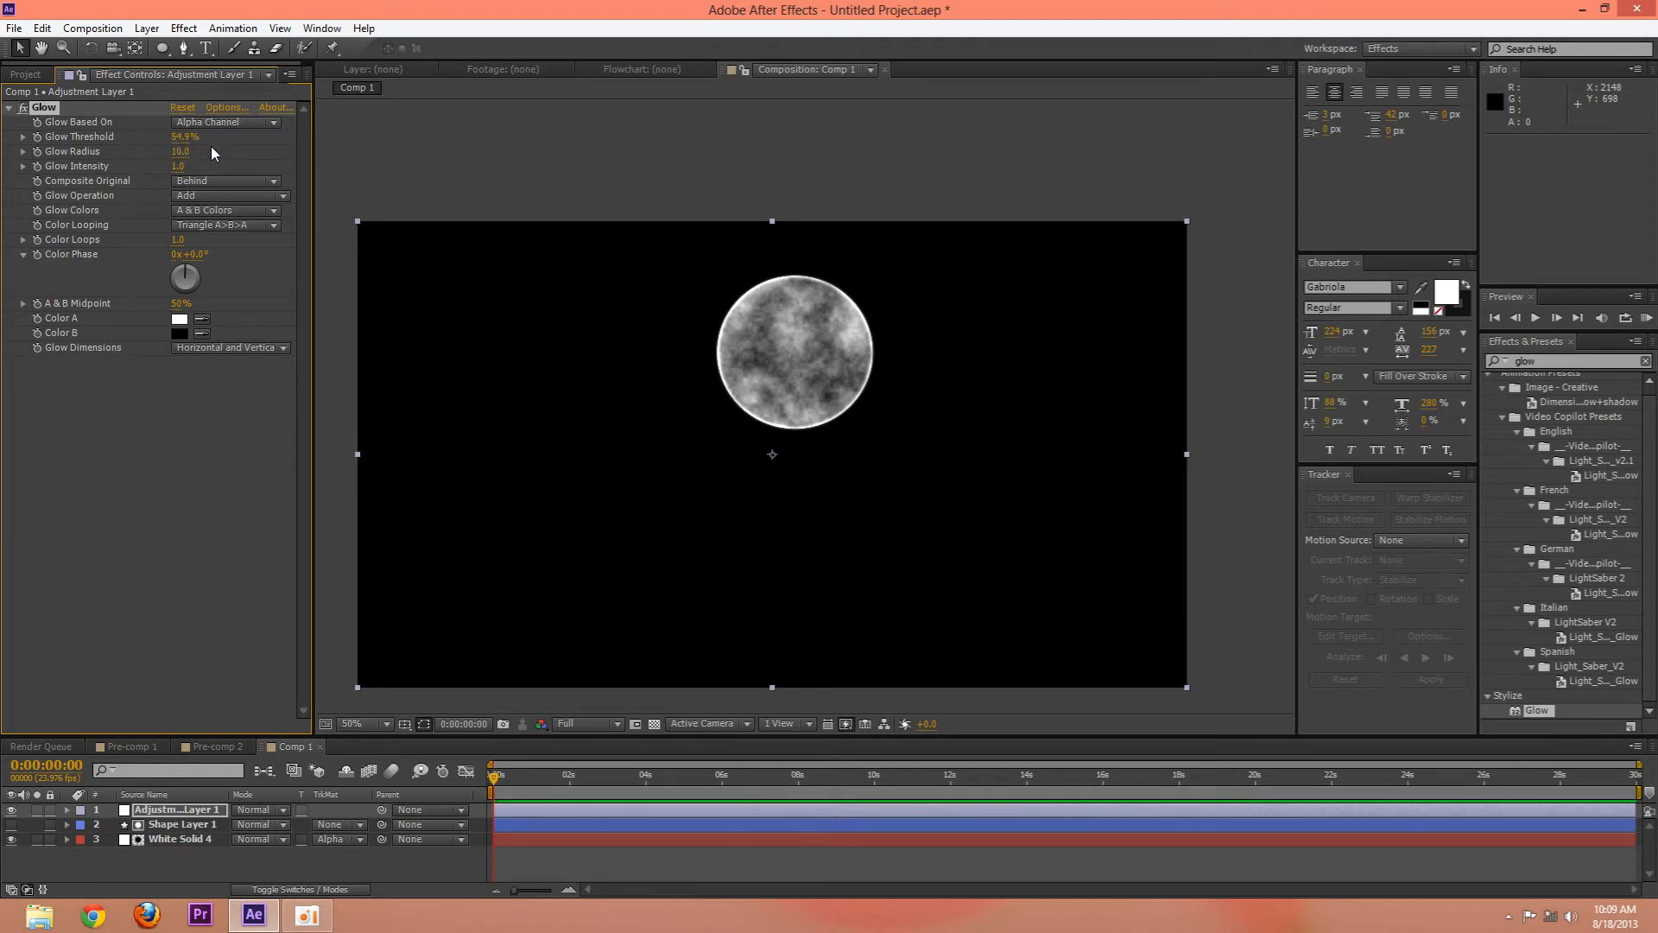
Raise Glow Radius to about 131 and adjust Glow Intensity for a wide halo
{"action": "left_click_drag", "start_coordinate": [181, 152], "coordinate": [182, 152]}
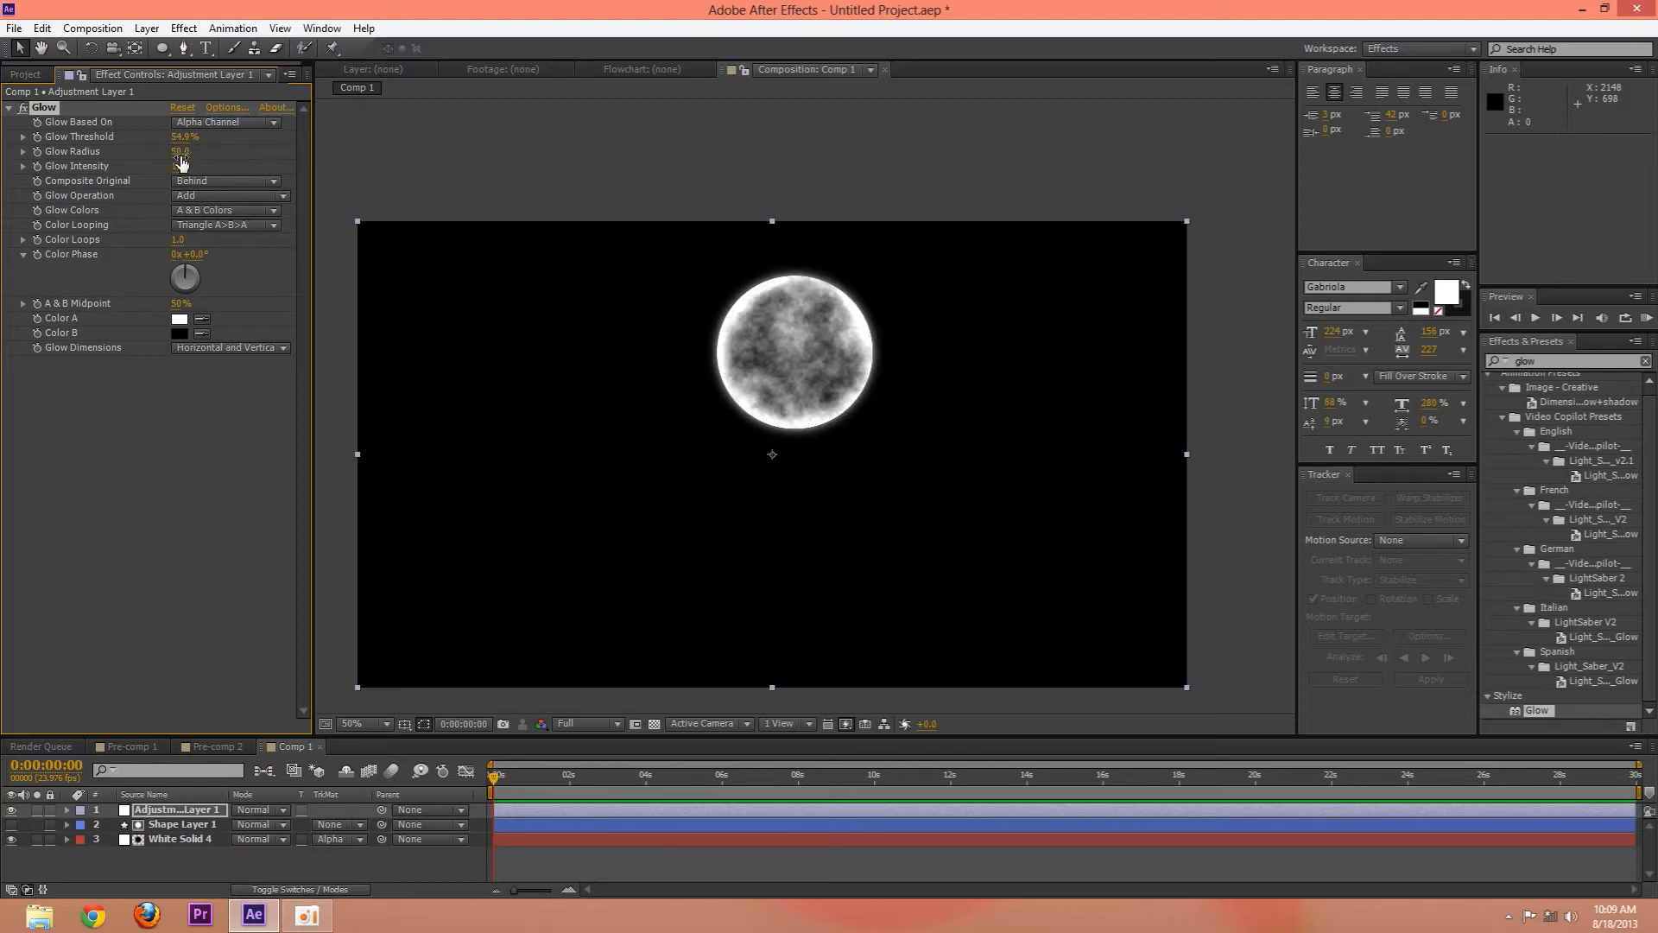
{"action": "left_click_drag", "start_coordinate": [180, 150], "coordinate": [243, 151]}
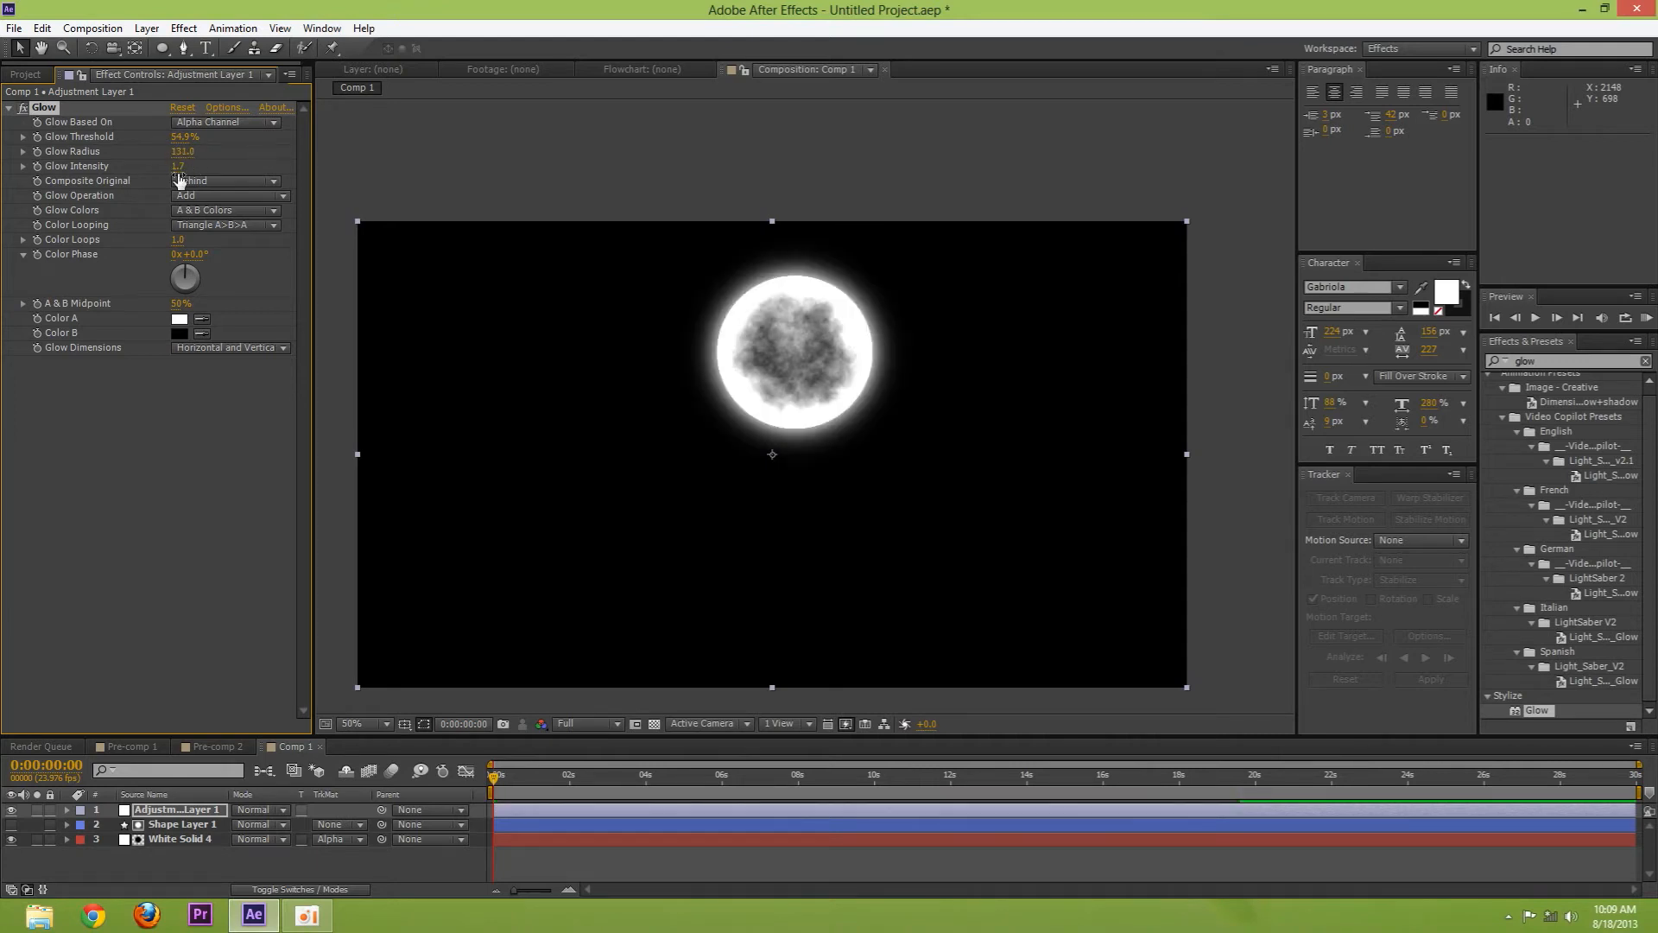
Set Glow's Composite Original to None and Glow Operation to Screen, checking at 50% zoom
{"action": "left_click", "coordinate": [224, 179]}
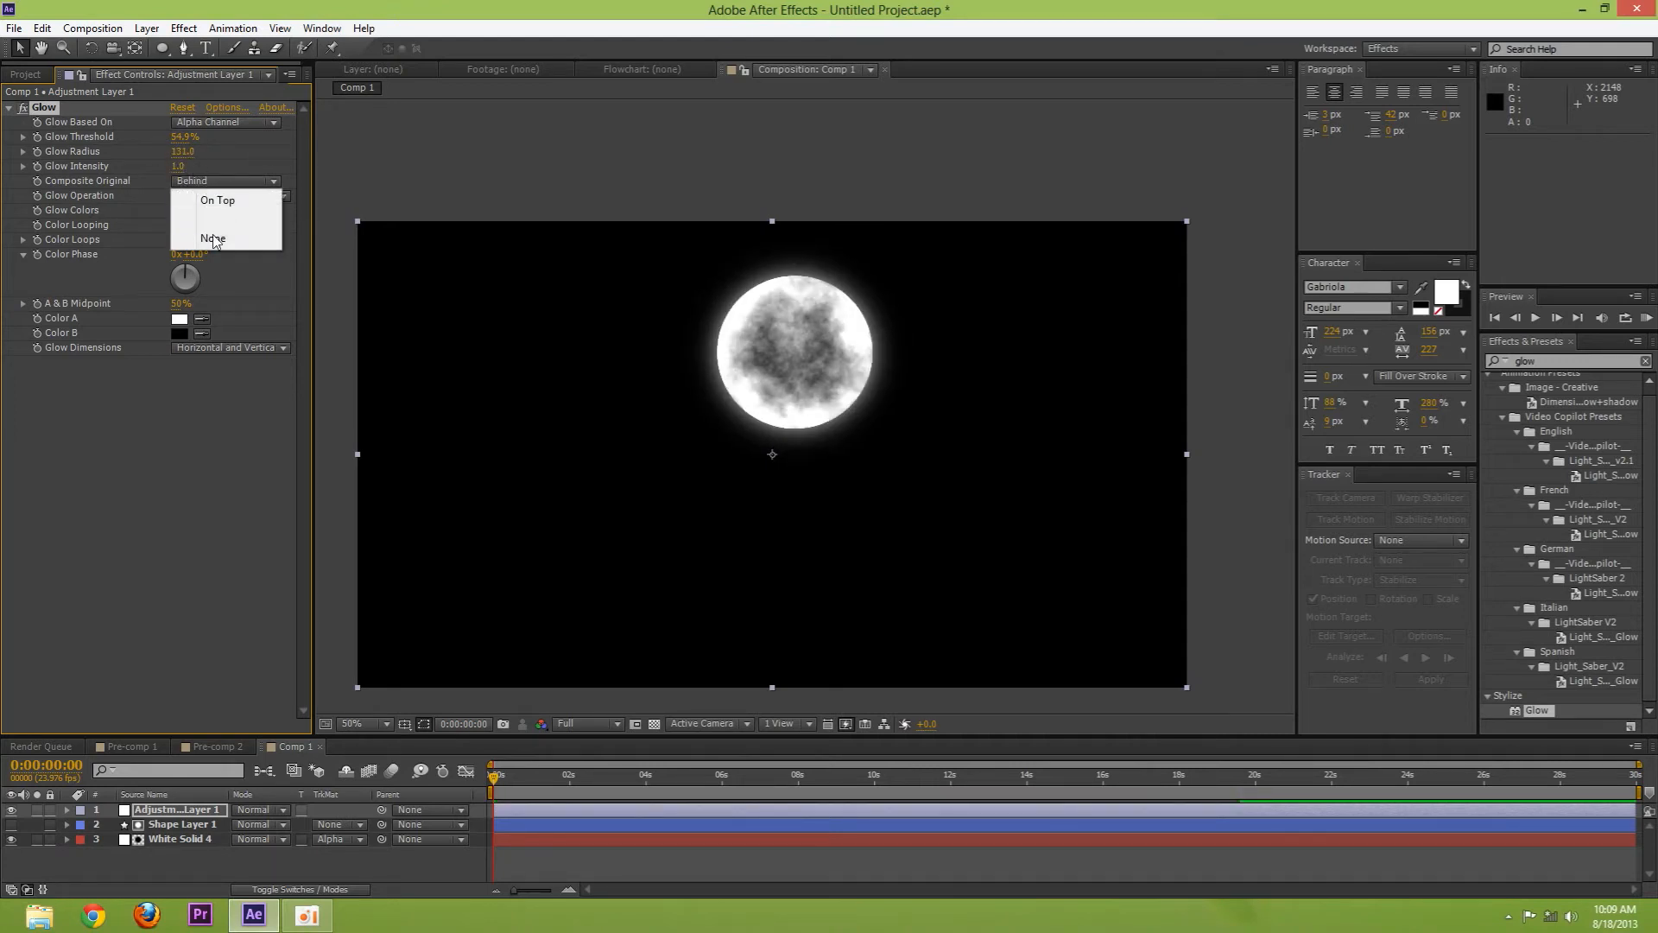
{"action": "left_click", "coordinate": [211, 238]}
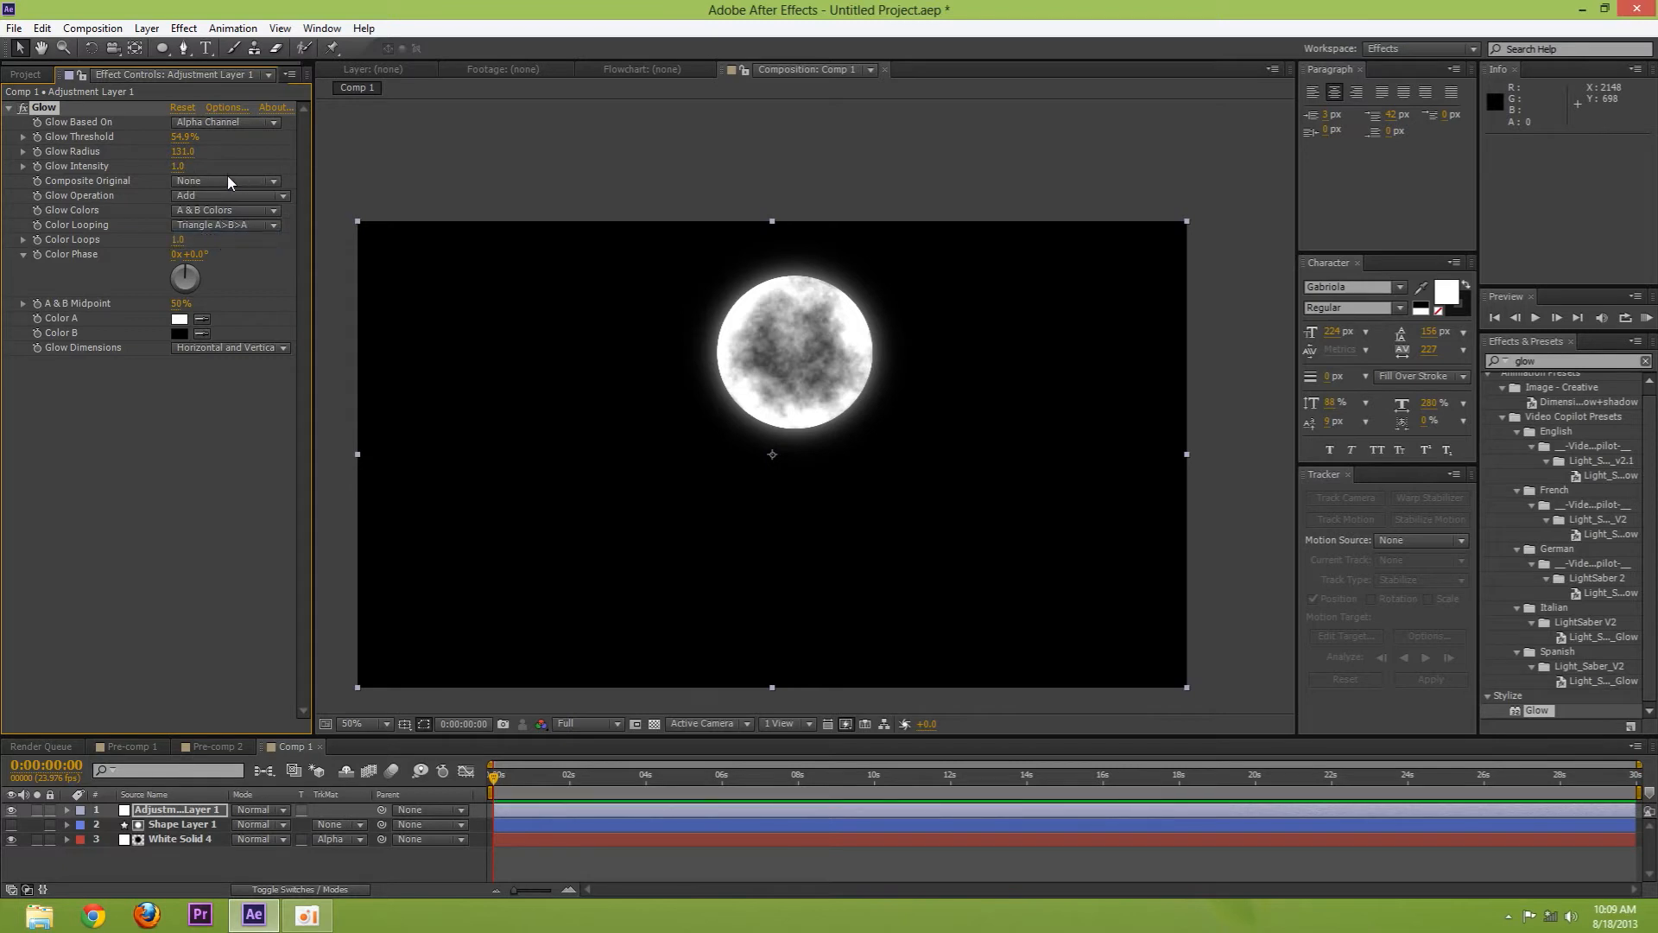
{"action": "left_click", "coordinate": [228, 195]}
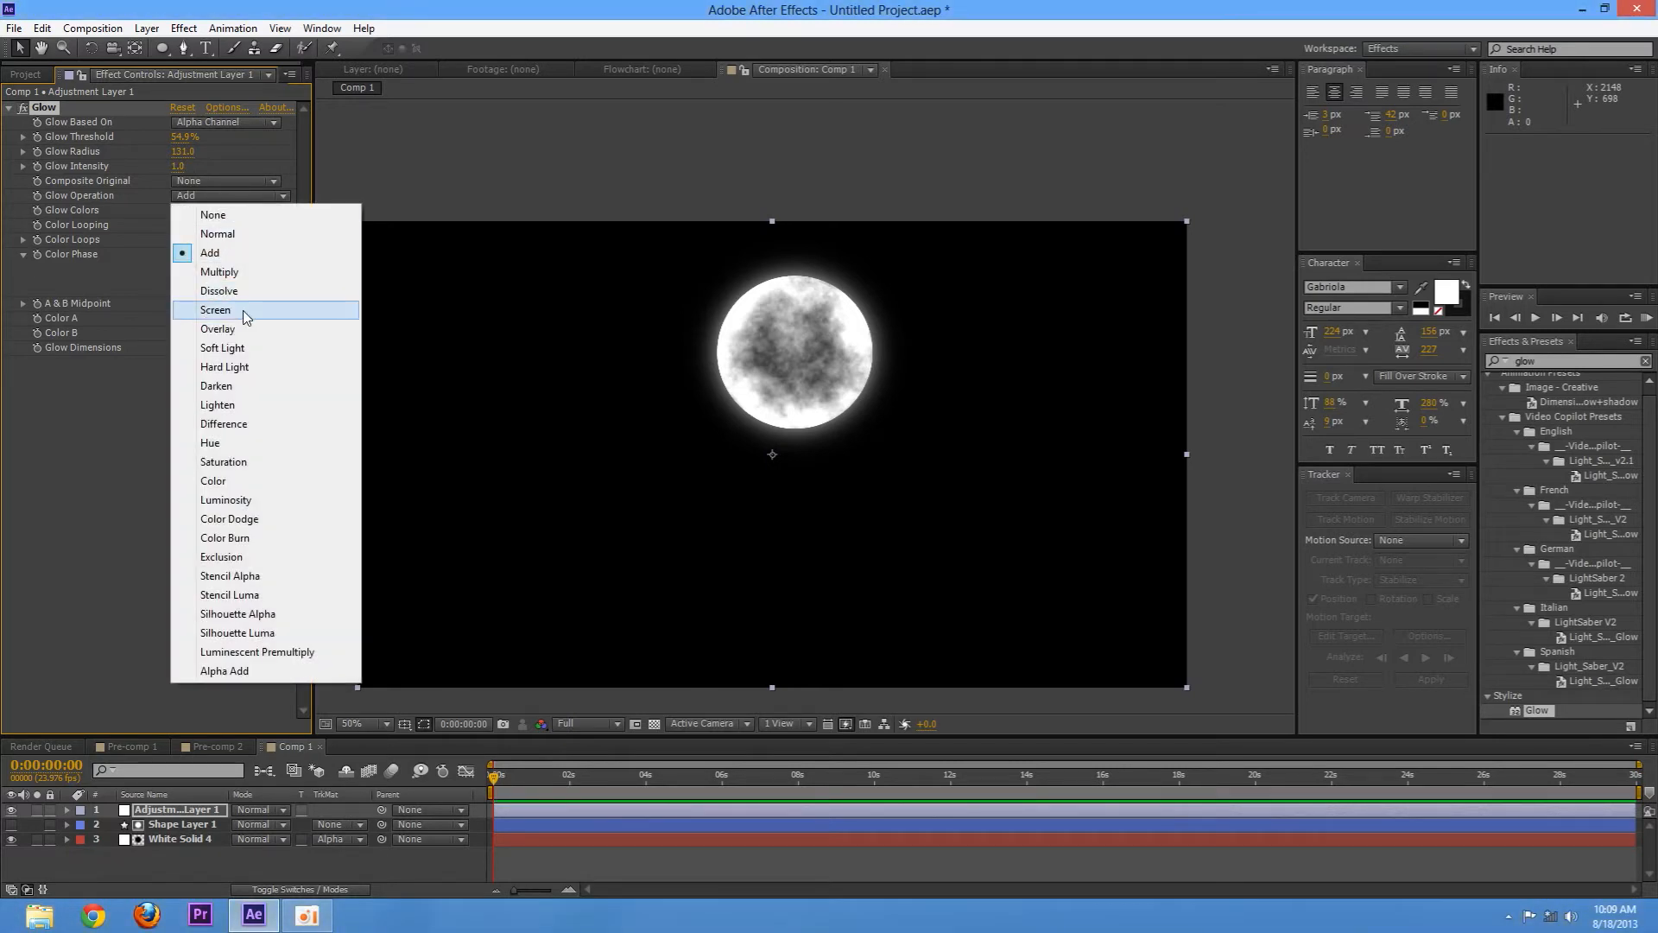
{"action": "left_click", "coordinate": [214, 309]}
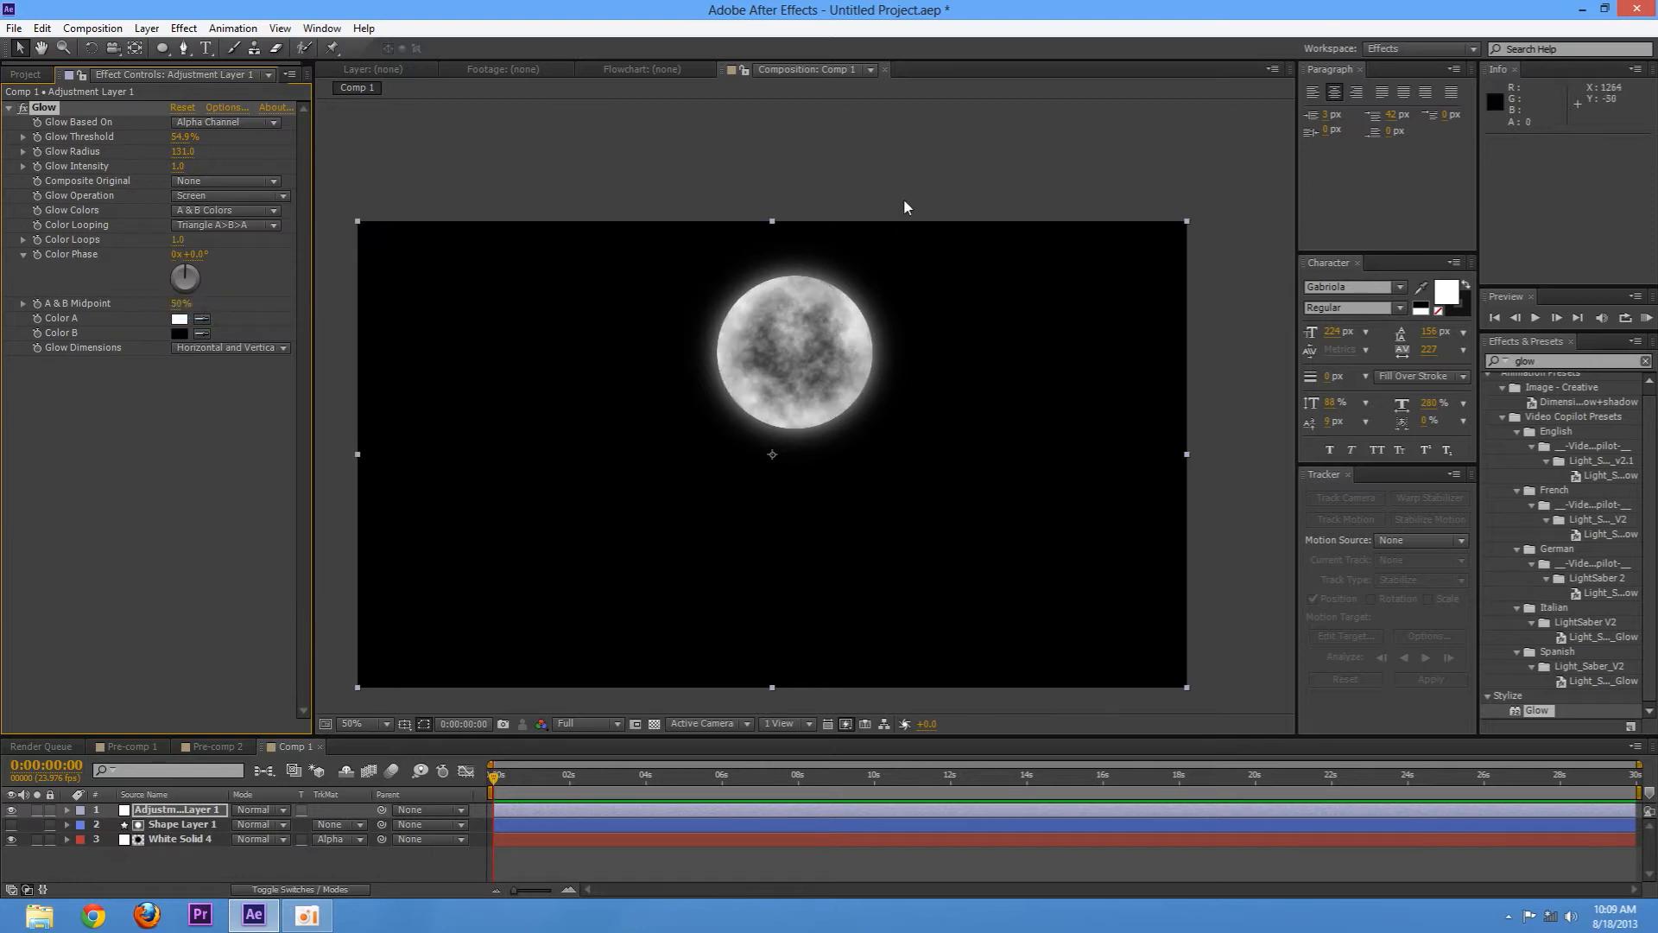
{"action": "left_click", "coordinate": [365, 724]}
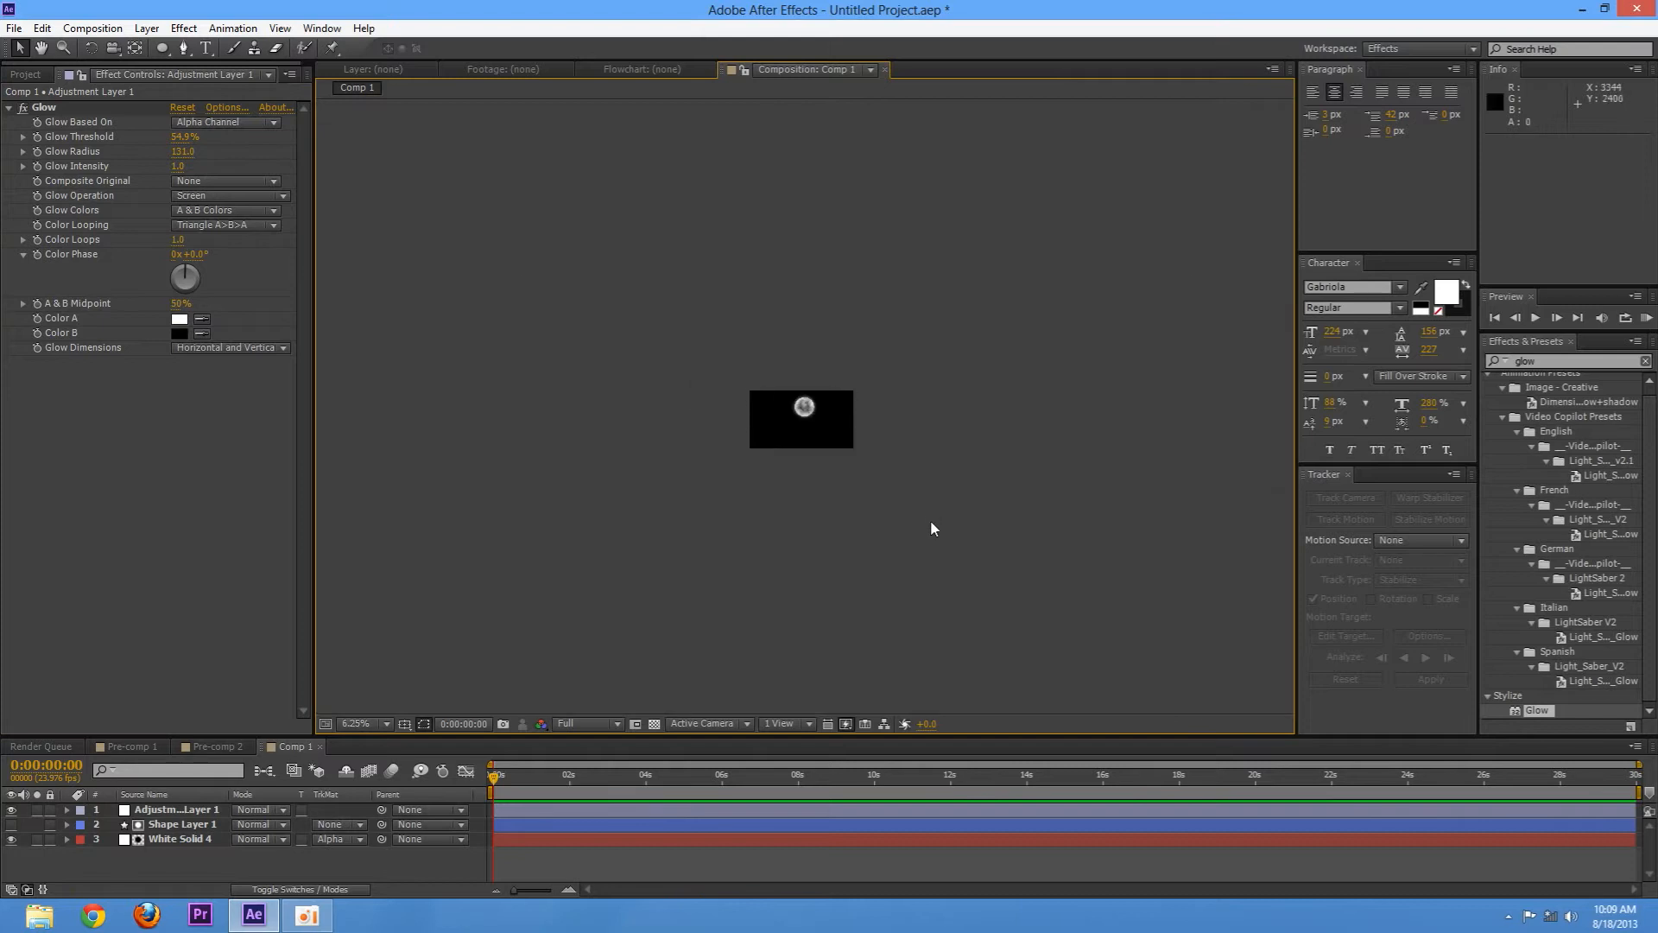
{"action": "left_click", "coordinate": [359, 724]}
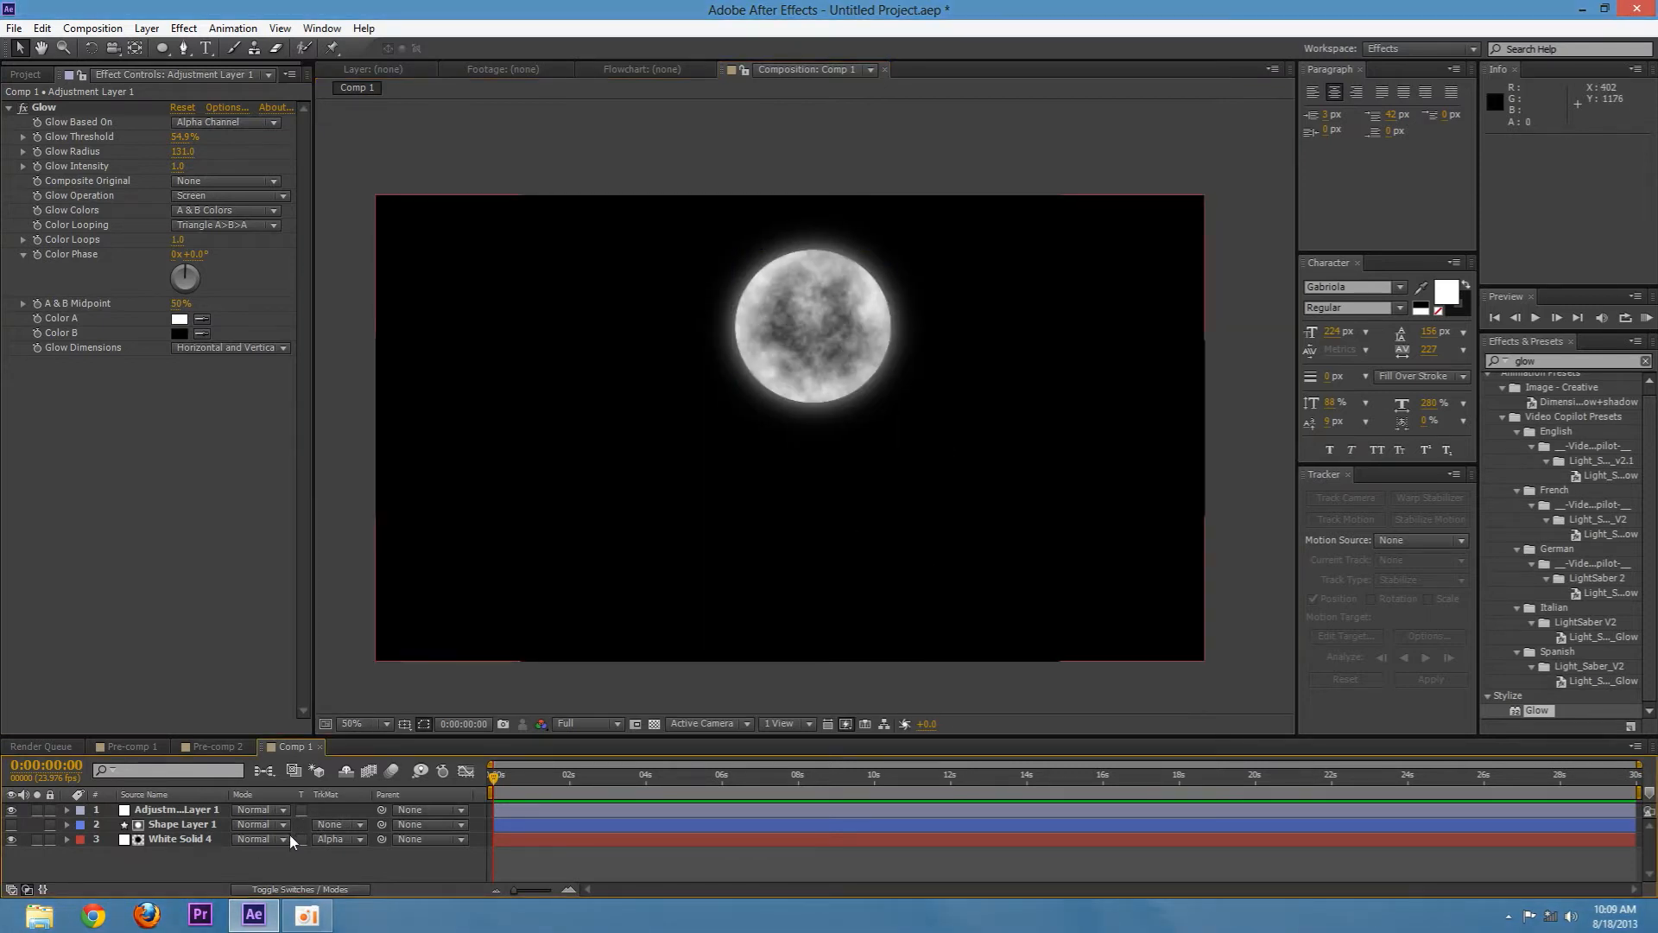
{"action": "mouse_move", "coordinate": [260, 871]}
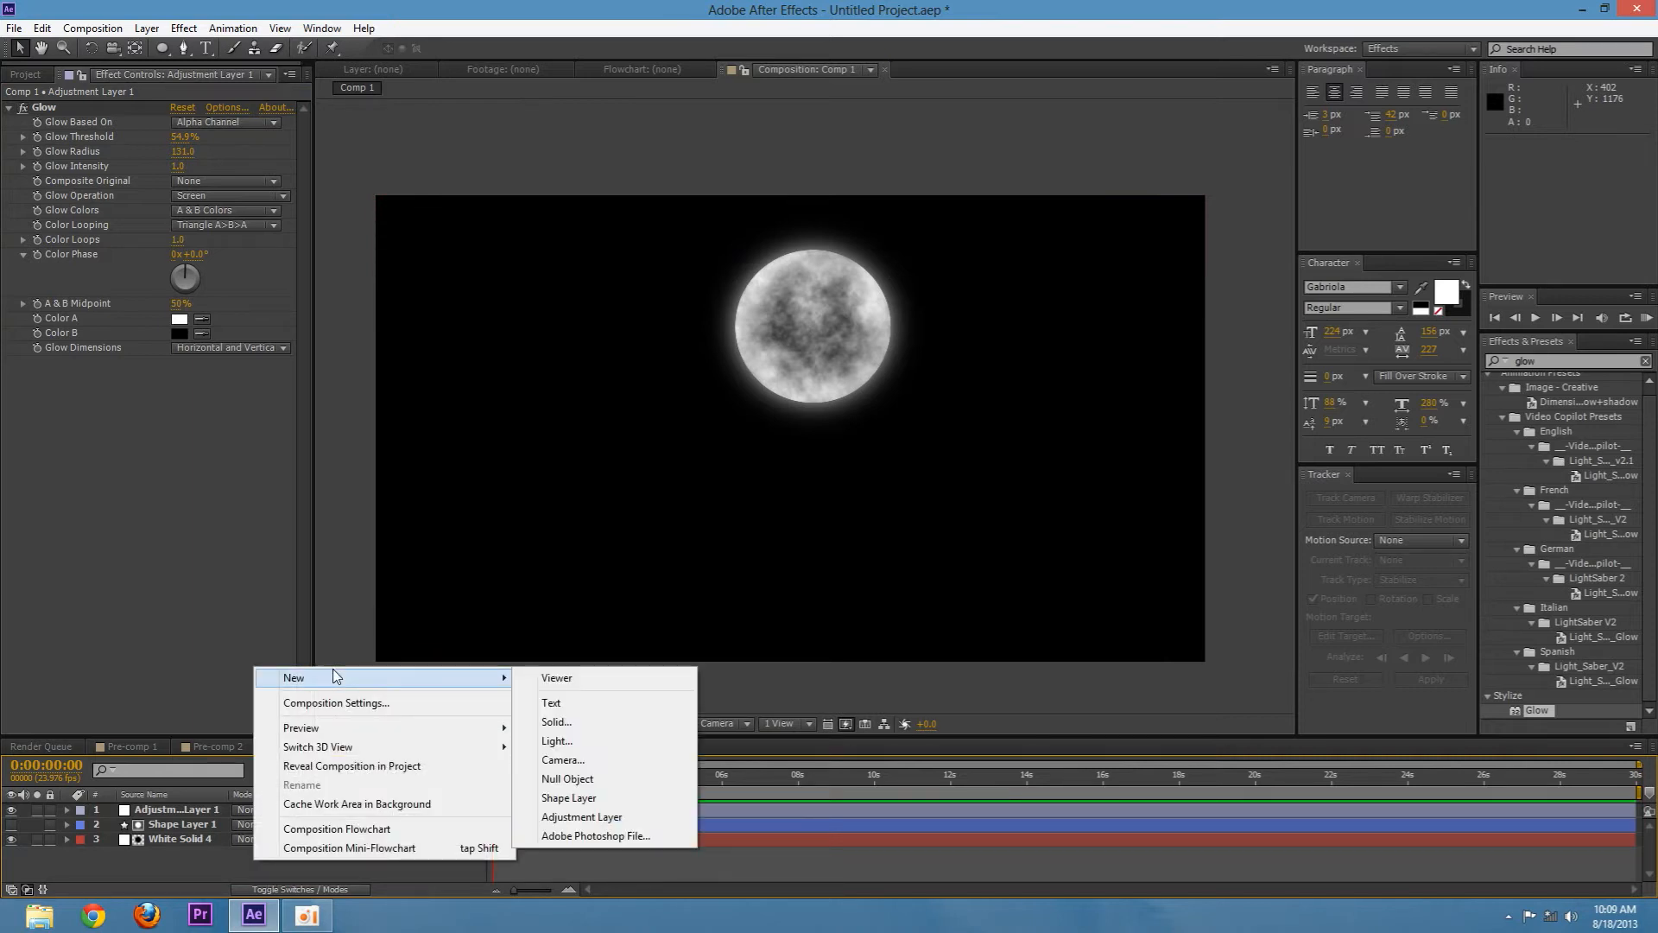
Add a new full-size white solid with Fractal Noise and show it on its own
{"action": "left_click", "coordinate": [554, 722]}
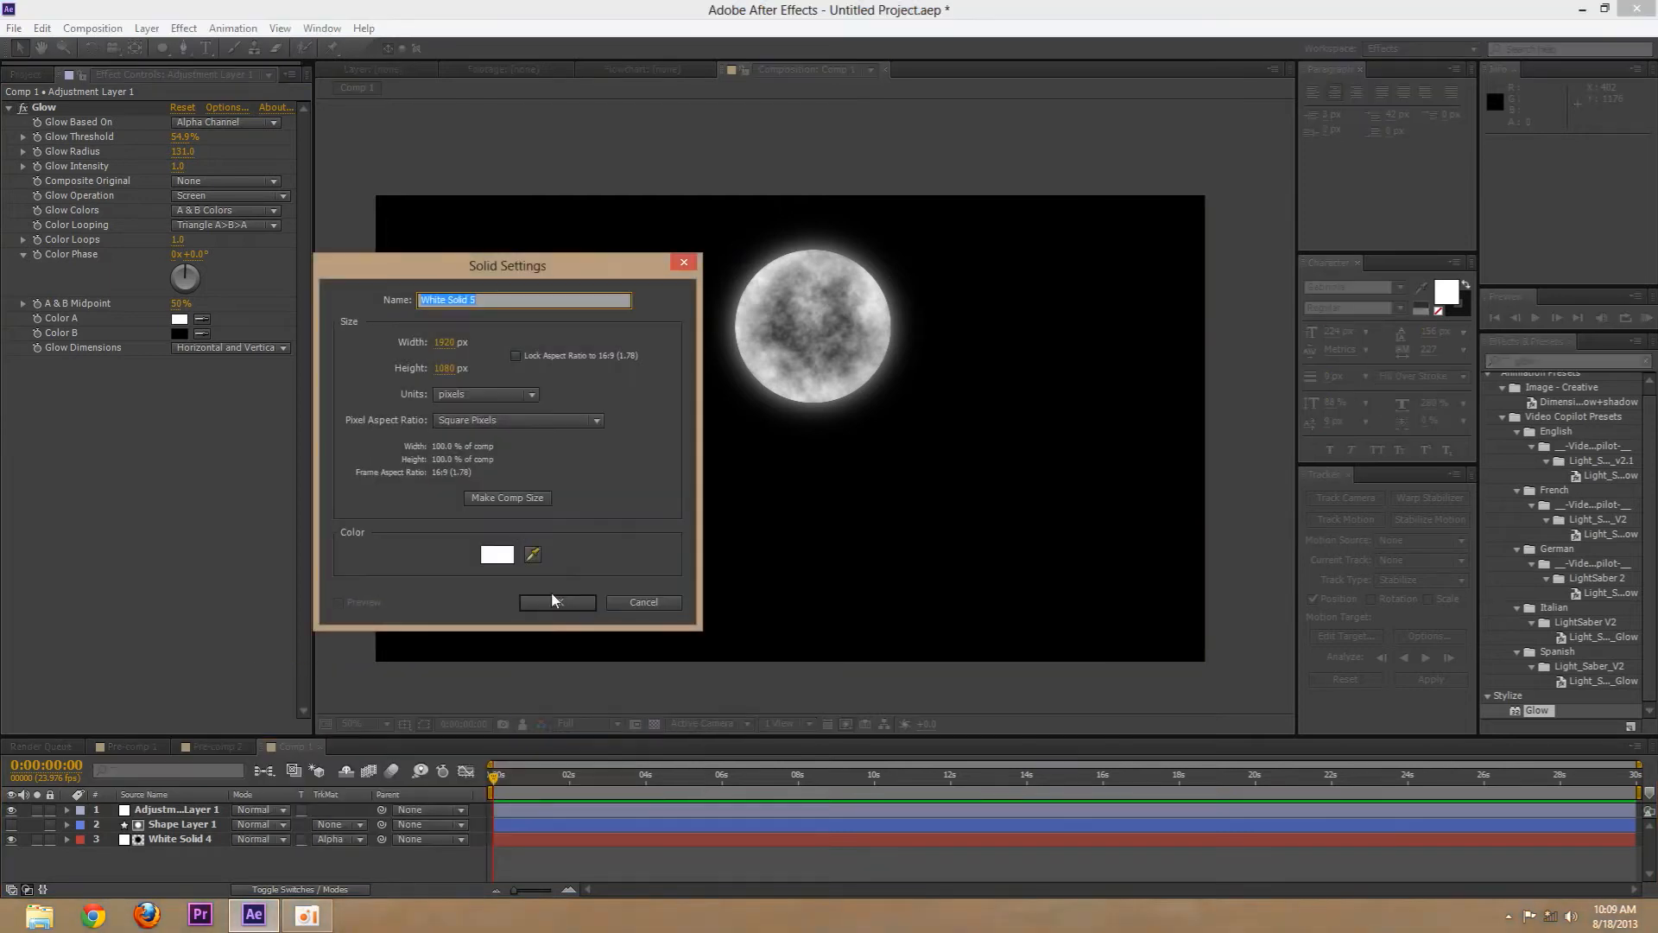
{"action": "left_click", "coordinate": [558, 601]}
{"action": "type", "text": "fractal"}
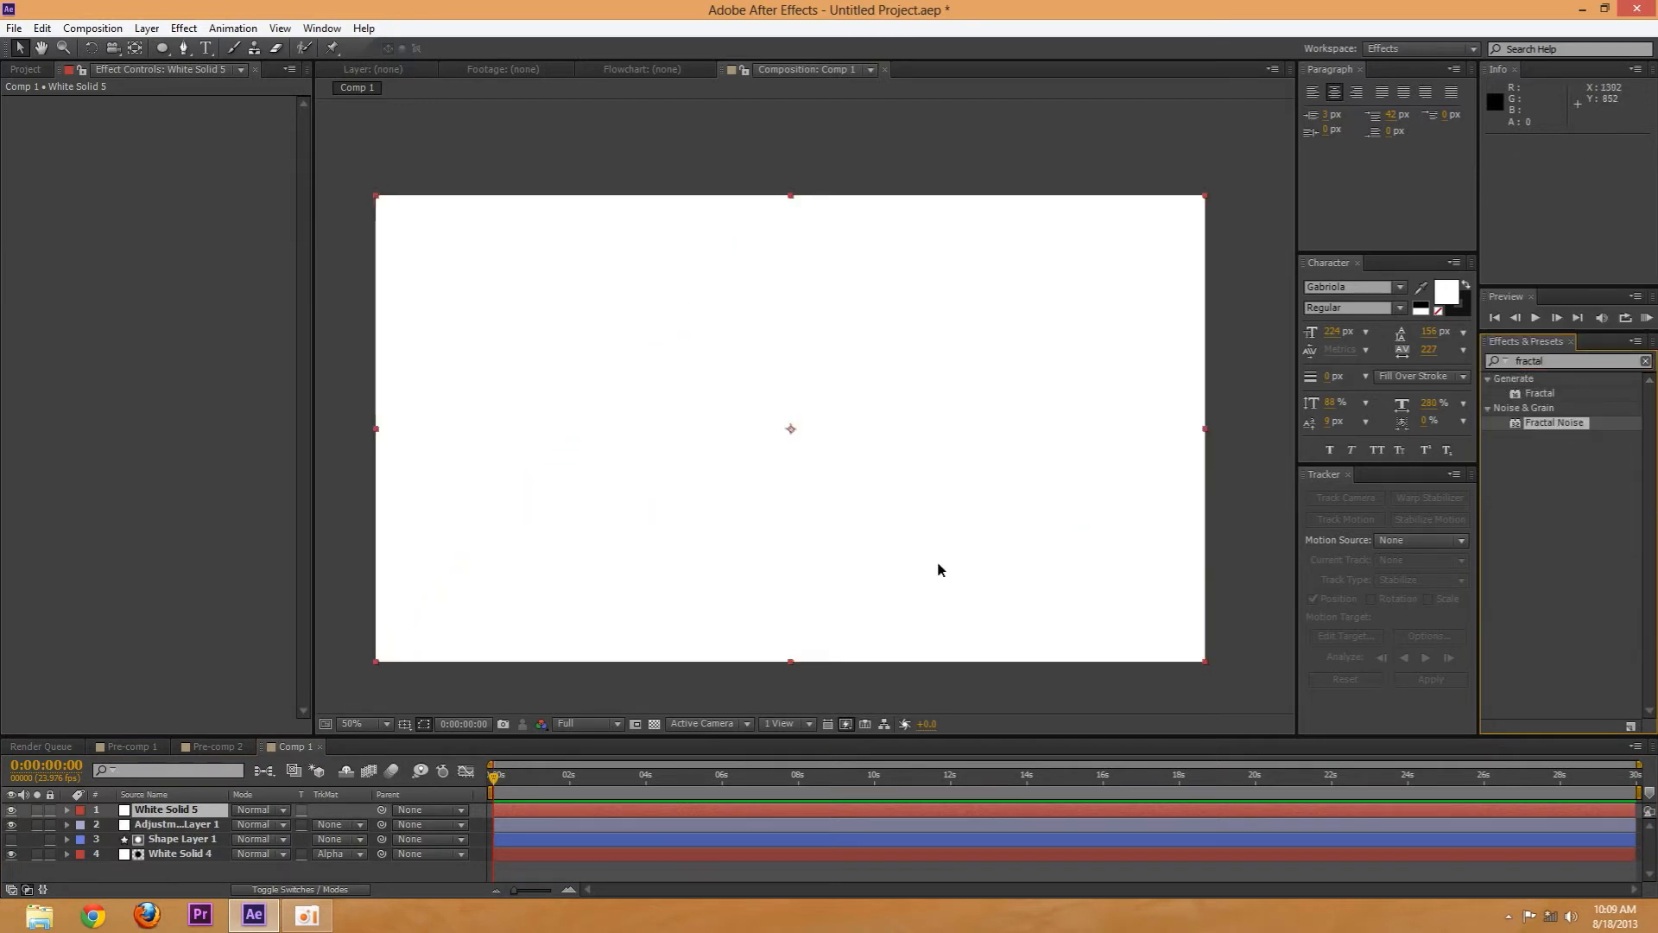
{"action": "double_click", "coordinate": [1553, 422]}
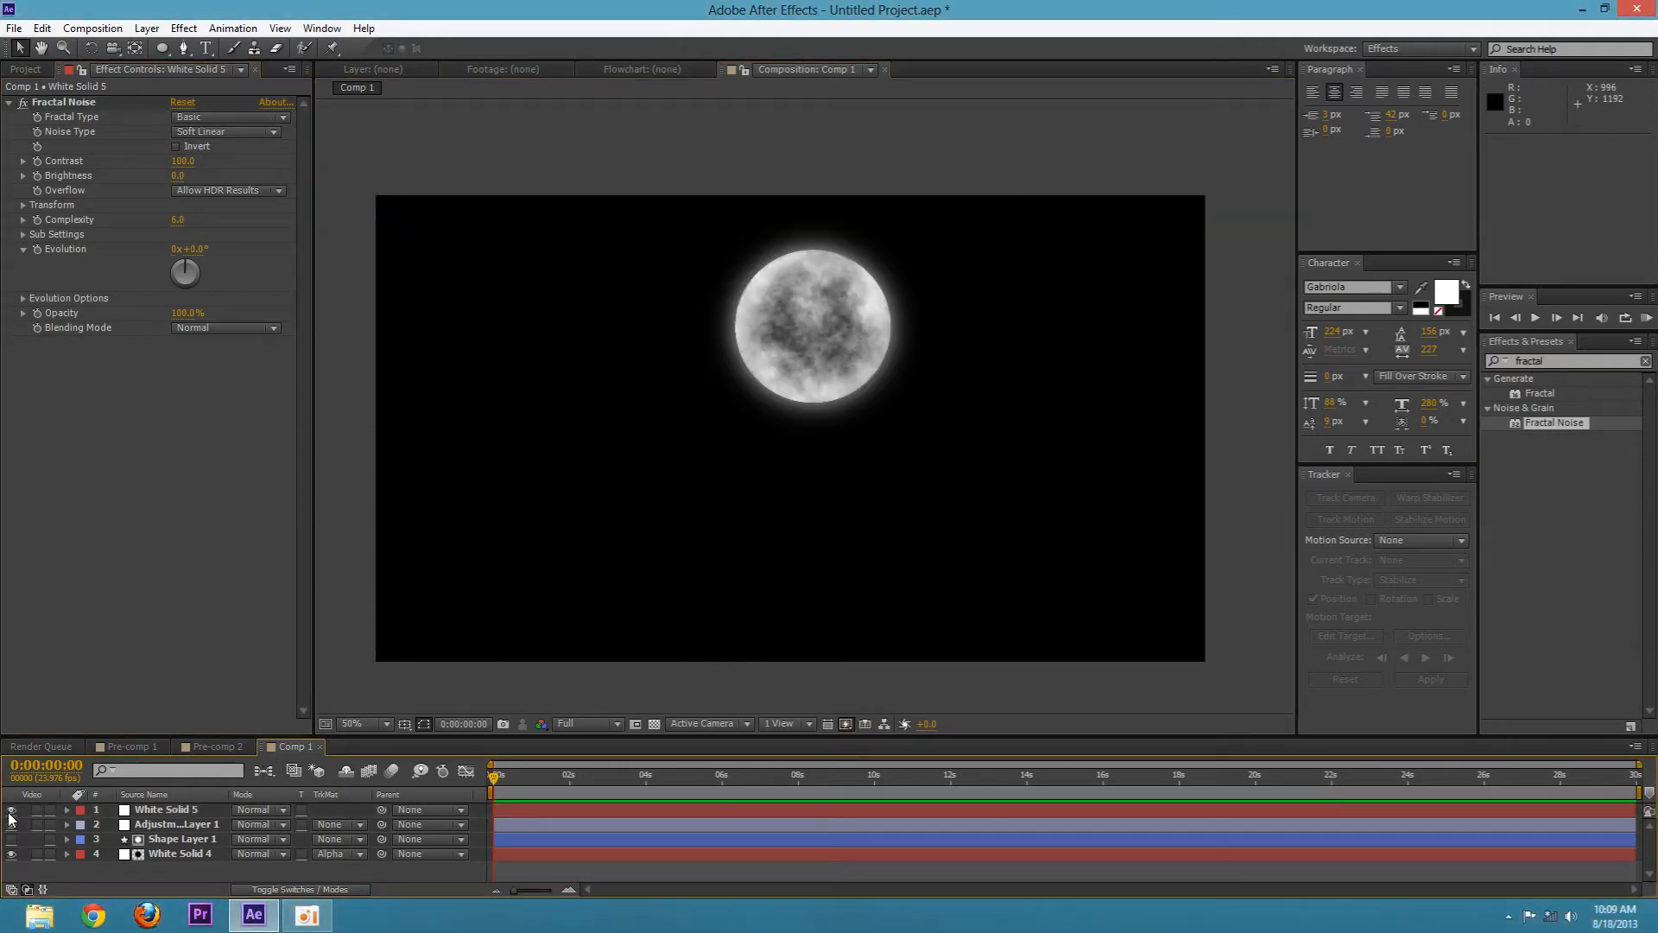
{"action": "left_click", "coordinate": [305, 888]}
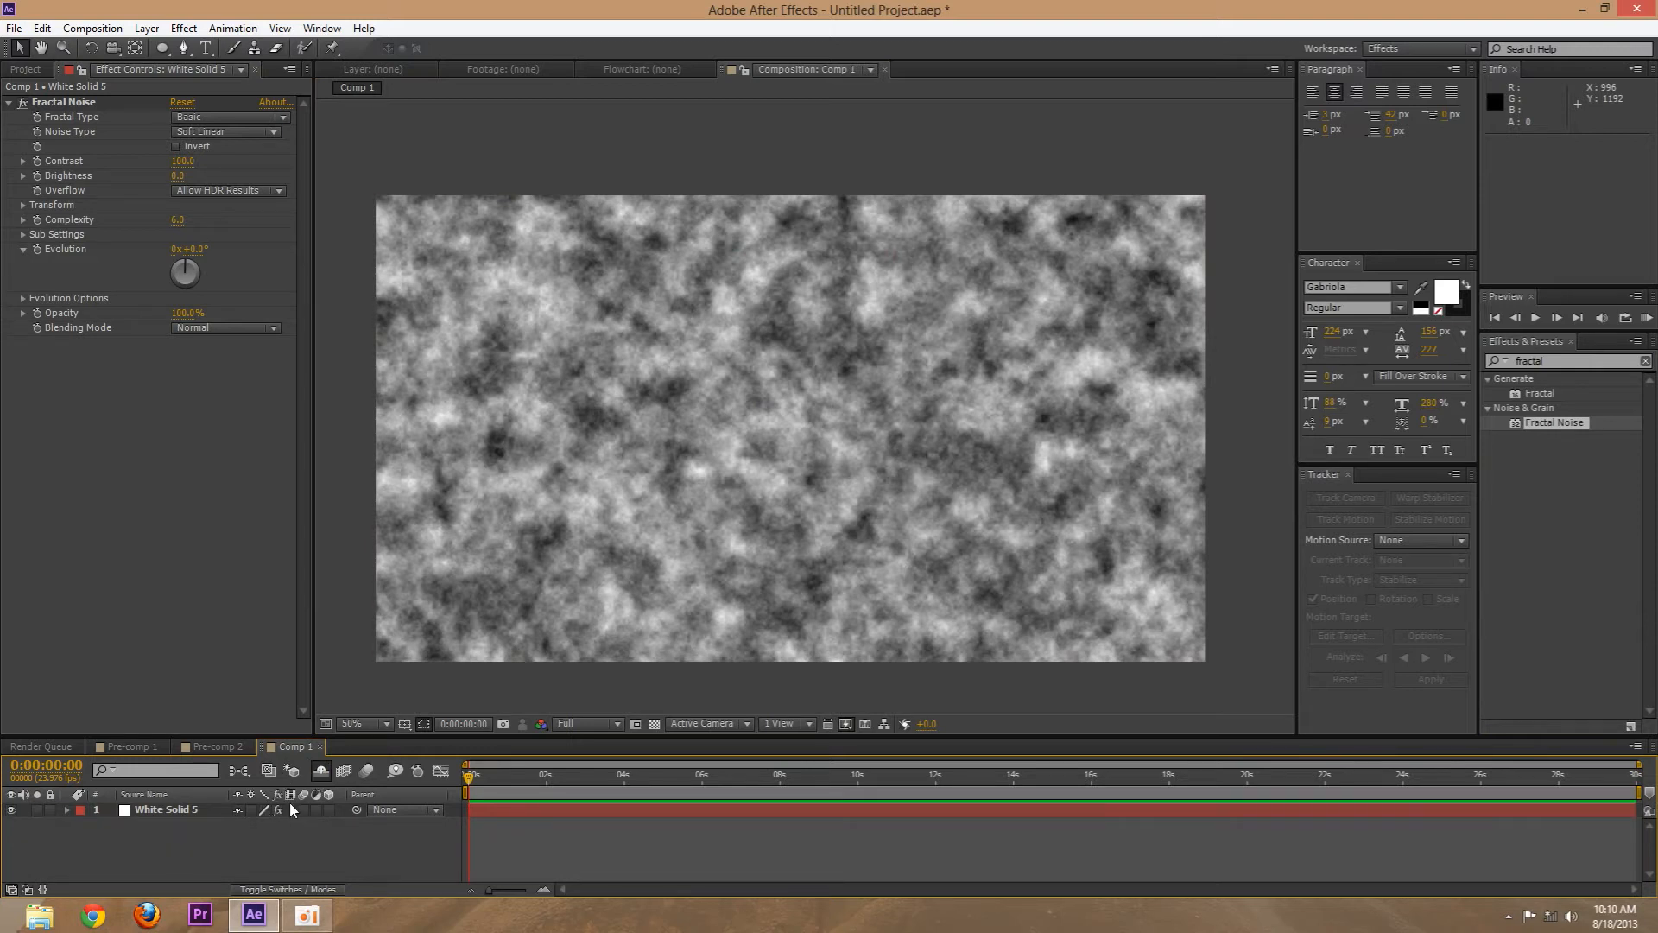
Rename the new noise solid to Clouds
{"action": "left_click", "coordinate": [164, 808]}
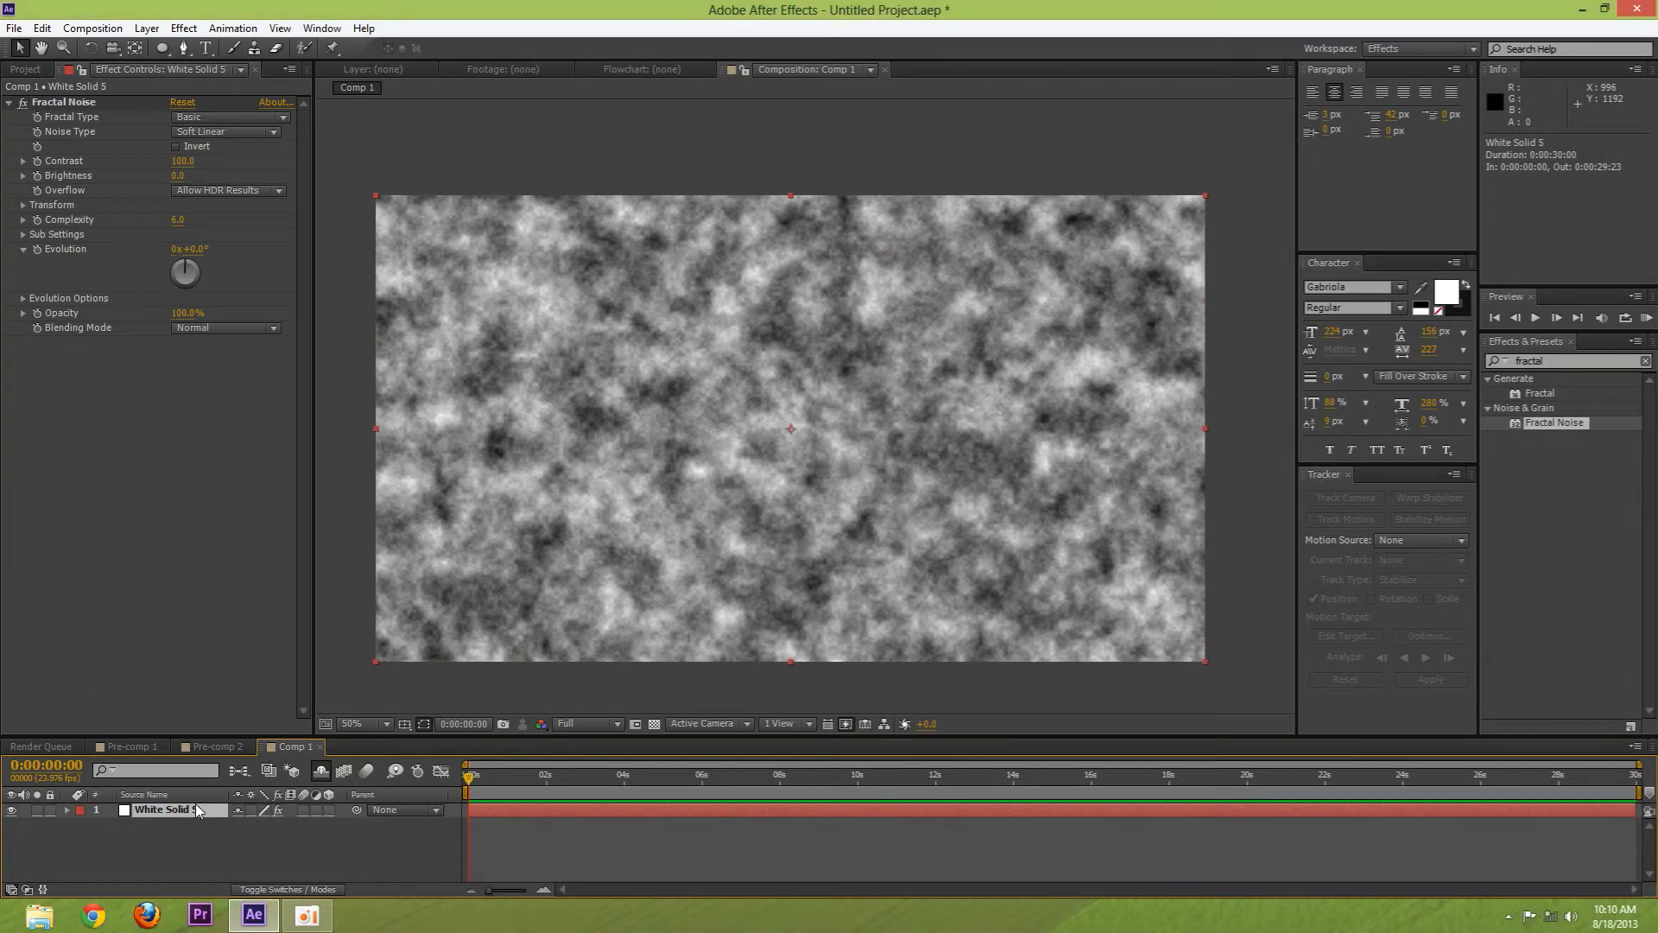
{"action": "right_click", "coordinate": [164, 809]}
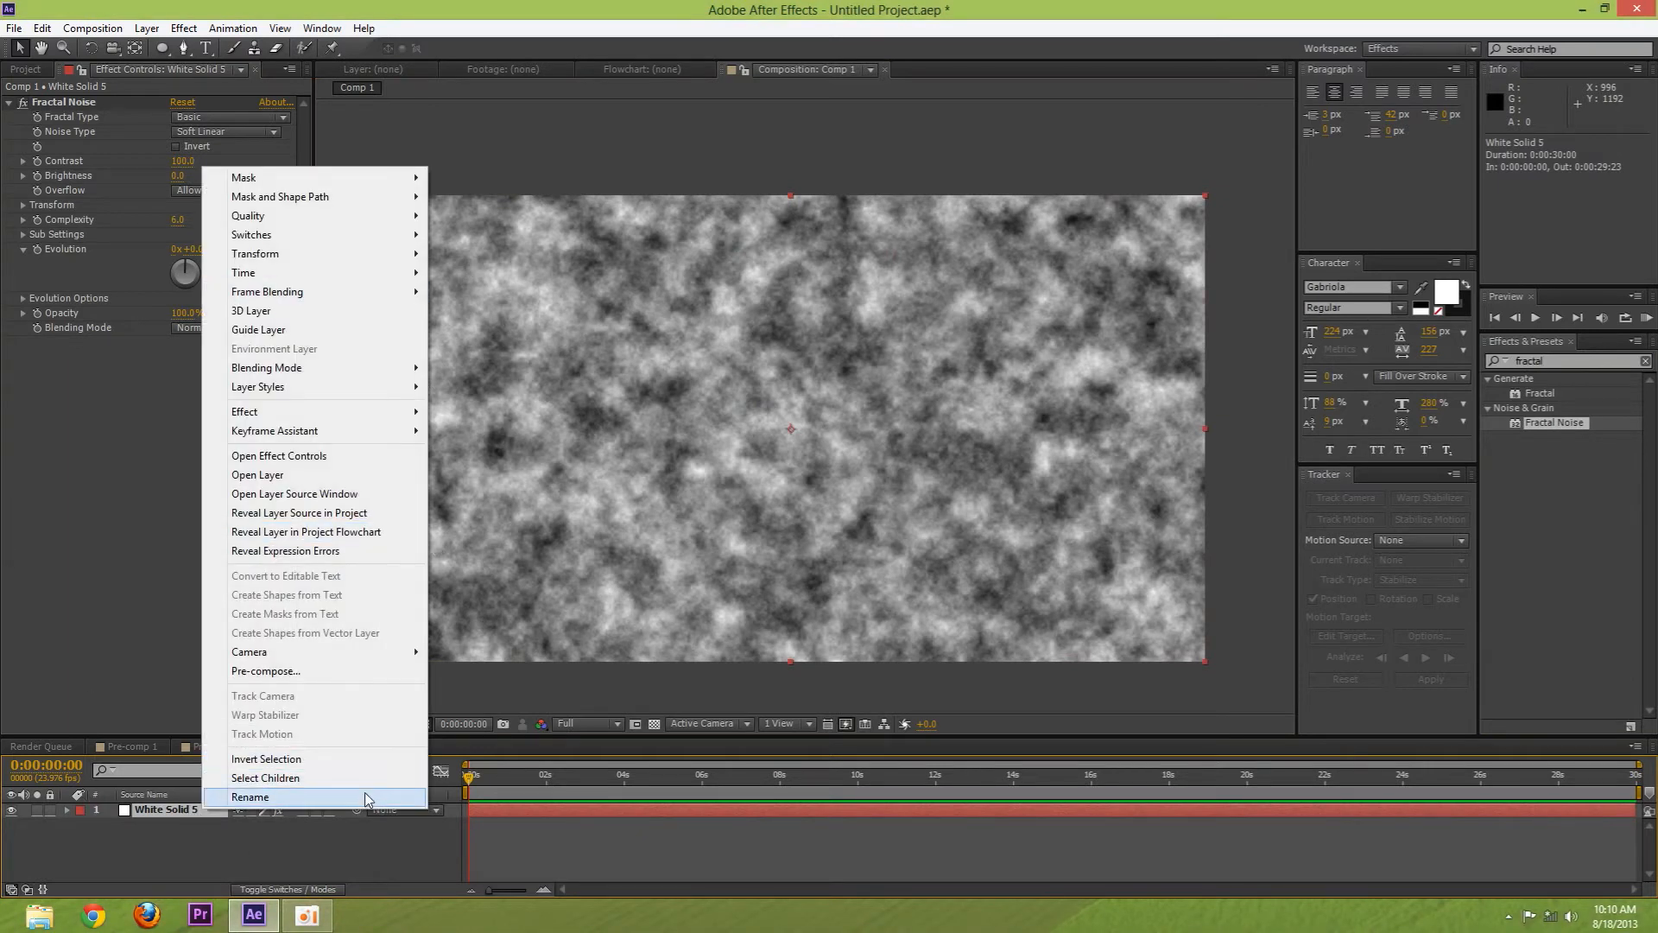
{"action": "left_click", "coordinate": [252, 797]}
{"action": "type", "text": "Clouds"}
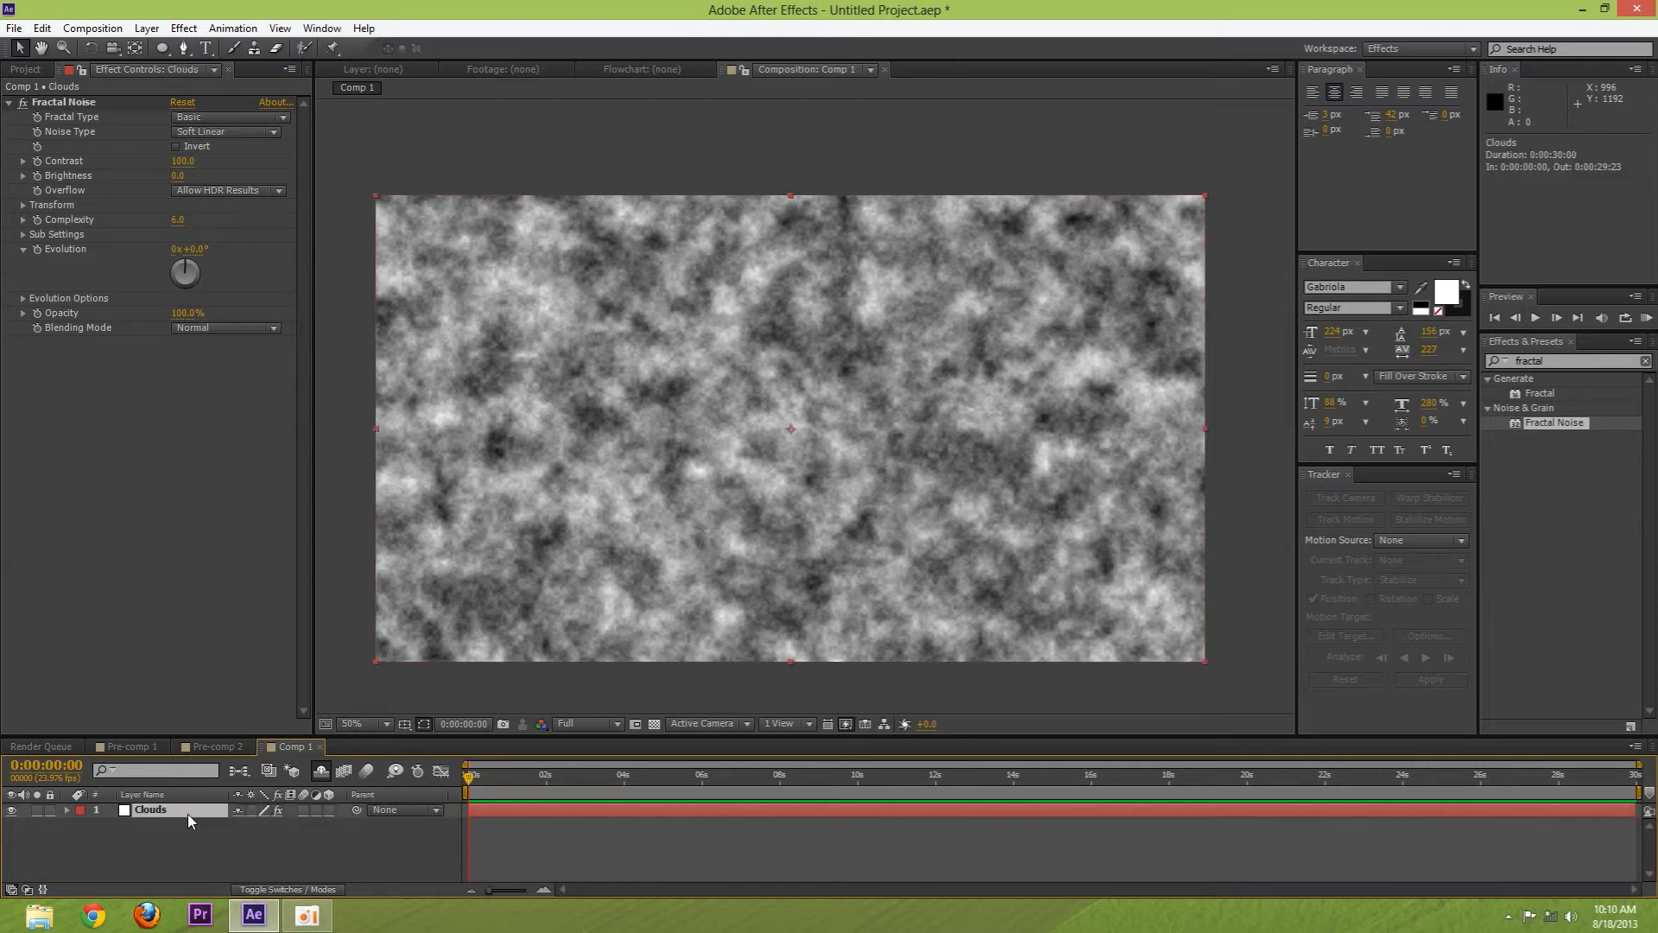
{"action": "double_click", "coordinate": [152, 809]}
{"action": "type", "text": " 1"}
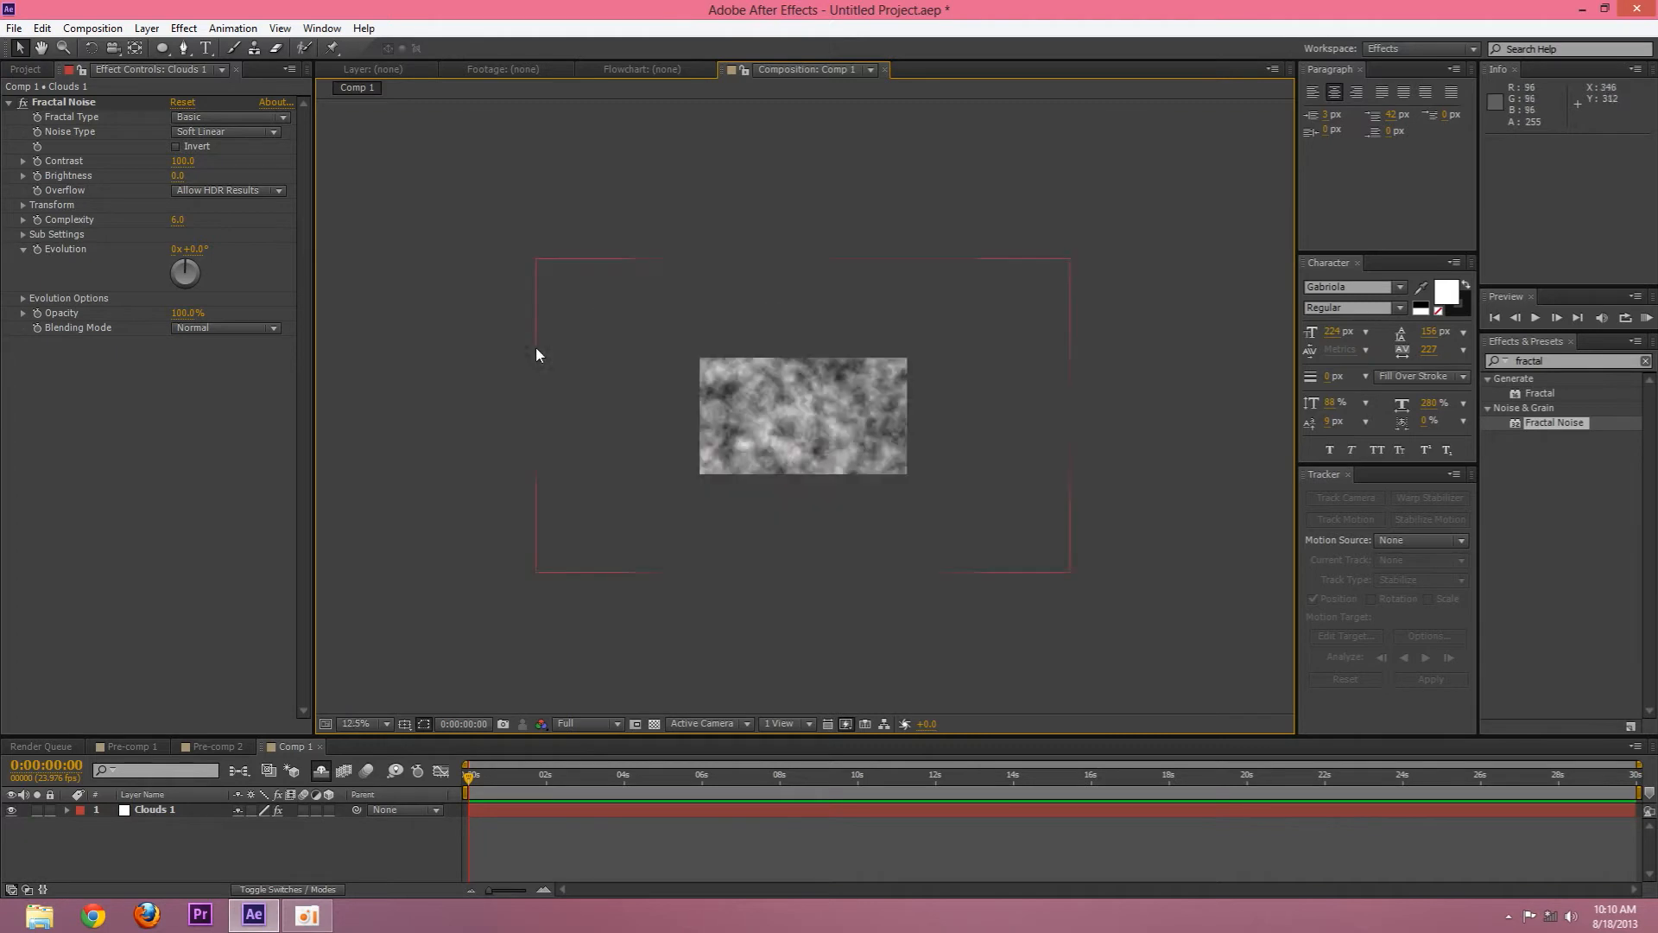
Invert the Fractal Noise on Clouds 1 and search effects for a luma key
{"action": "left_click", "coordinate": [360, 724]}
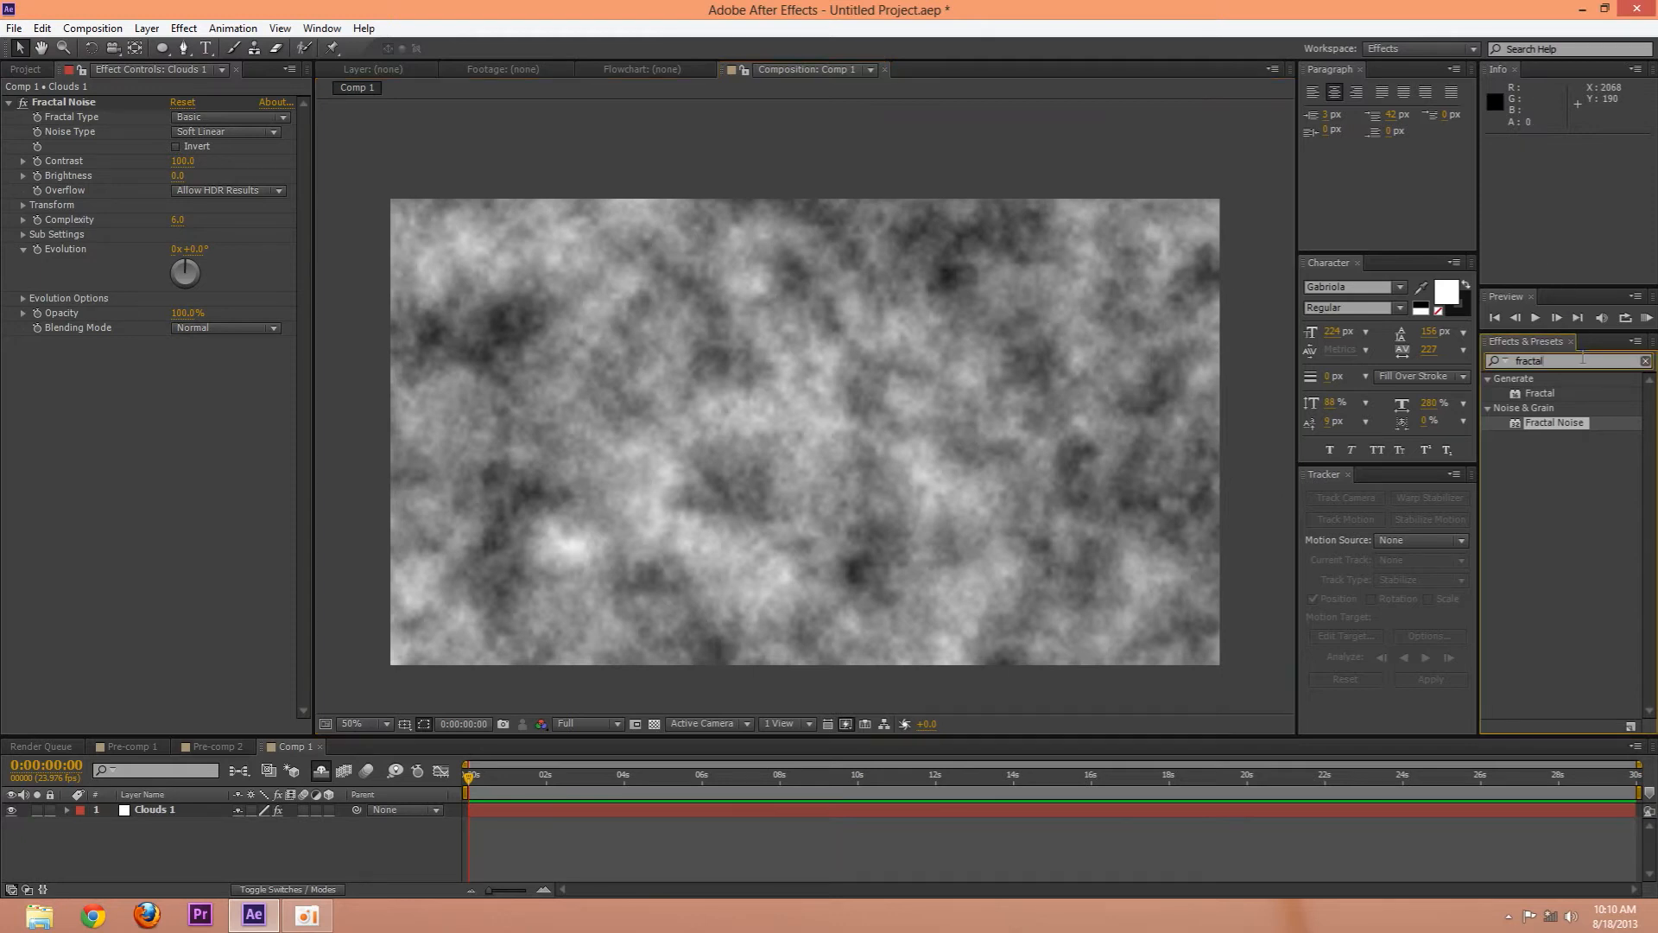
{"action": "triple_click", "coordinate": [1529, 359]}
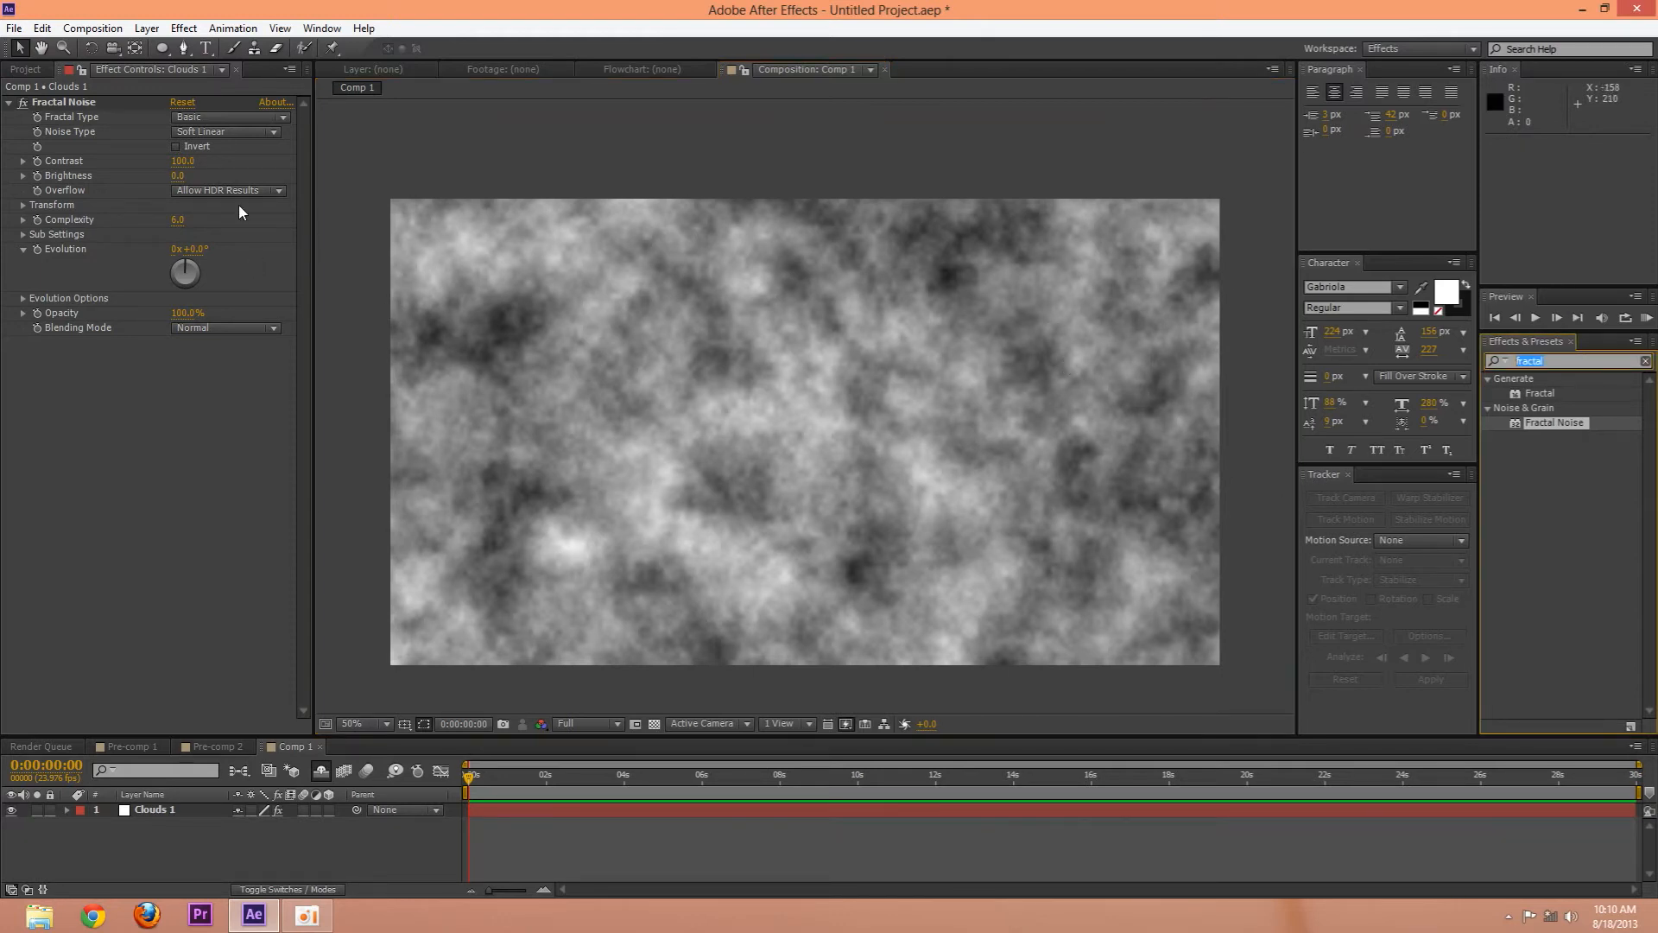
{"action": "left_click", "coordinate": [176, 145]}
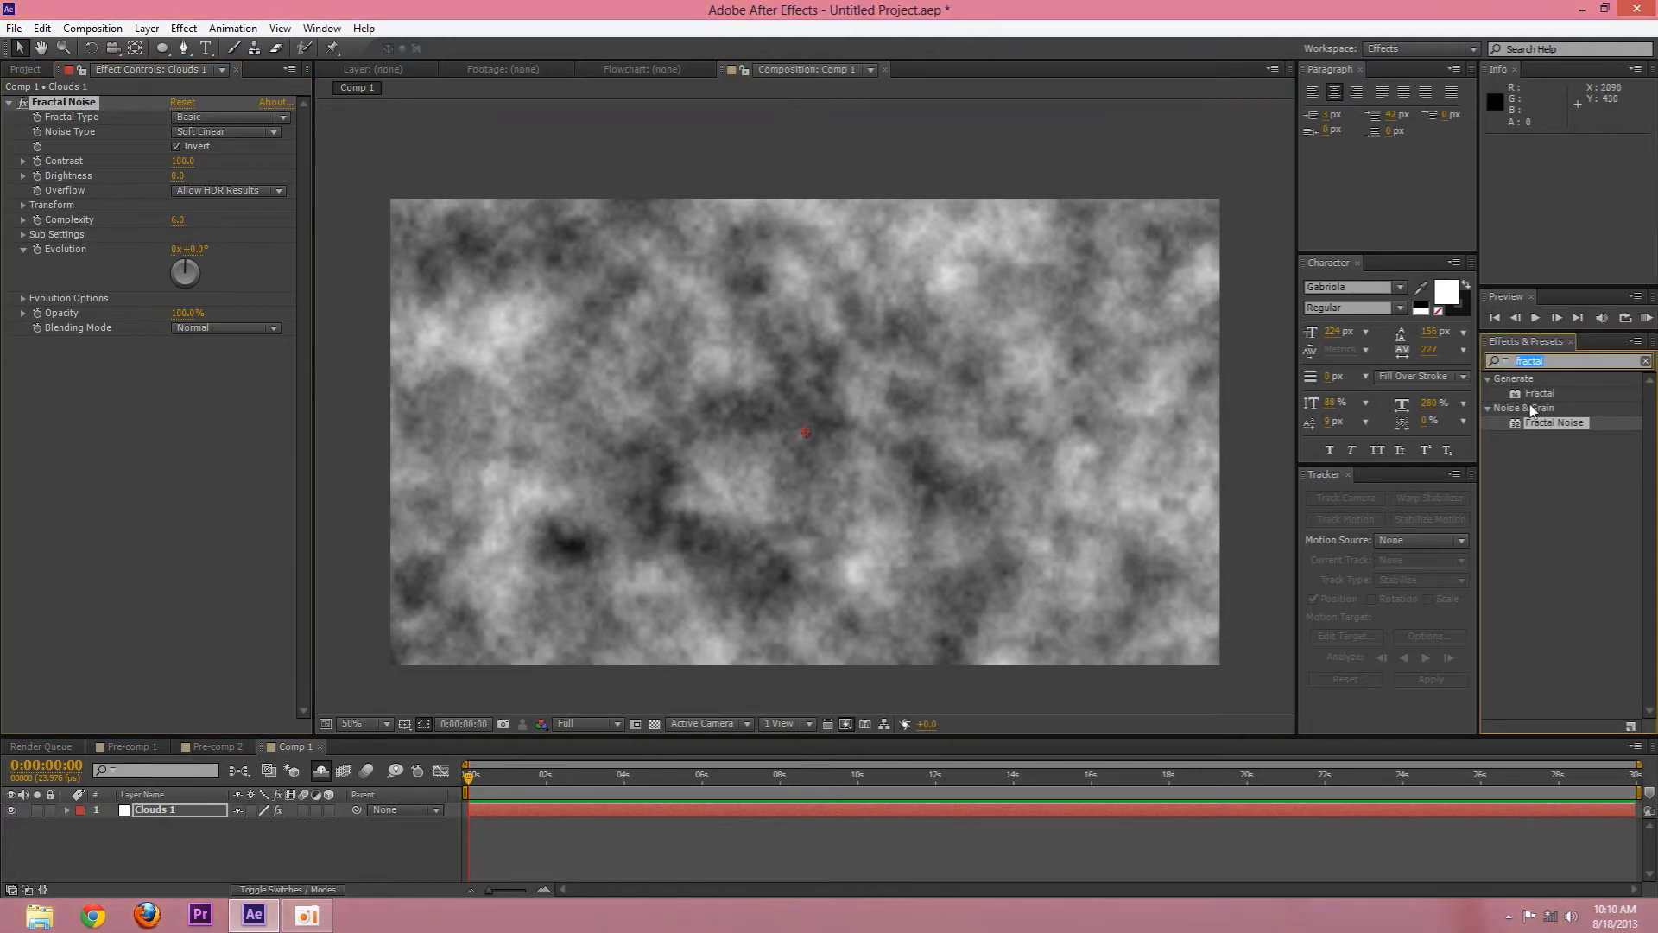
{"action": "mouse_move", "coordinate": [1560, 411]}
{"action": "type", "text": "luma"}
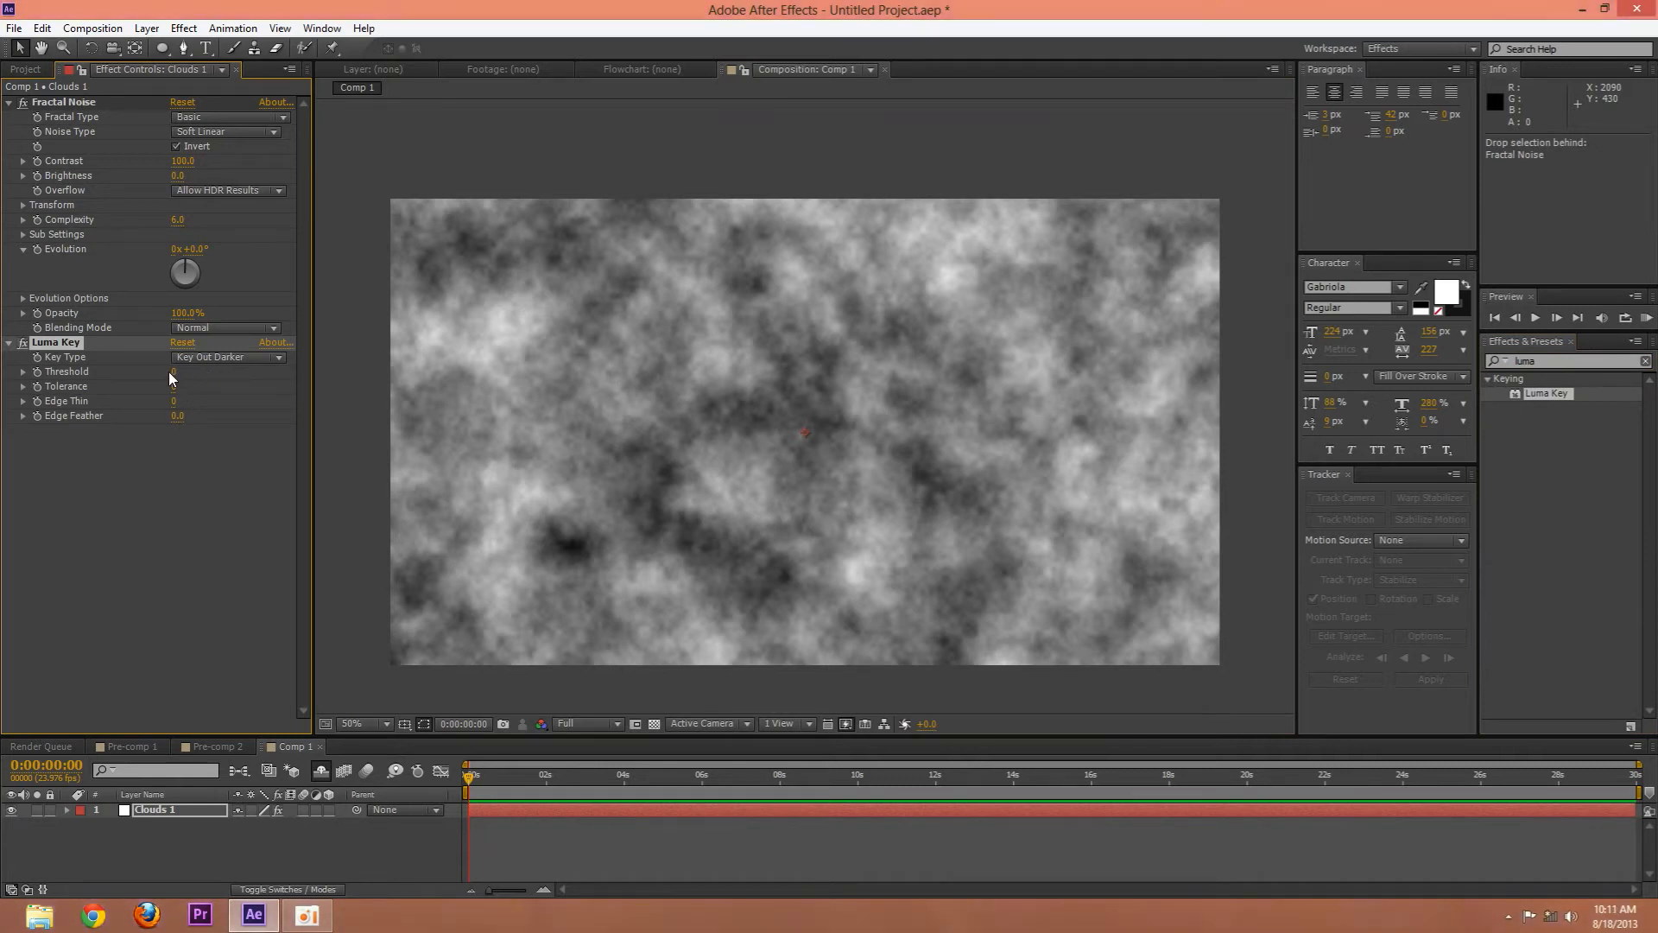
Set Luma Key to Key Out Darker at Threshold 117 with Edge Feather 15, adjusting the second key
{"action": "left_click", "coordinate": [179, 374]}
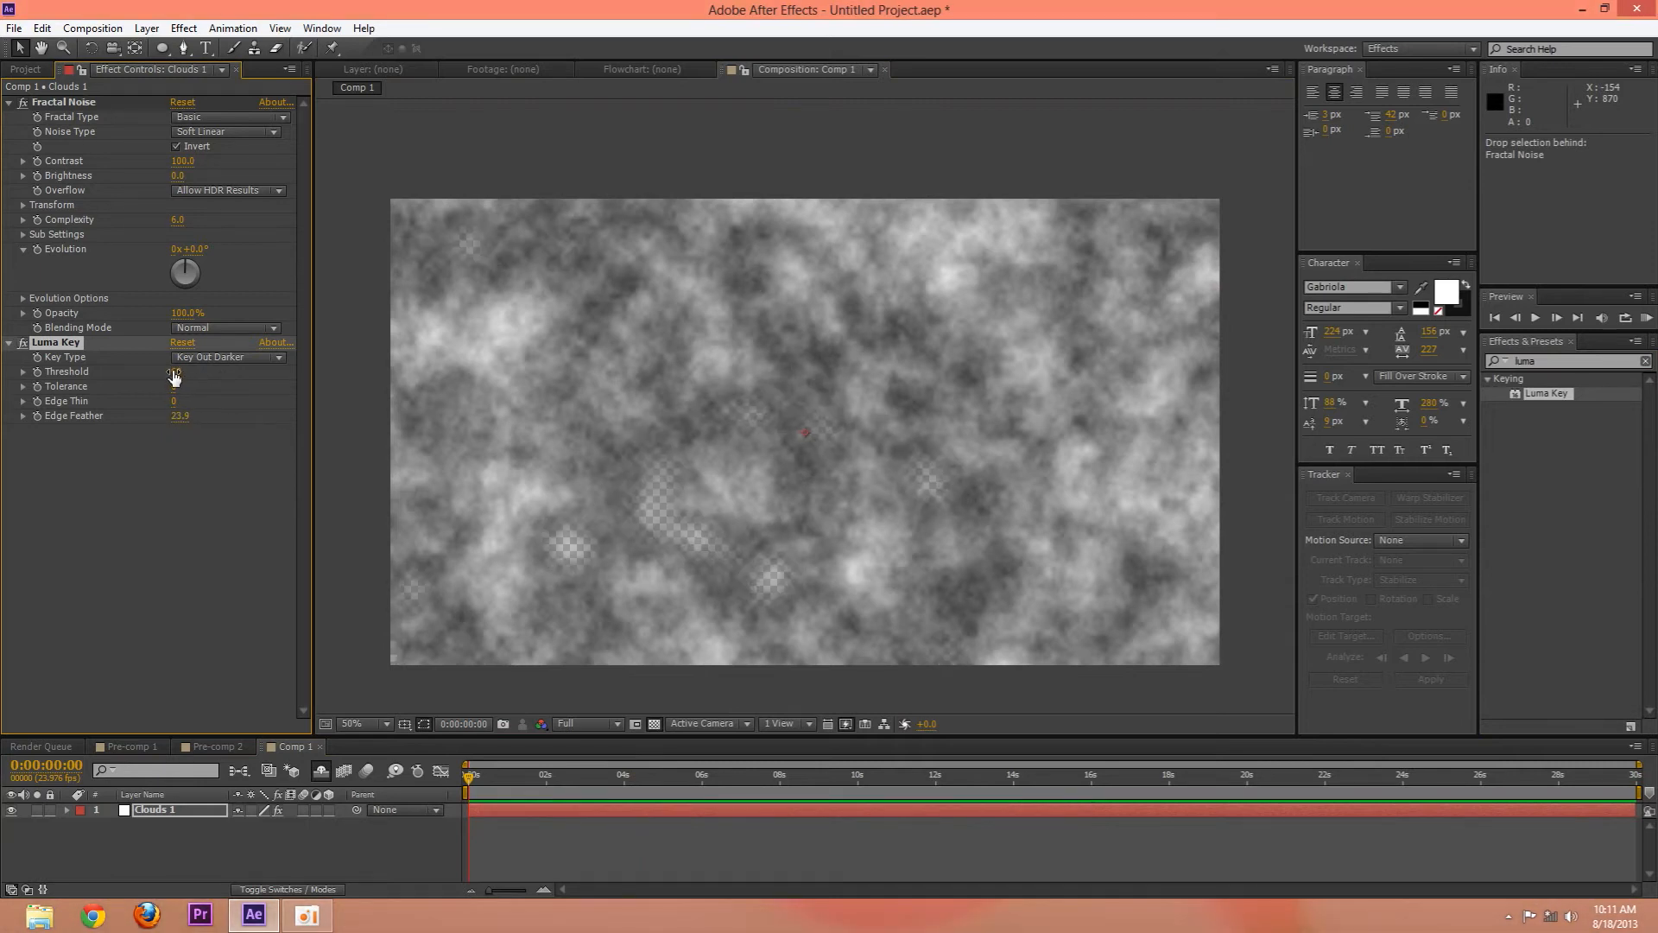
{"action": "left_click_drag", "start_coordinate": [181, 372], "coordinate": [190, 372]}
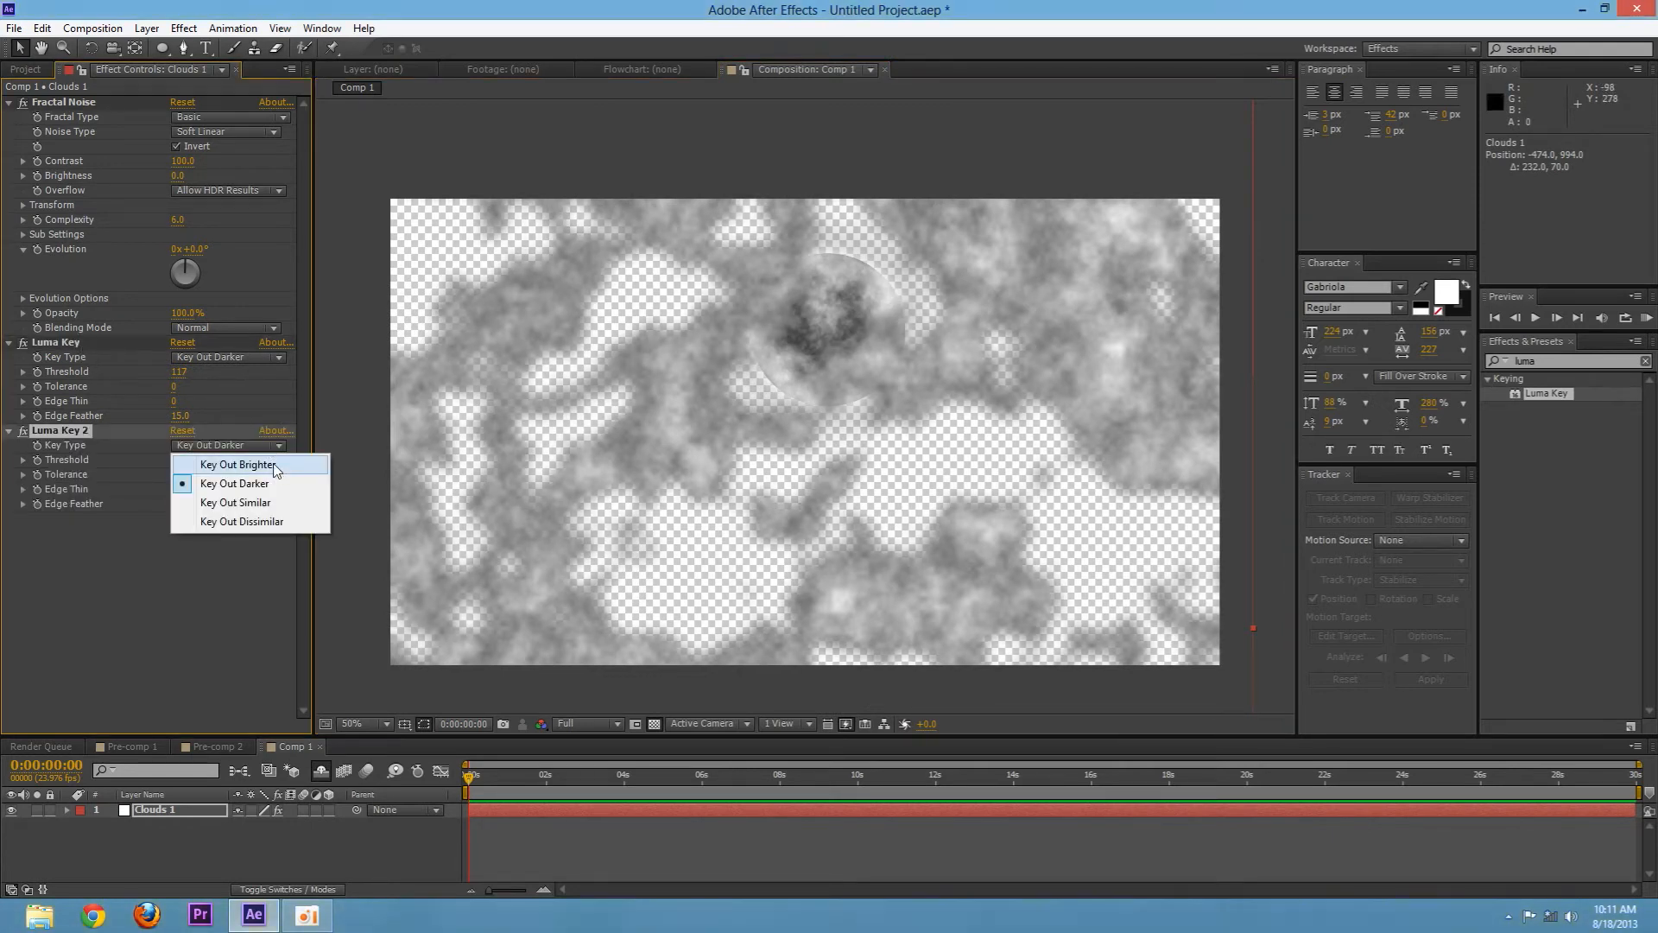
{"action": "left_click", "coordinate": [242, 464]}
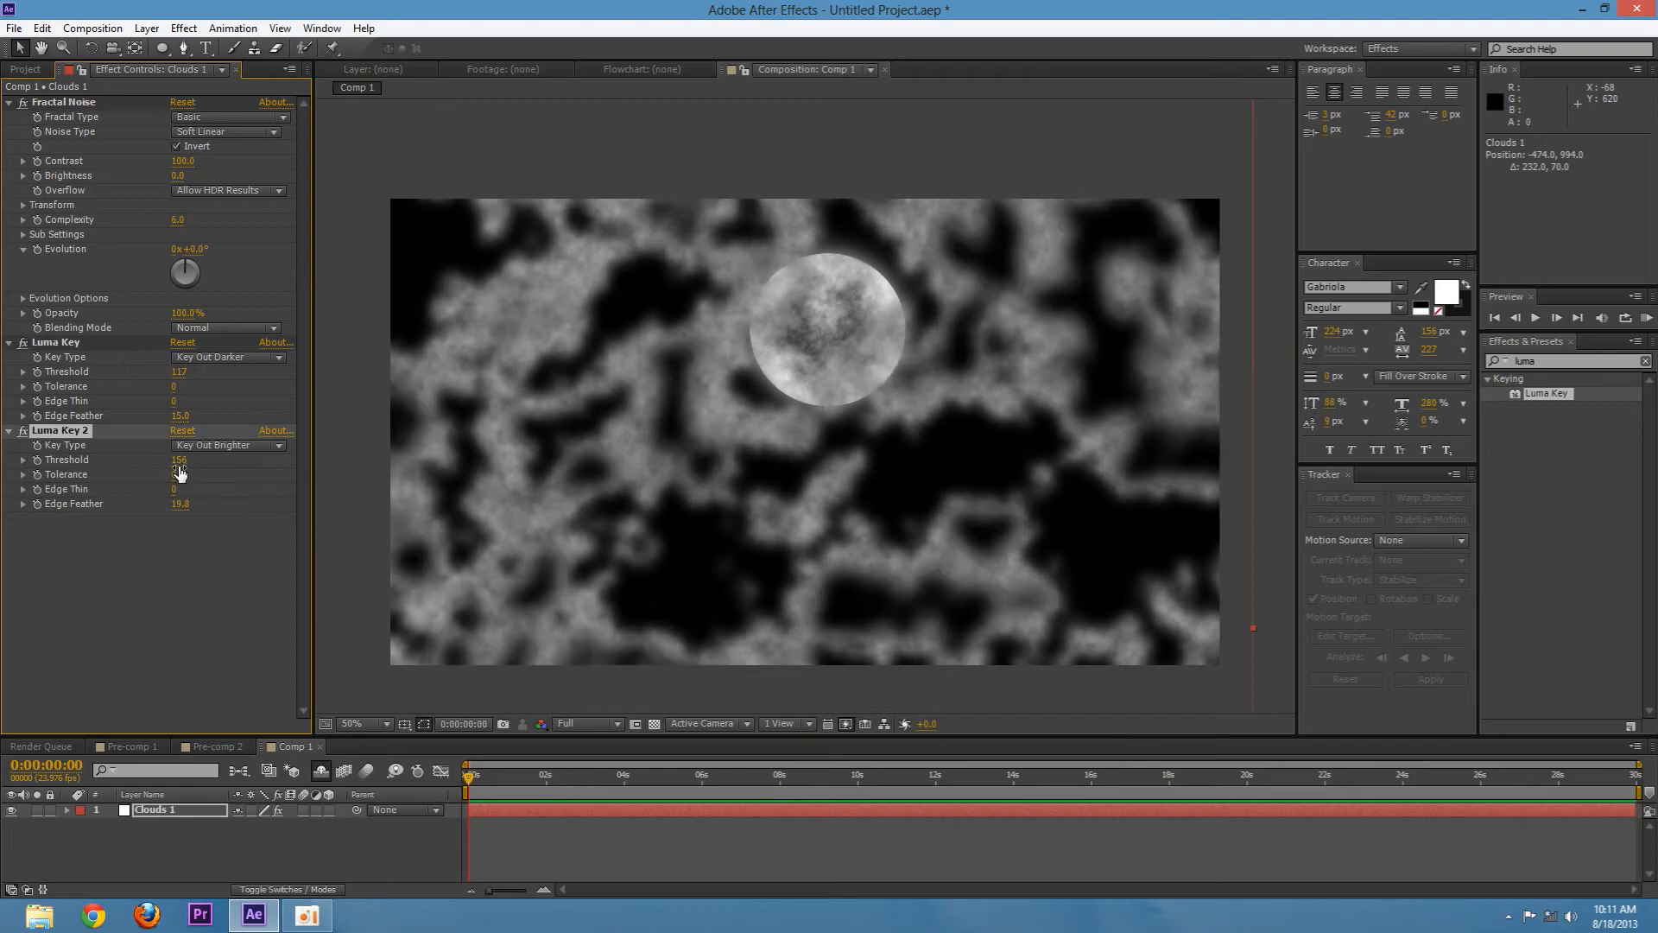
{"action": "double_click", "coordinate": [180, 489]}
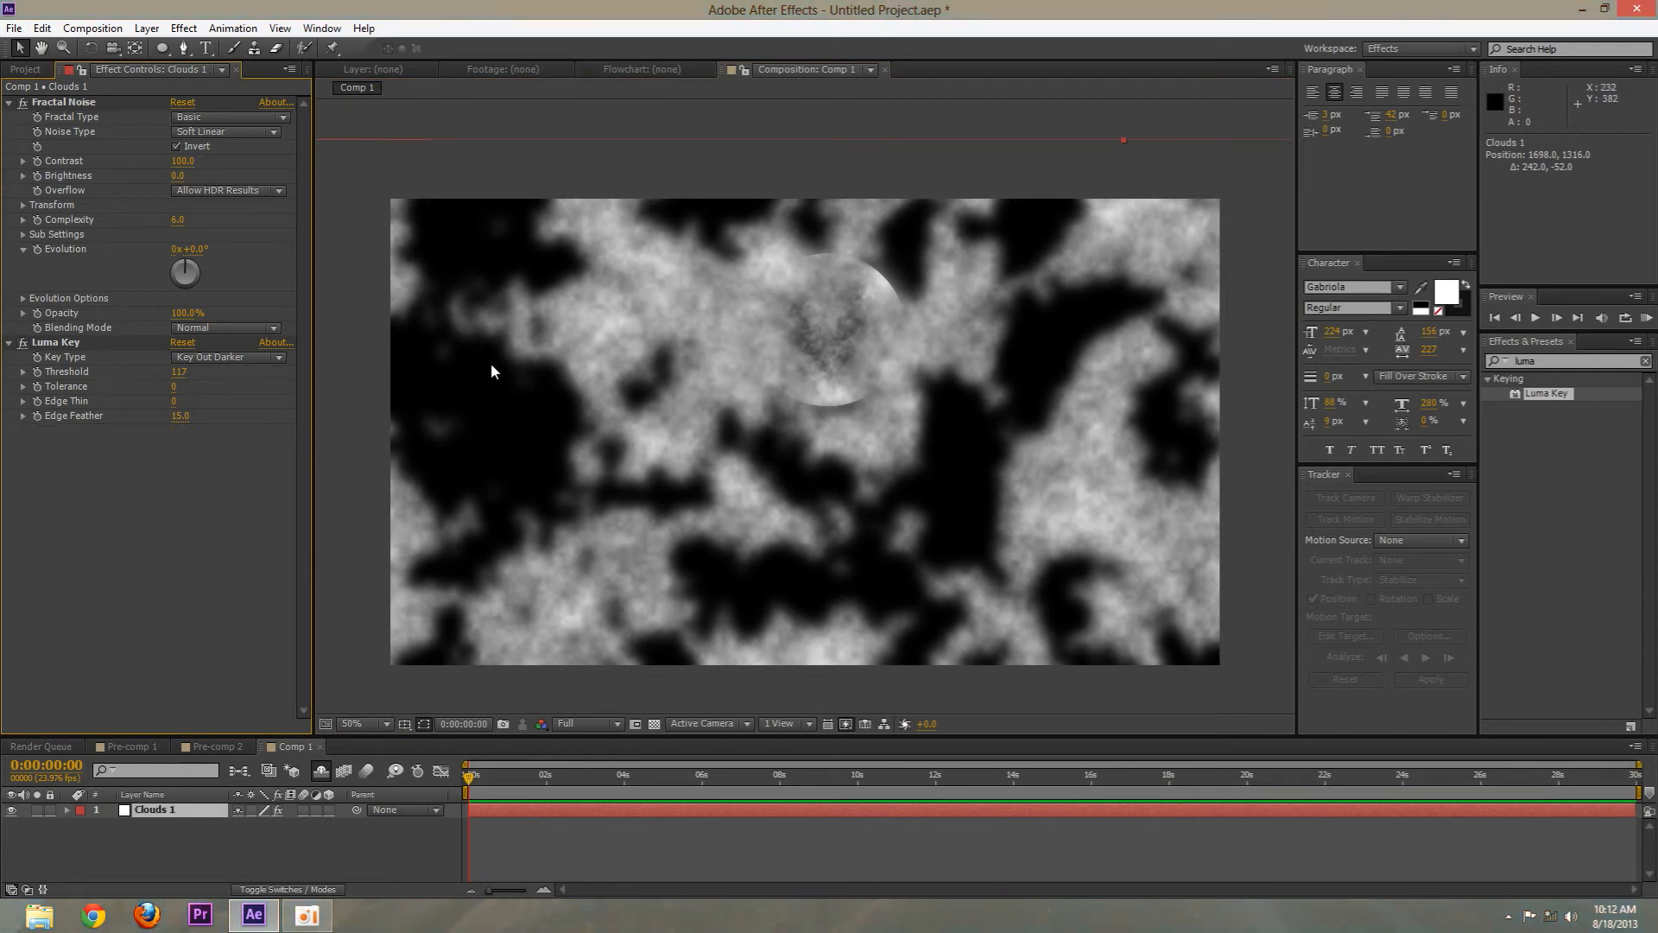
{"action": "mouse_move", "coordinate": [858, 94]}
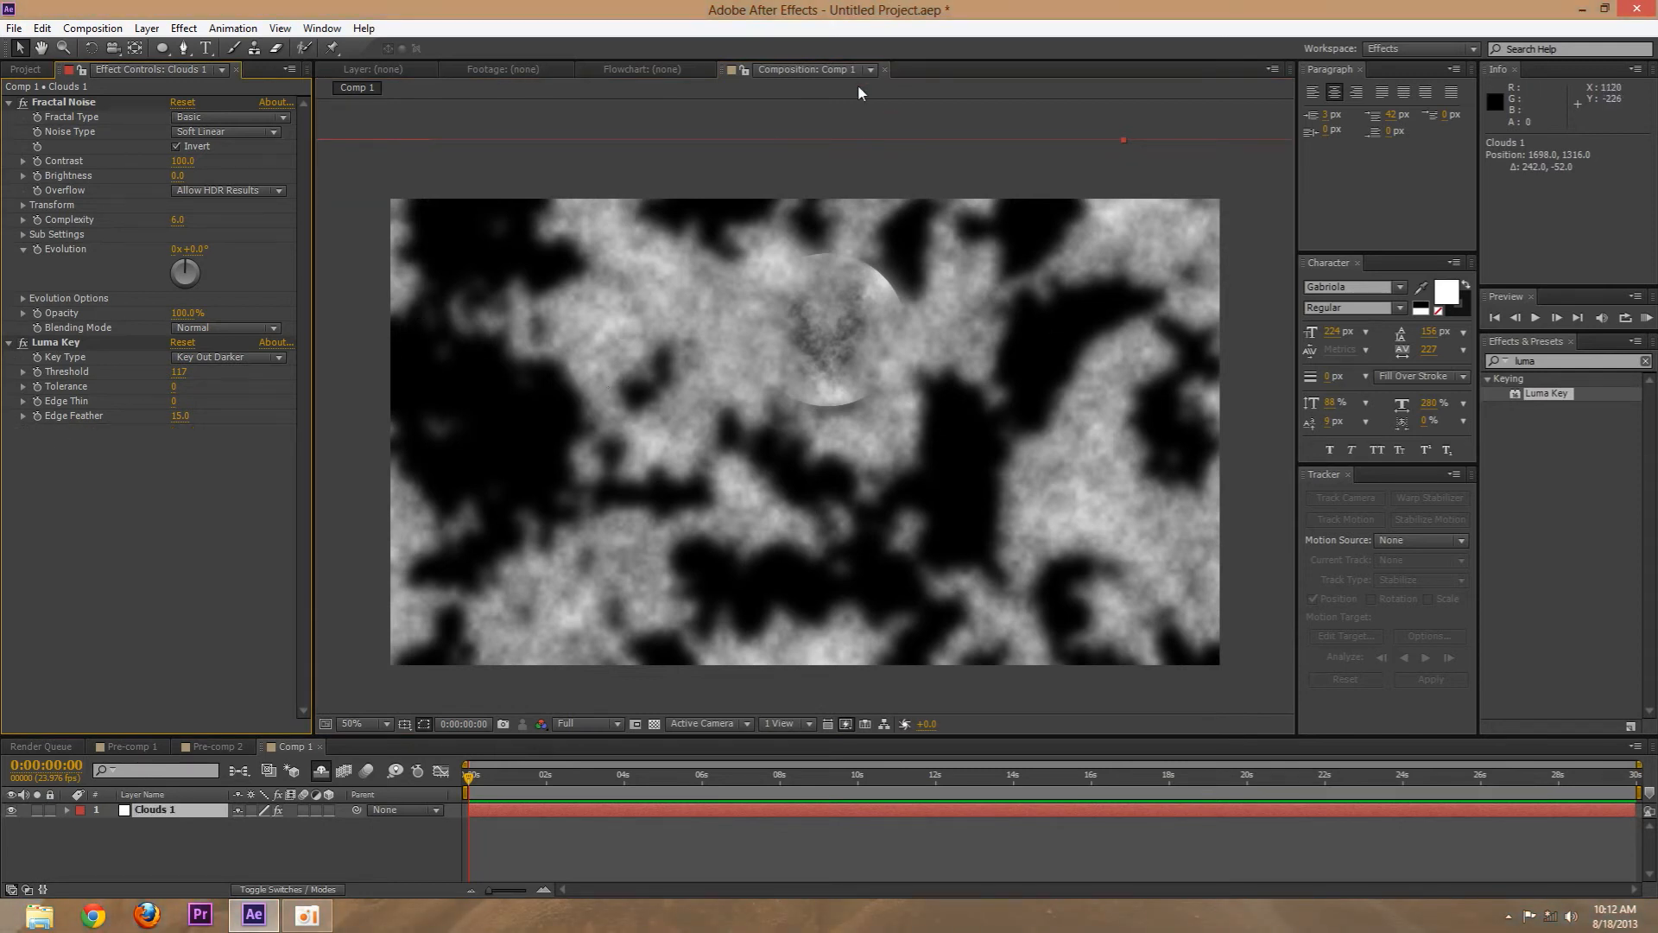
{"action": "mouse_move", "coordinate": [193, 845]}
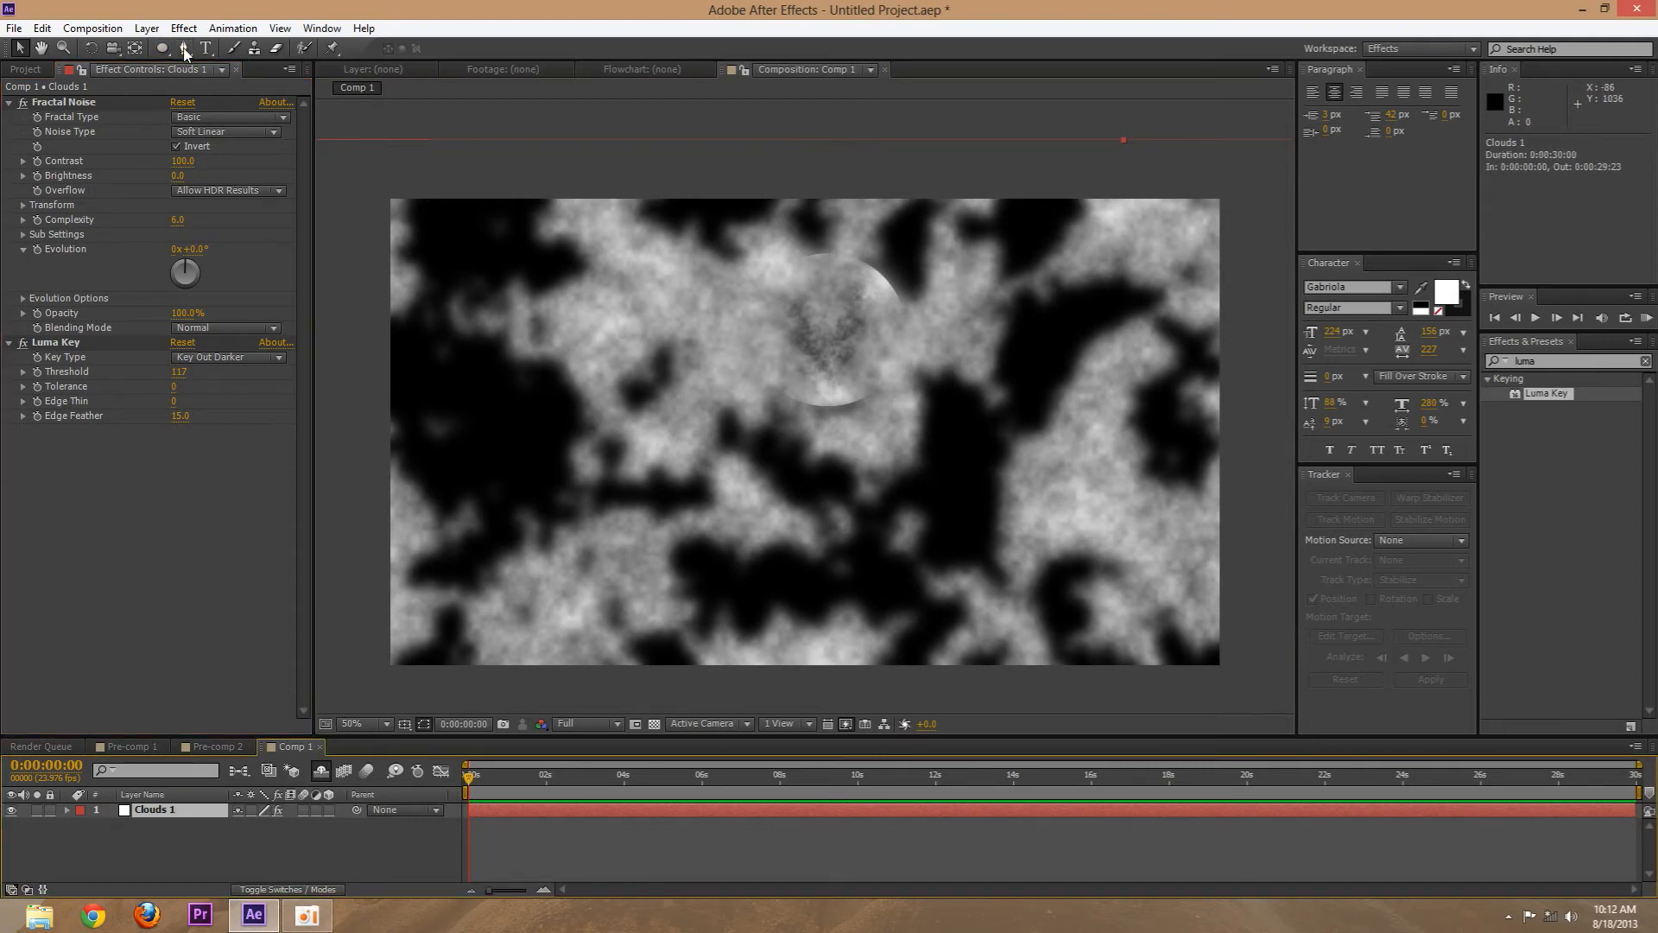
Switch to the Pen tool to draw a freeform feathered mask on Clouds 1
{"action": "left_click", "coordinate": [181, 48]}
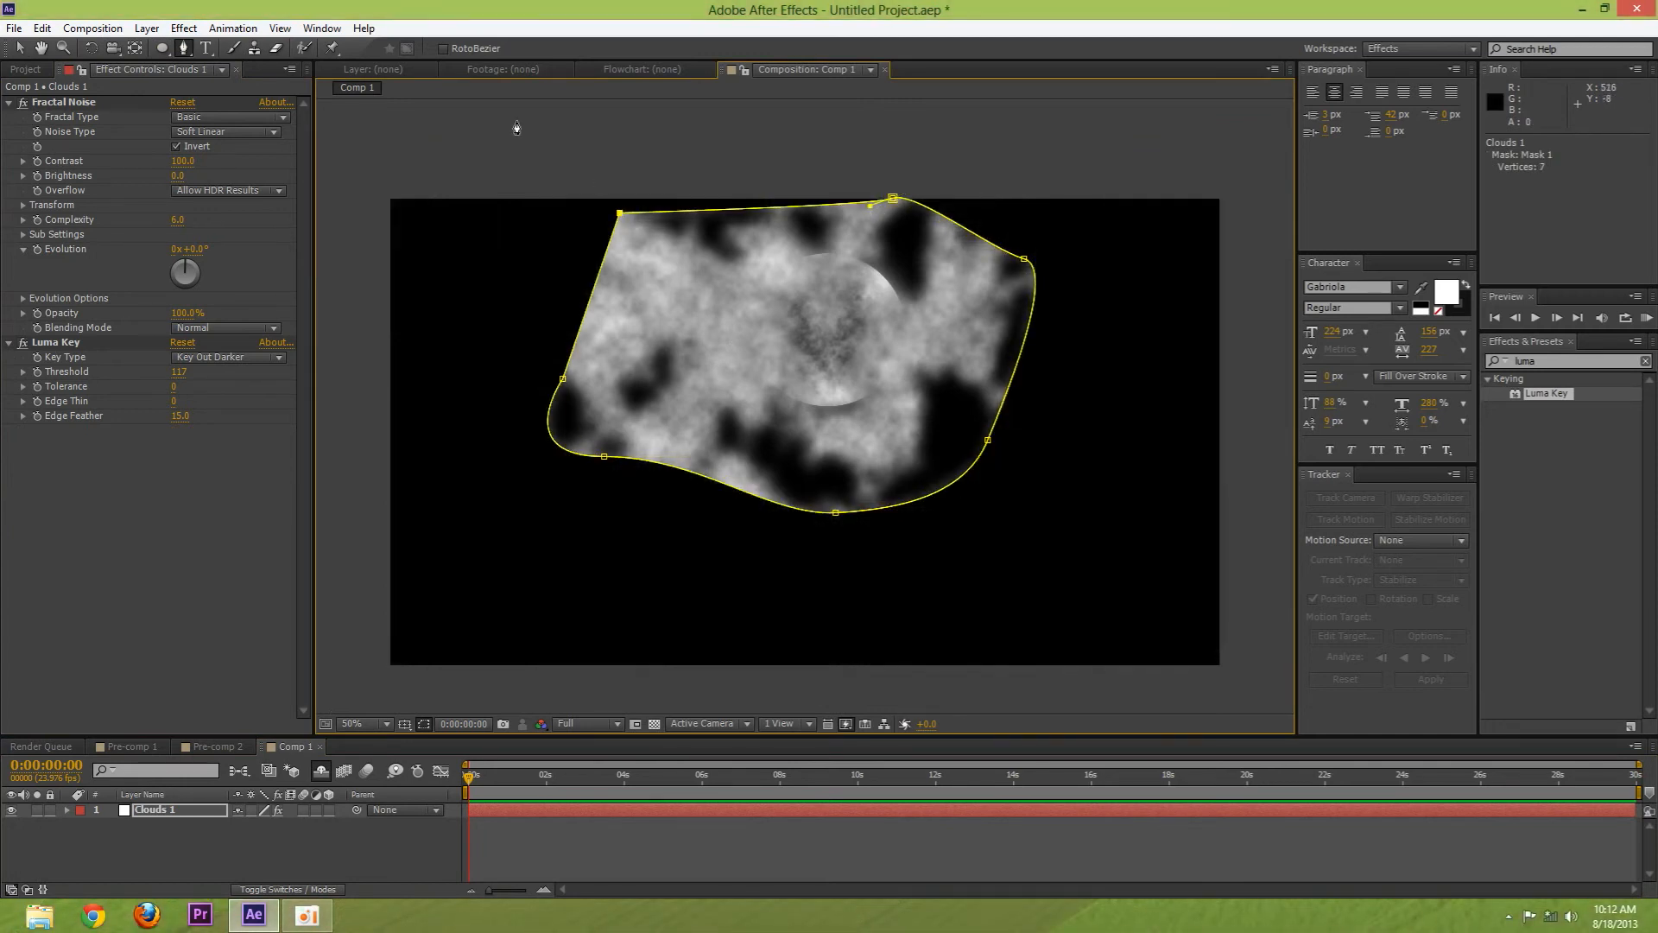
{"action": "mouse_move", "coordinate": [867, 411]}
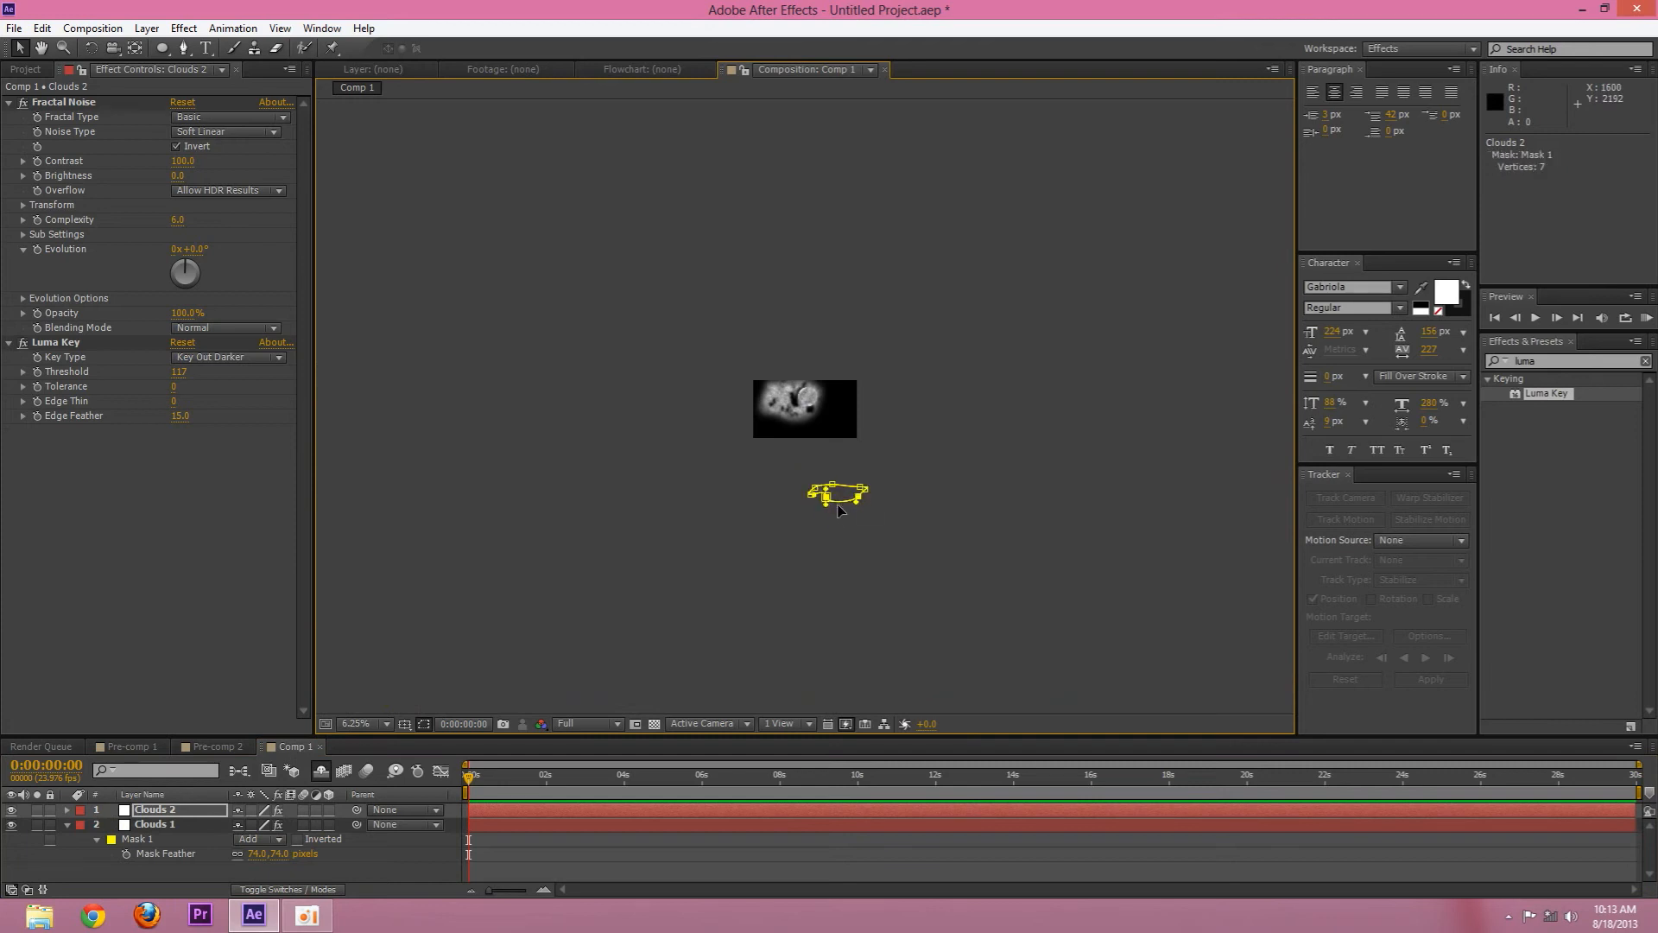
Reposition the Clouds 2 patch and dial Clouds 3's Fractal Noise Evolution past one revolution
{"action": "left_click", "coordinate": [837, 492]}
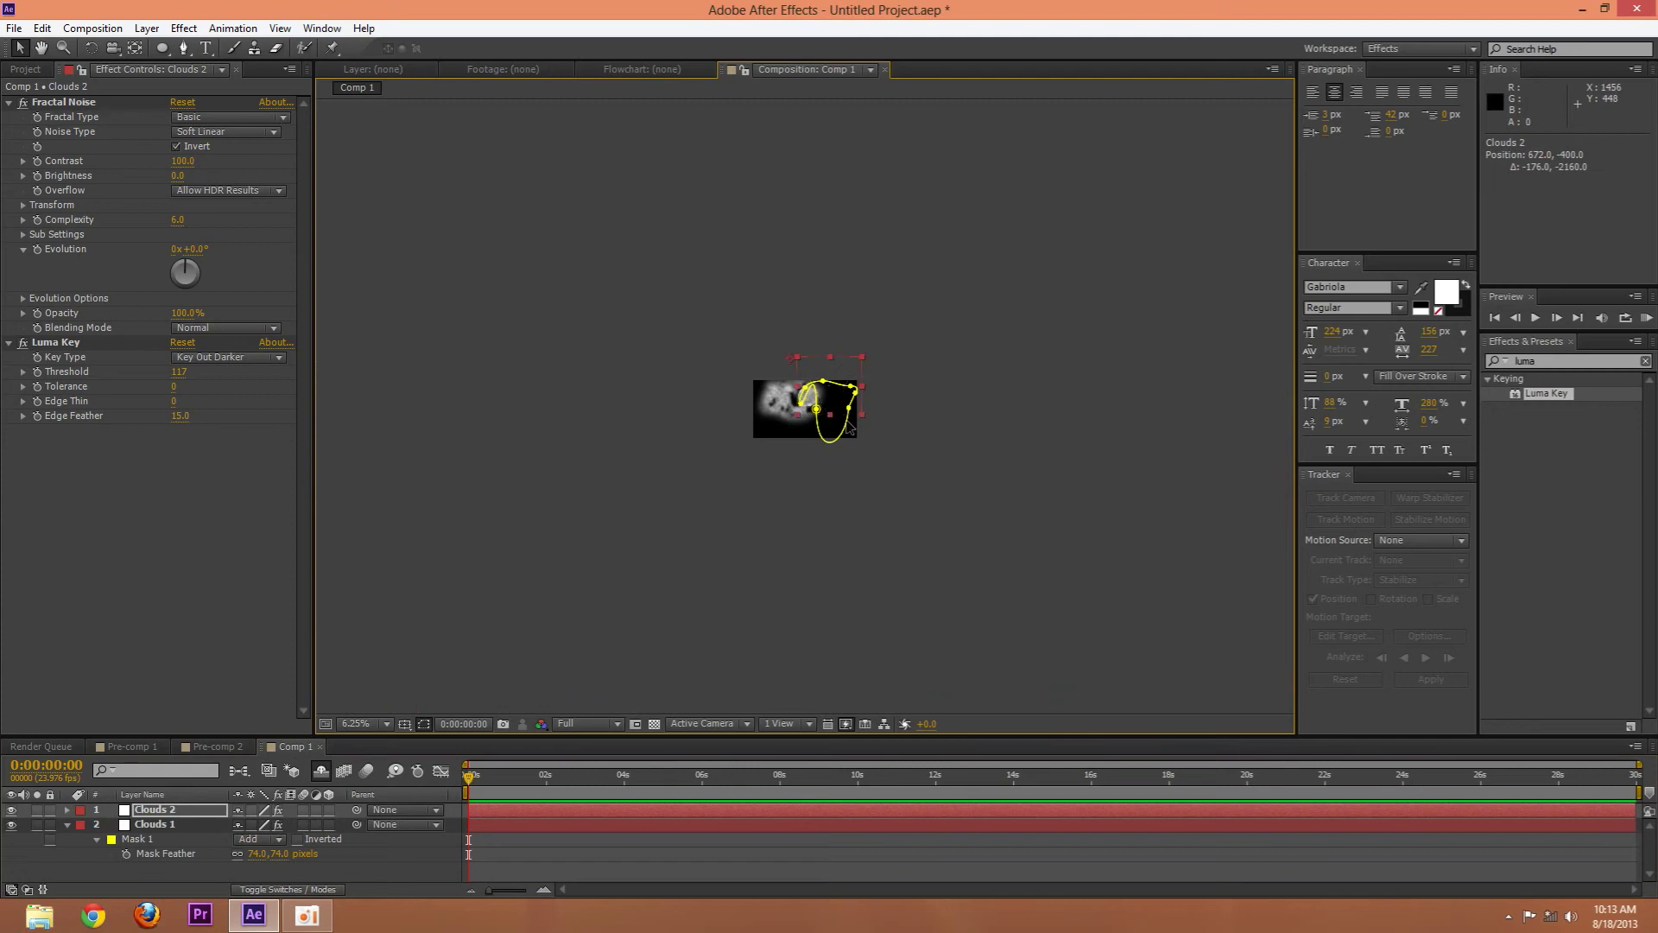
{"action": "left_click", "coordinate": [353, 724]}
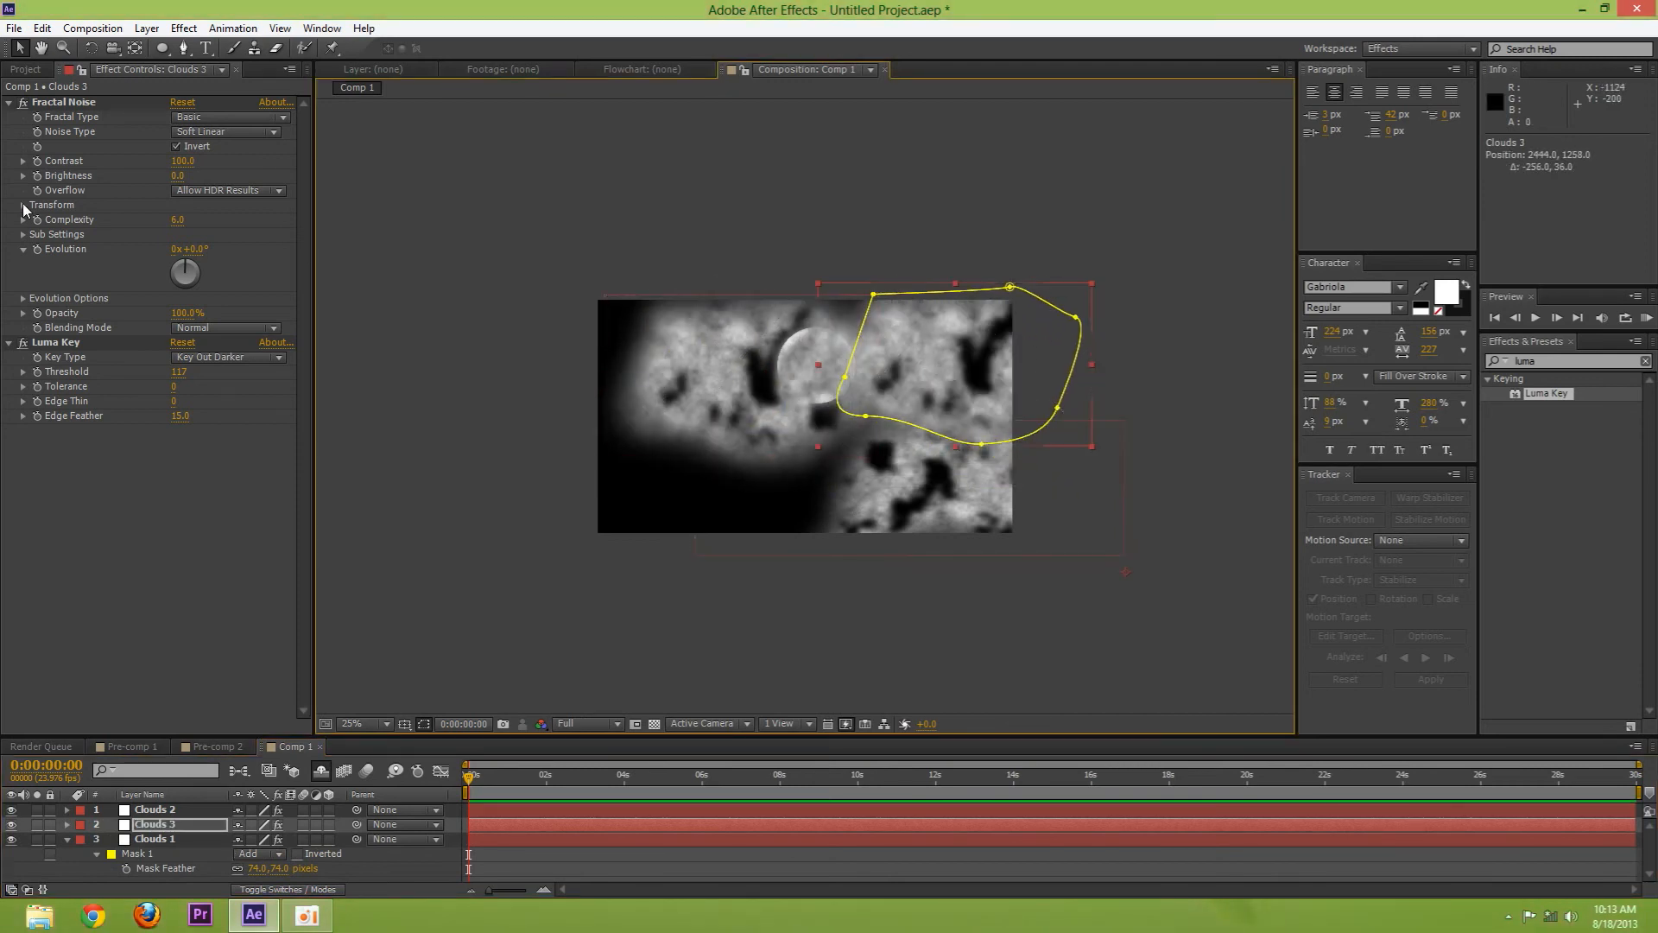
{"action": "left_click_drag", "start_coordinate": [185, 273], "coordinate": [190, 270]}
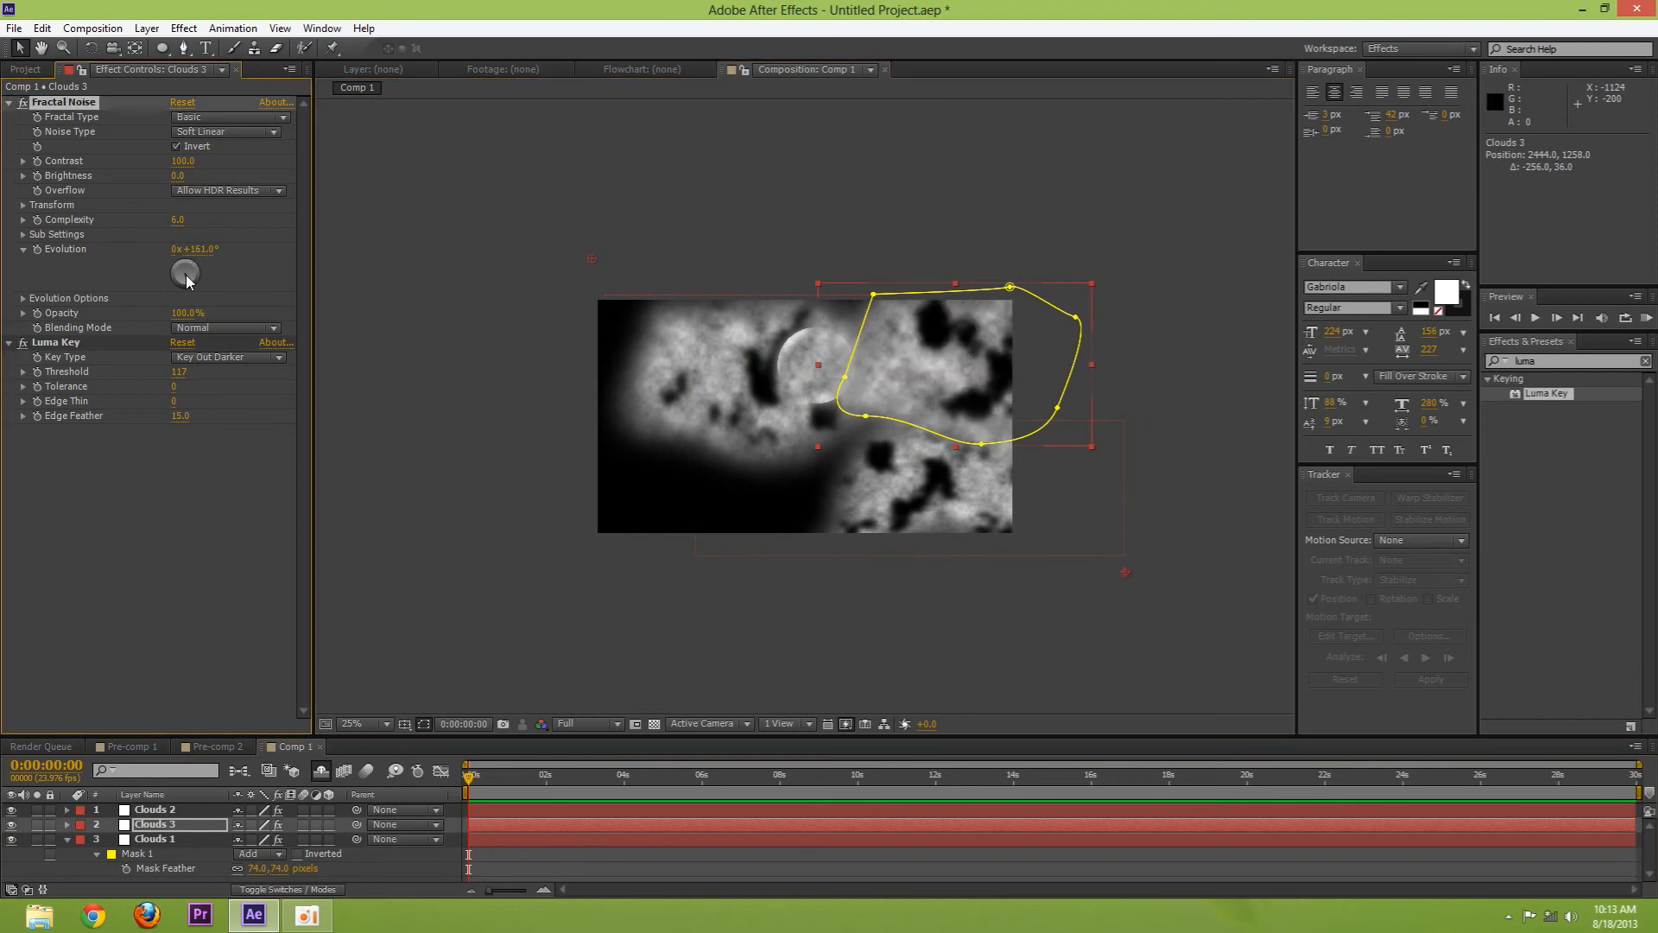
{"action": "left_click_drag", "start_coordinate": [185, 271], "coordinate": [195, 273]}
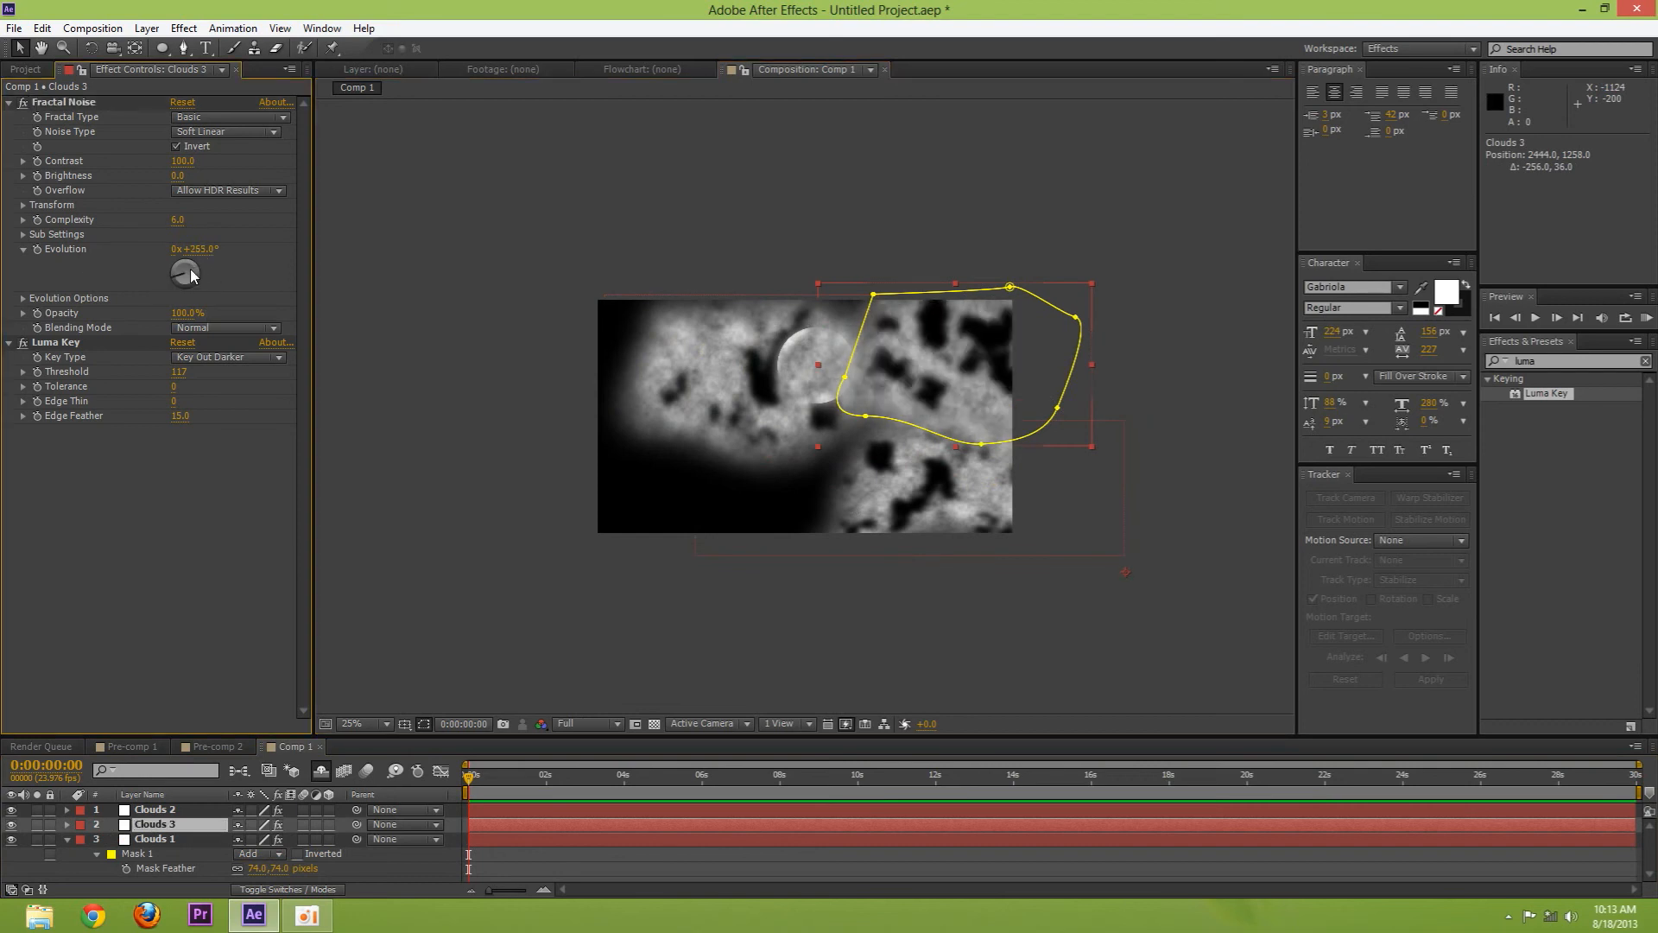
{"action": "left_click_drag", "start_coordinate": [188, 273], "coordinate": [191, 264]}
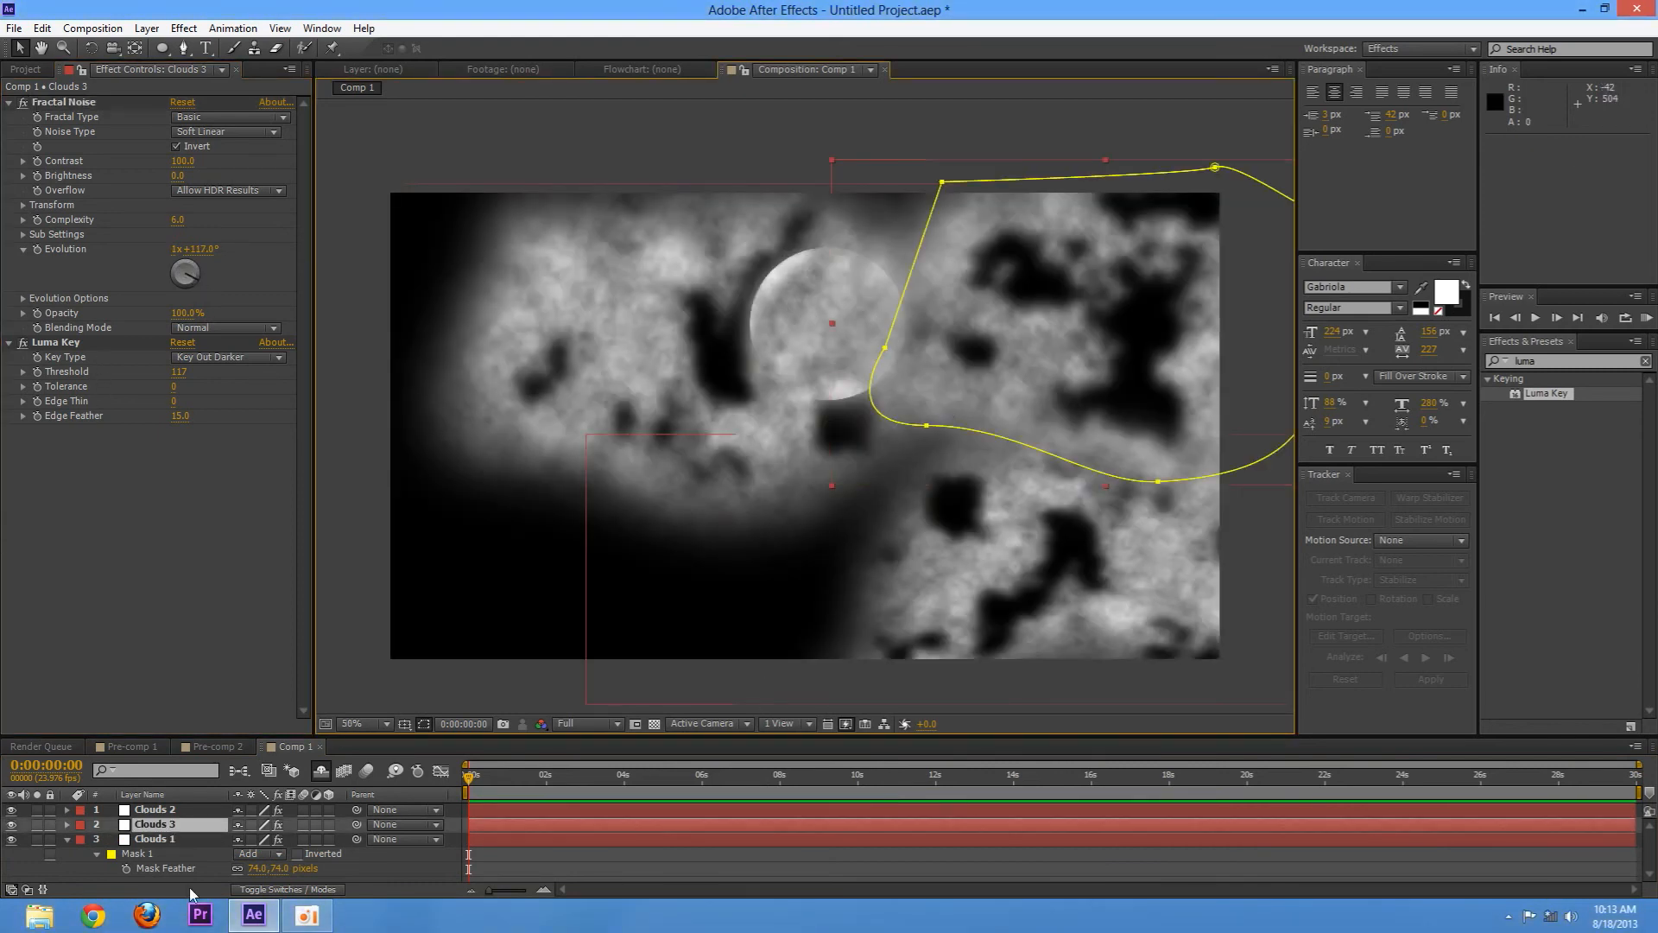
Check Clouds 3 alone with its mask, then return to the comp and select all four cloud layers
{"action": "double_click", "coordinate": [157, 825]}
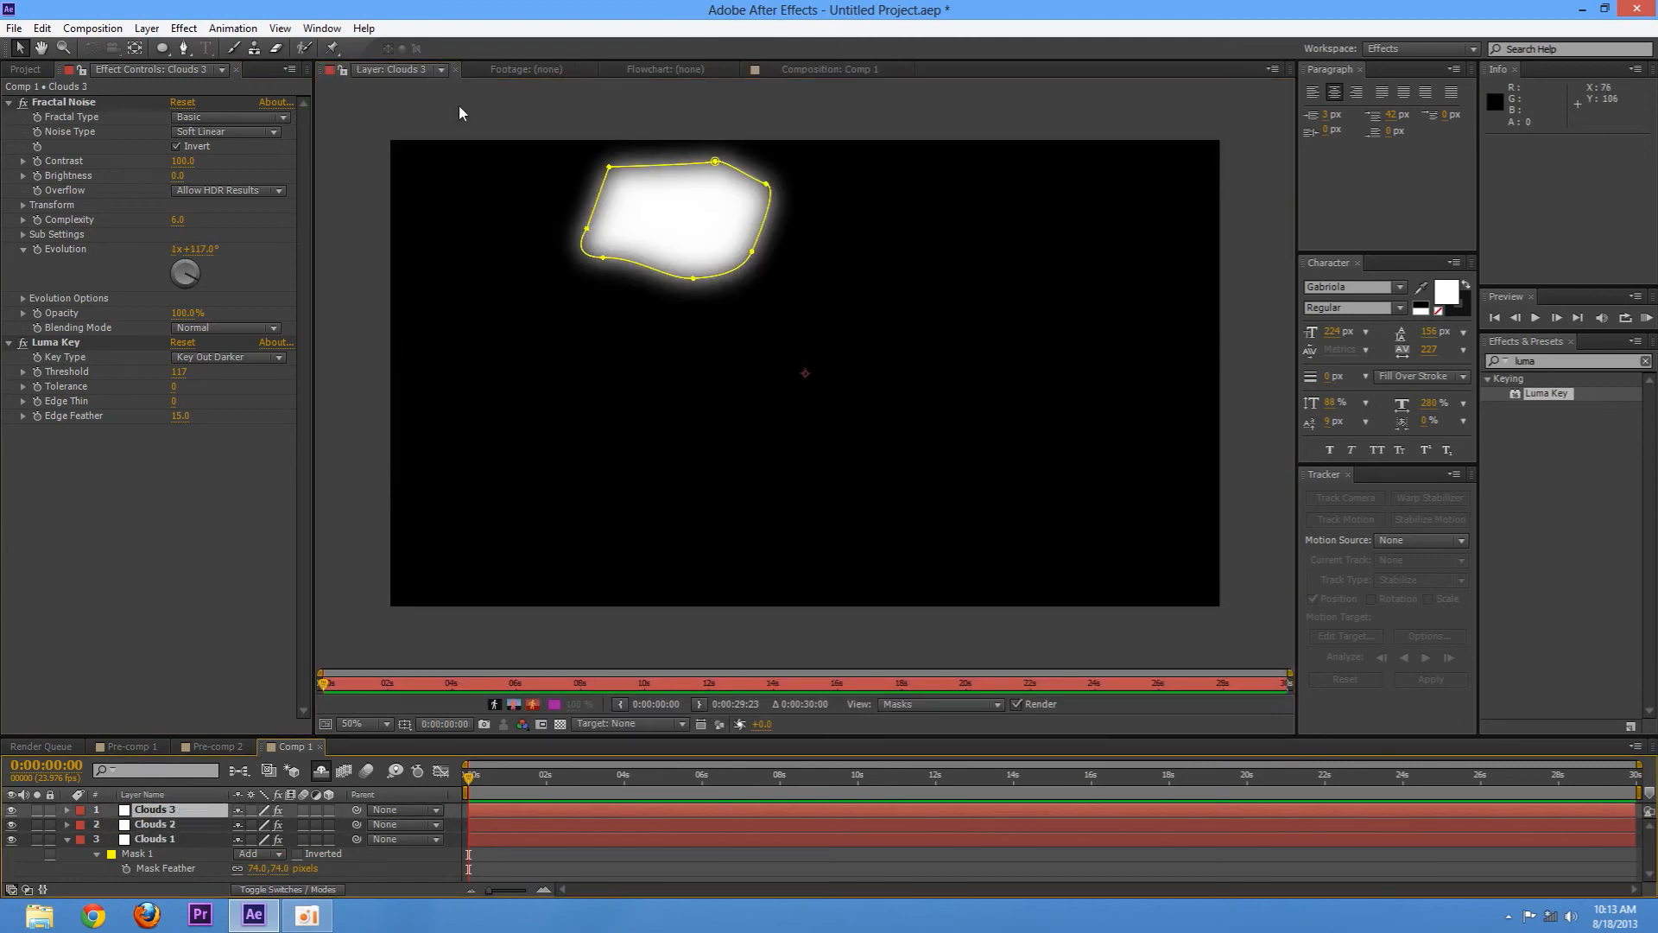
{"action": "left_click", "coordinate": [833, 69]}
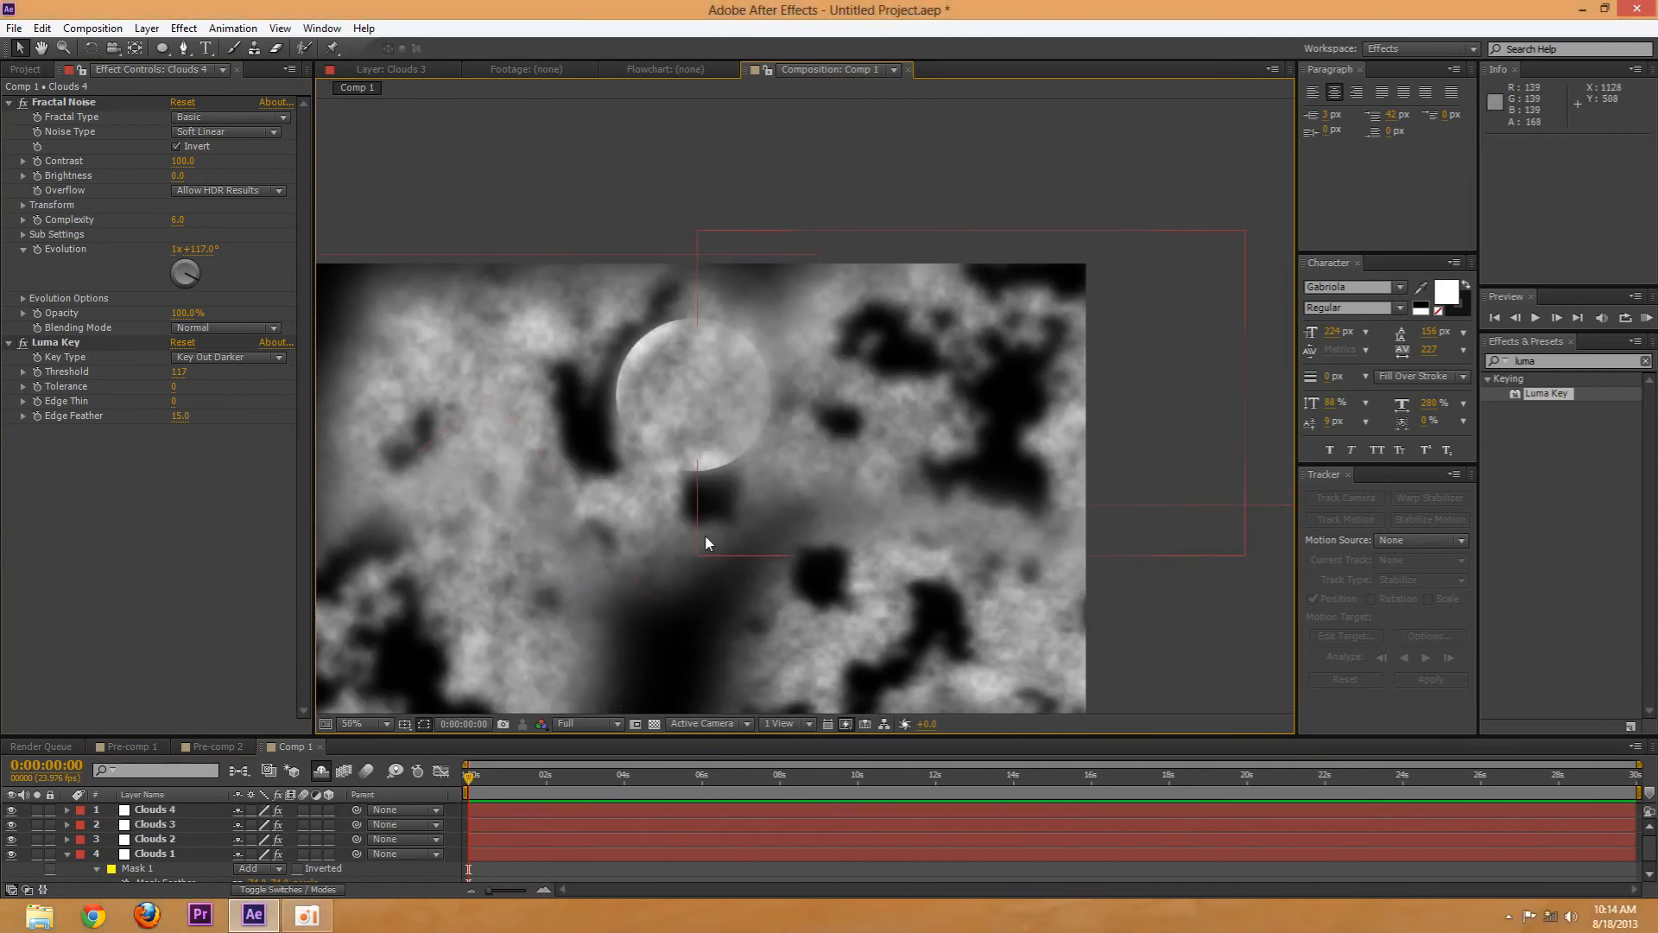
{"action": "left_click", "coordinate": [360, 724]}
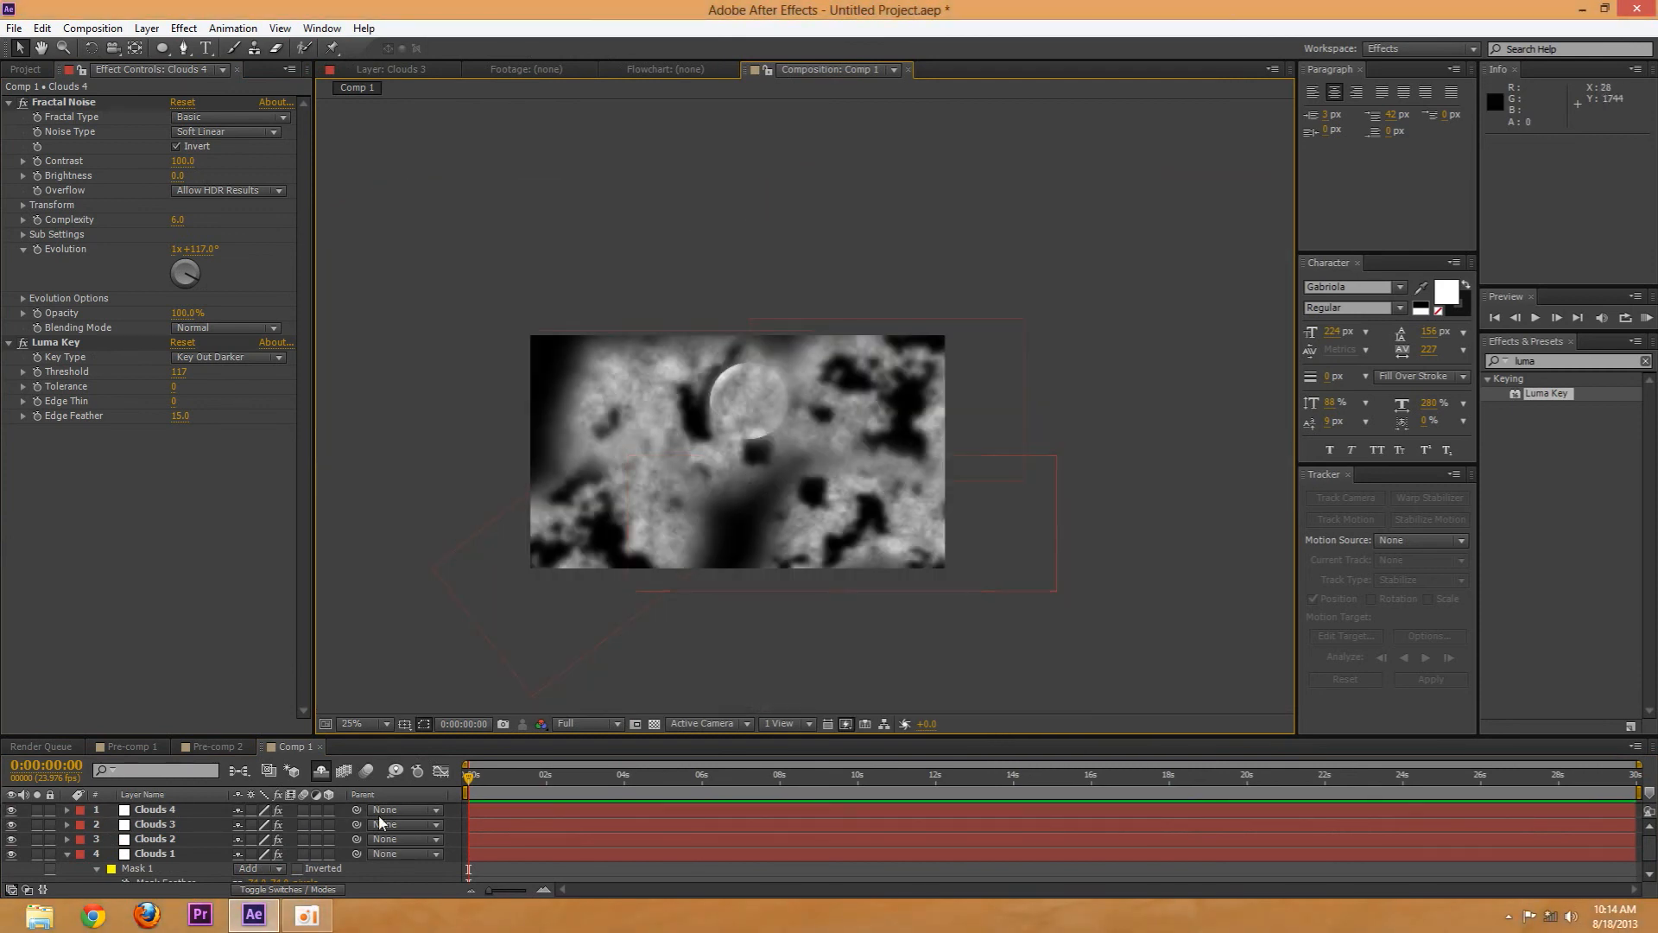
{"action": "left_click", "coordinate": [157, 854]}
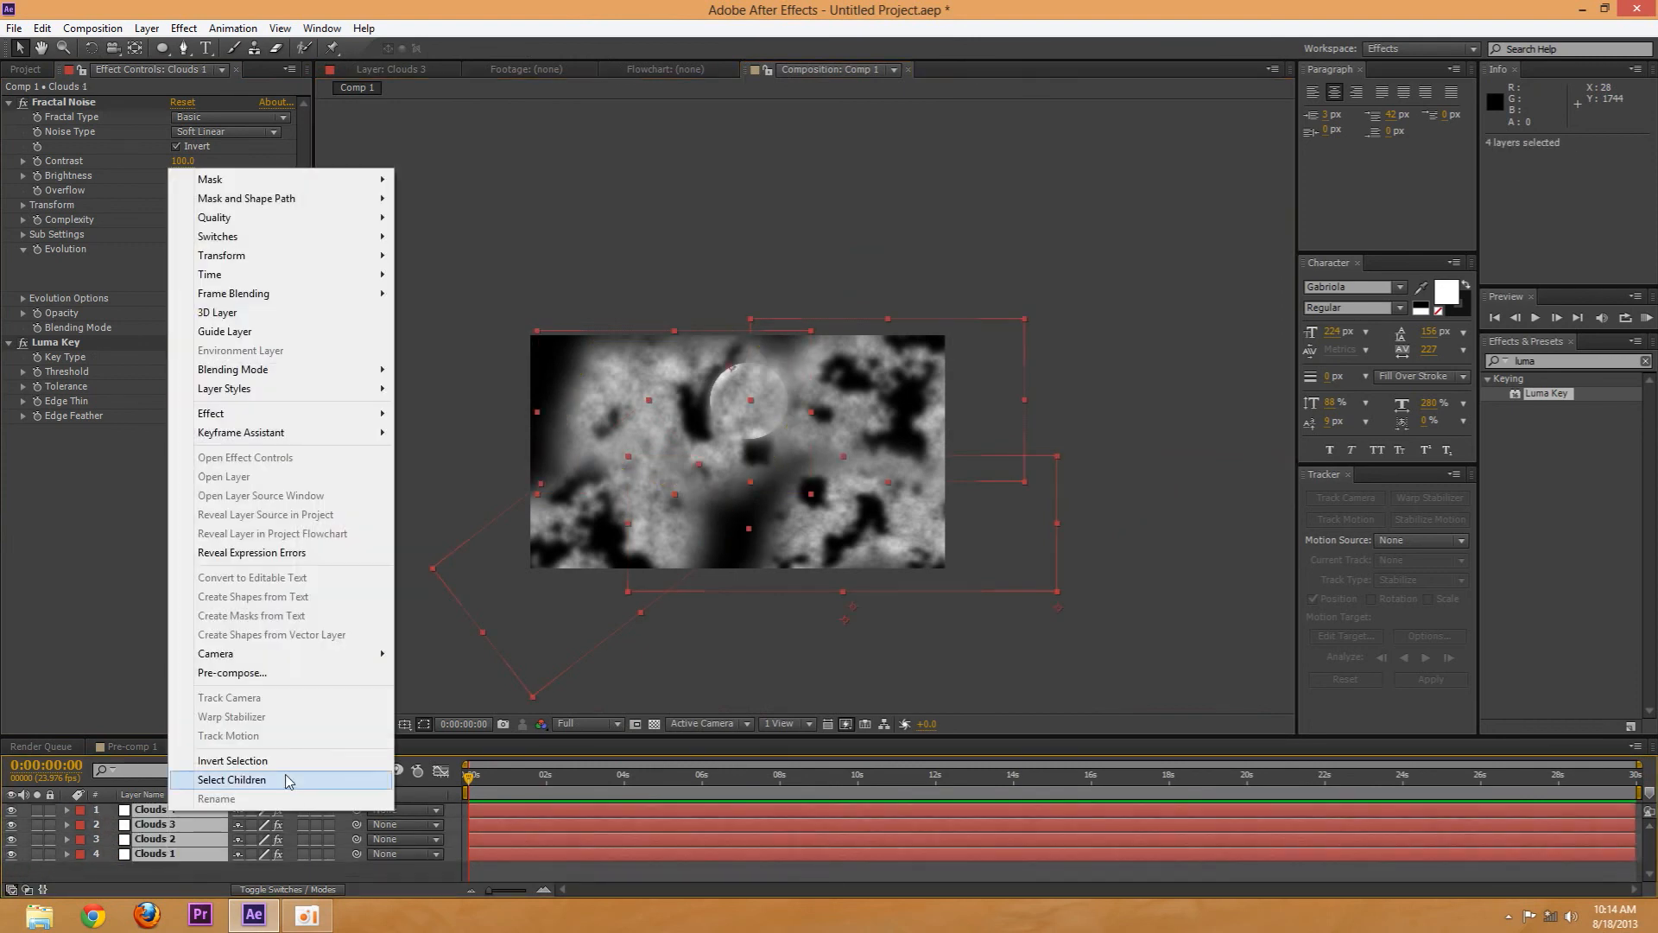
Pre-compose the four selected cloud layers into a precomp named Clouds
{"action": "left_click", "coordinate": [231, 672]}
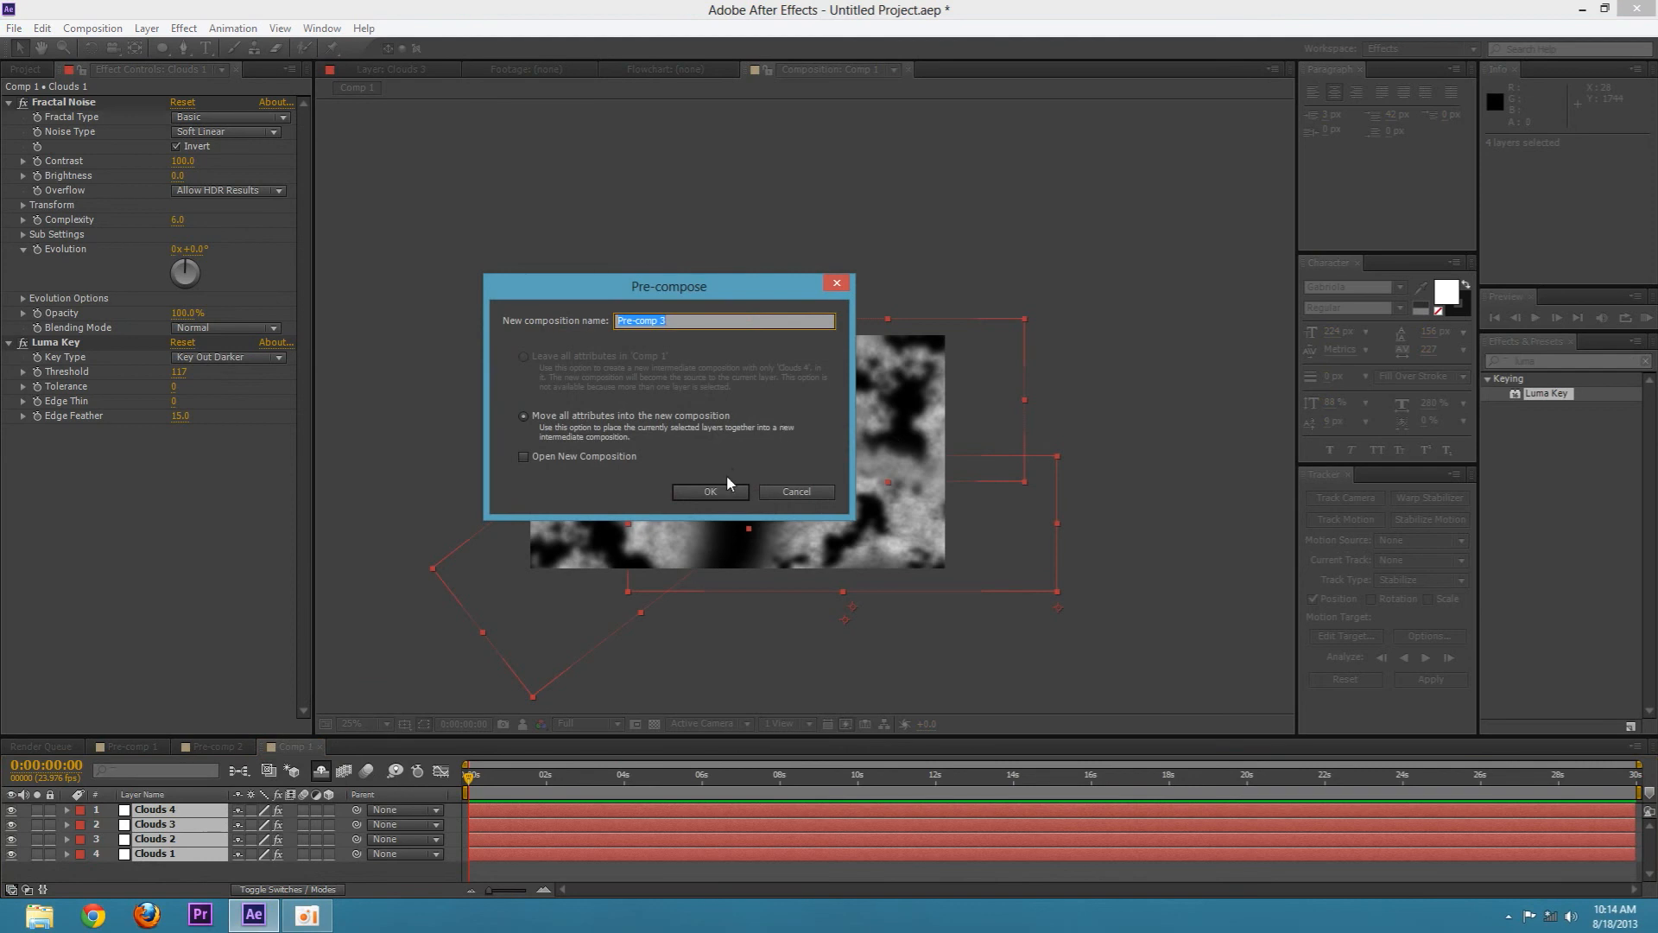
{"action": "type", "text": "Clouds"}
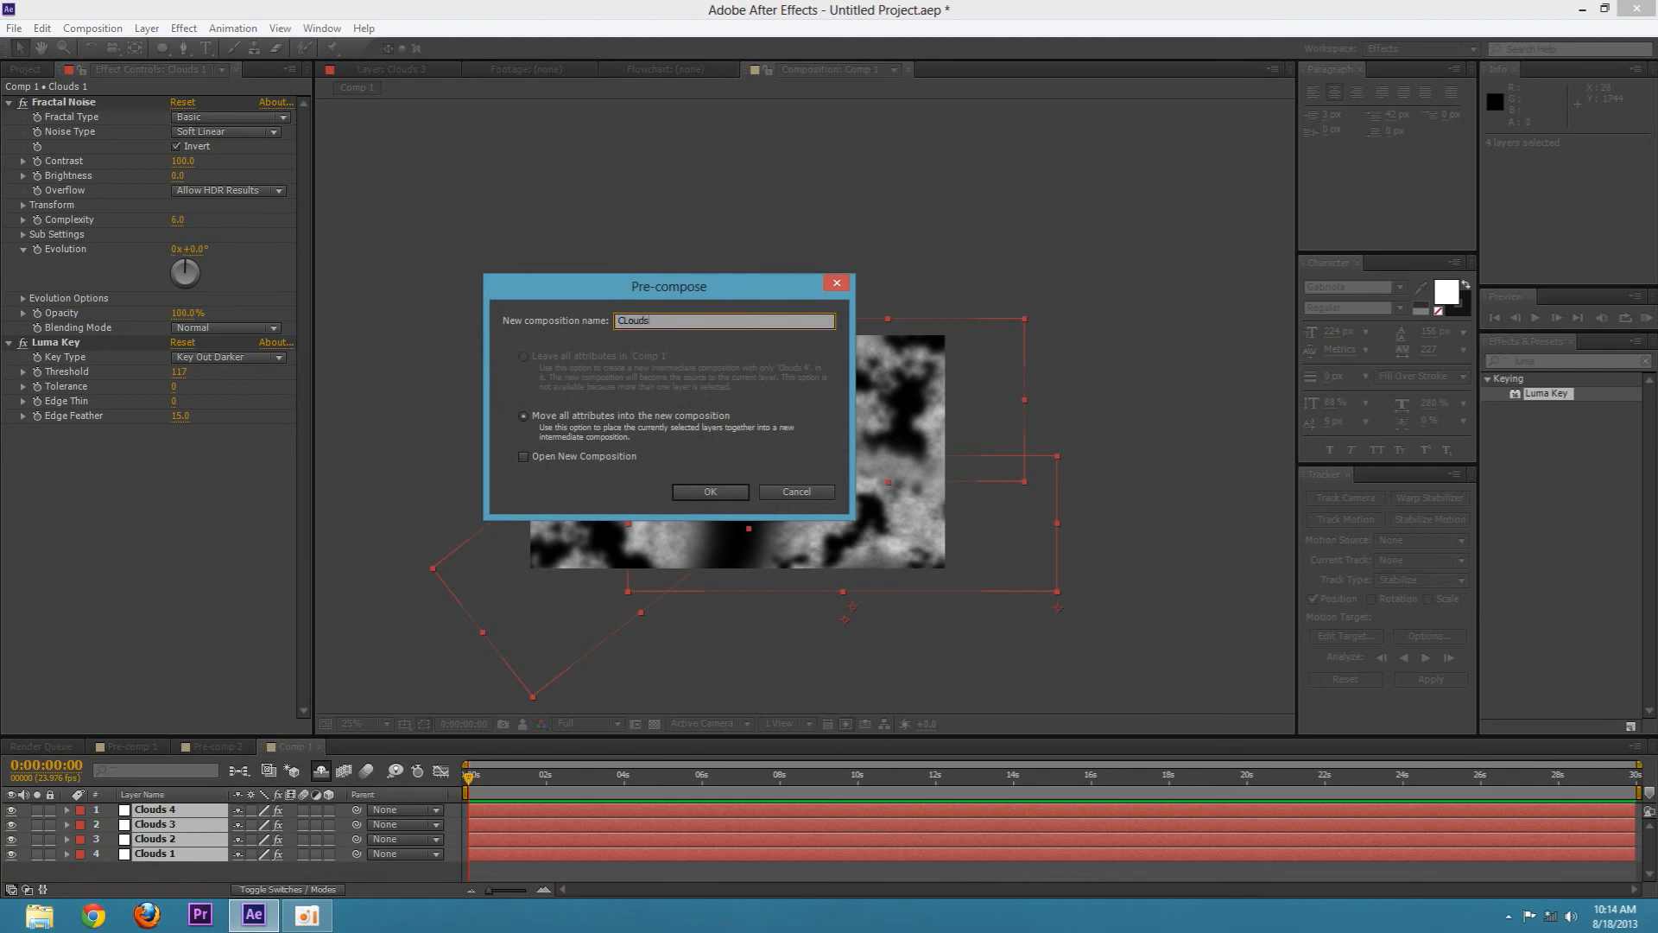
{"action": "left_click", "coordinate": [708, 493]}
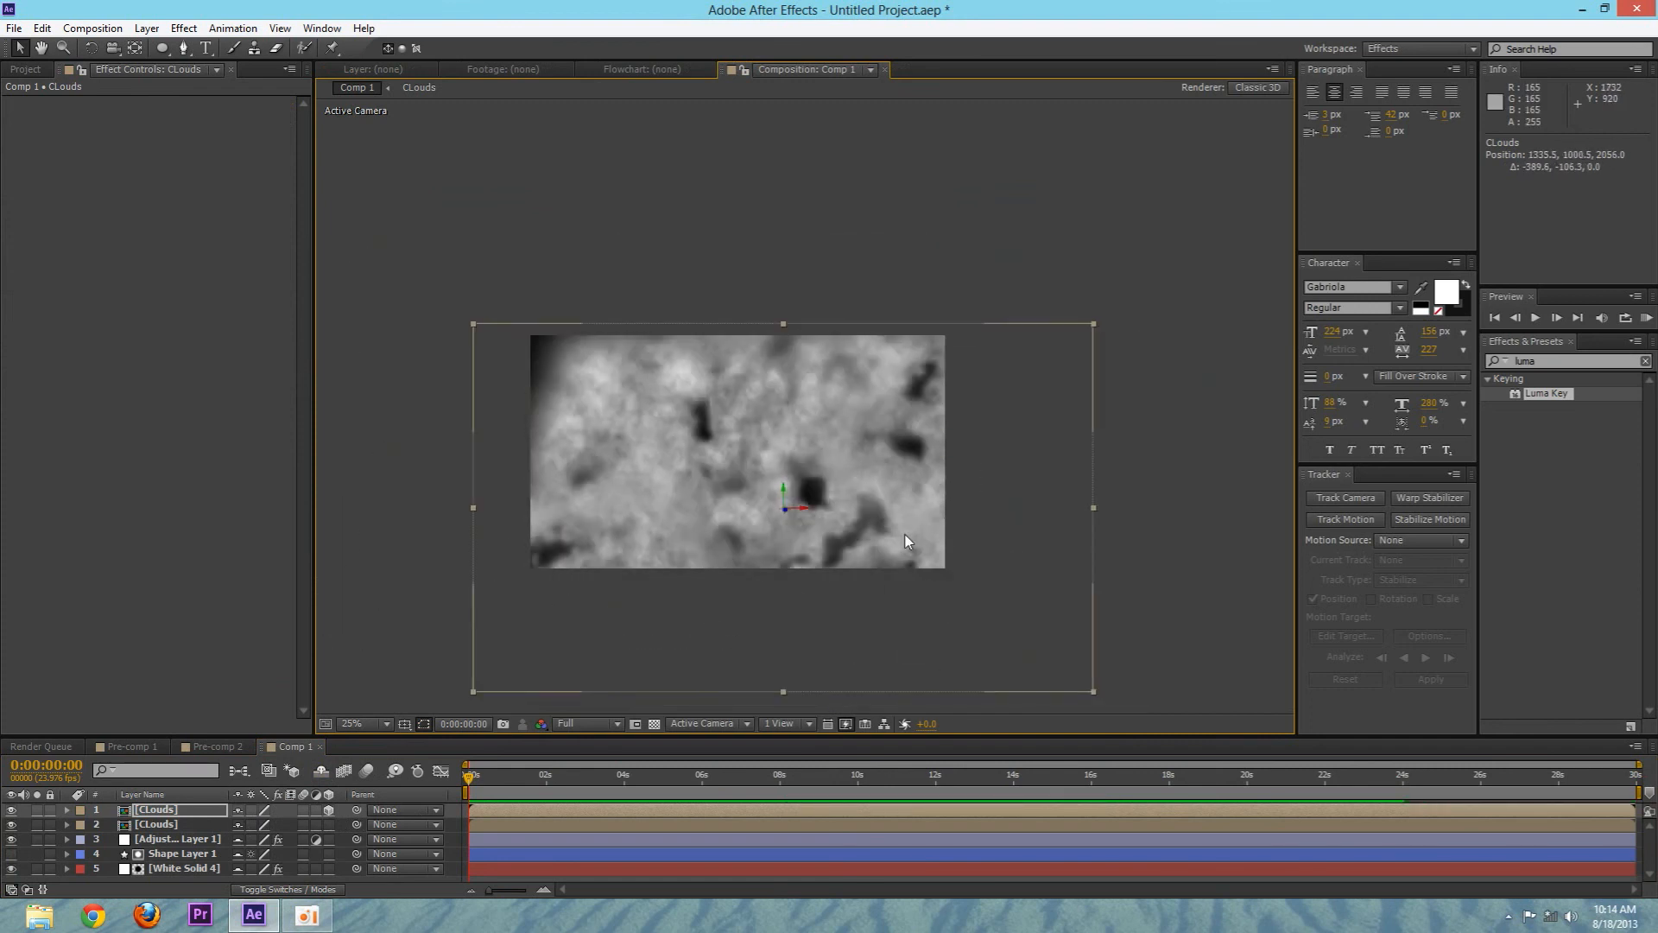
Inspect the second CLouds precomp and adjustment layer, then select the top CLouds layer to move it
{"action": "left_click", "coordinate": [159, 825]}
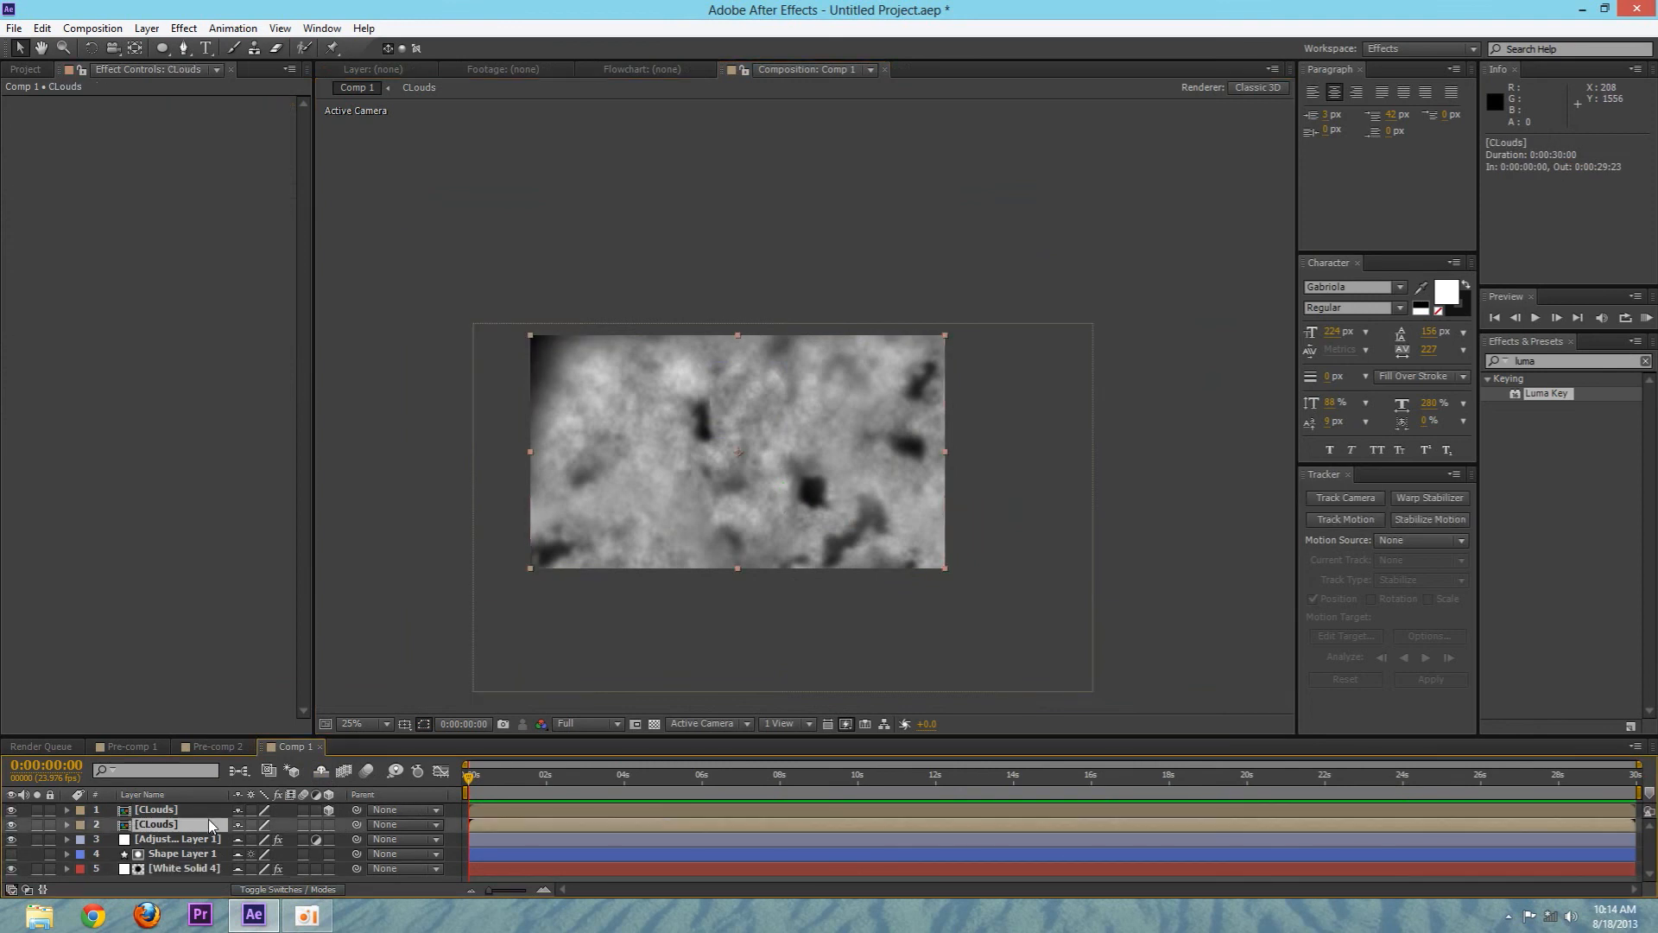
{"action": "left_click", "coordinate": [178, 840]}
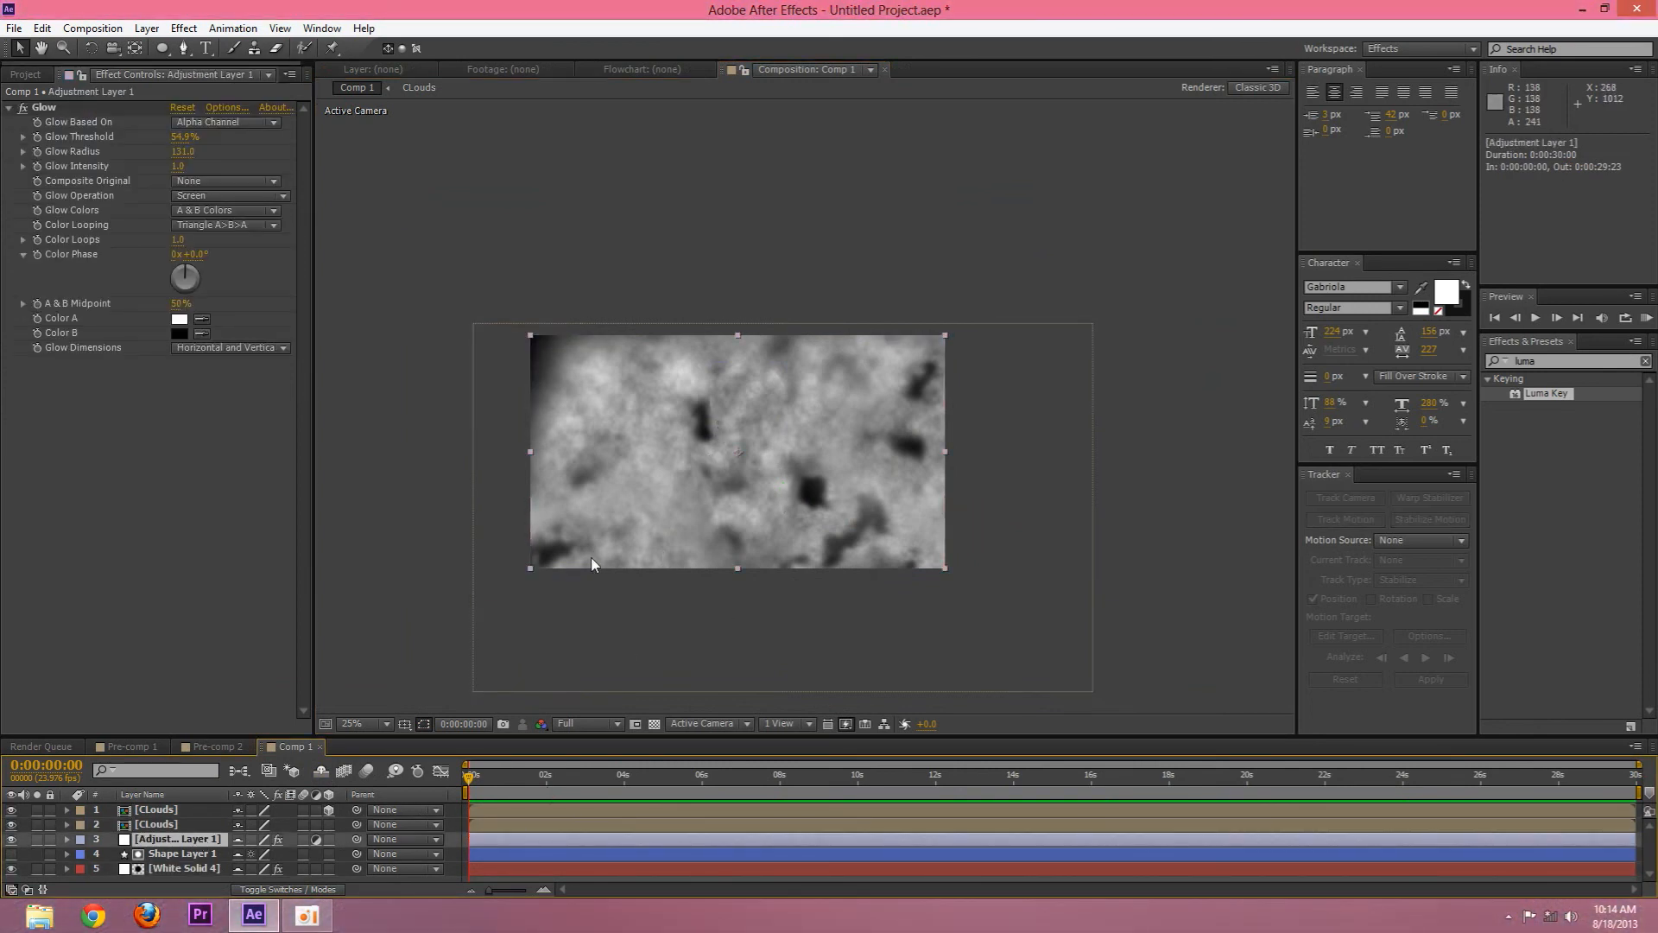
{"action": "mouse_move", "coordinate": [760, 482]}
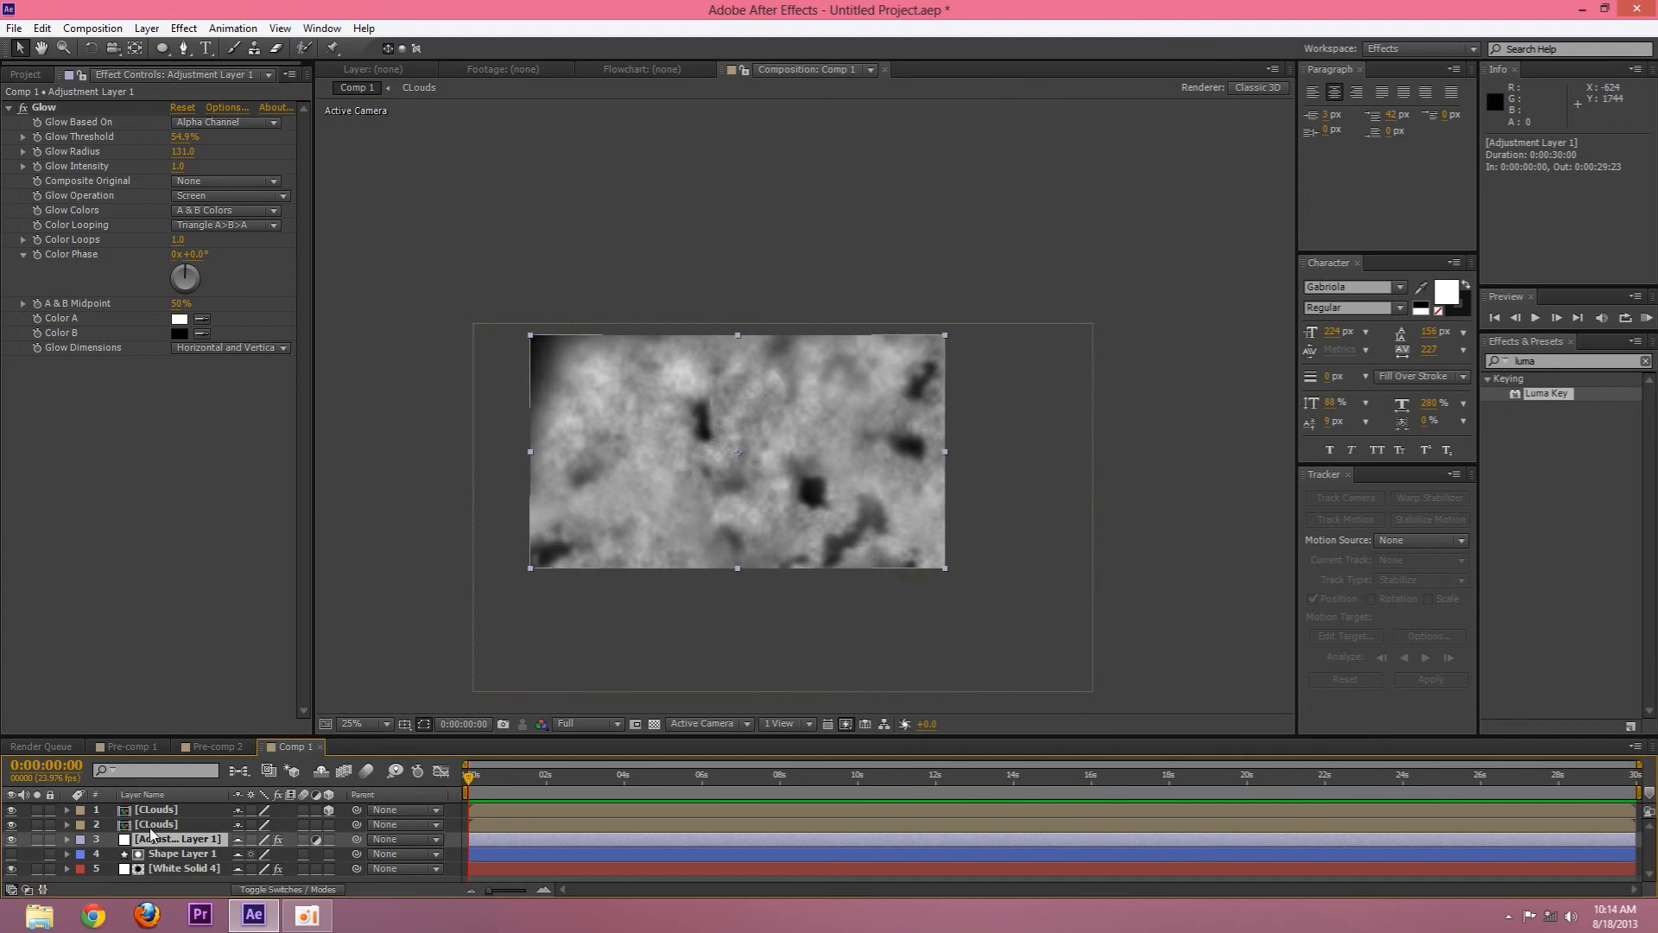
{"action": "mouse_move", "coordinate": [708, 518]}
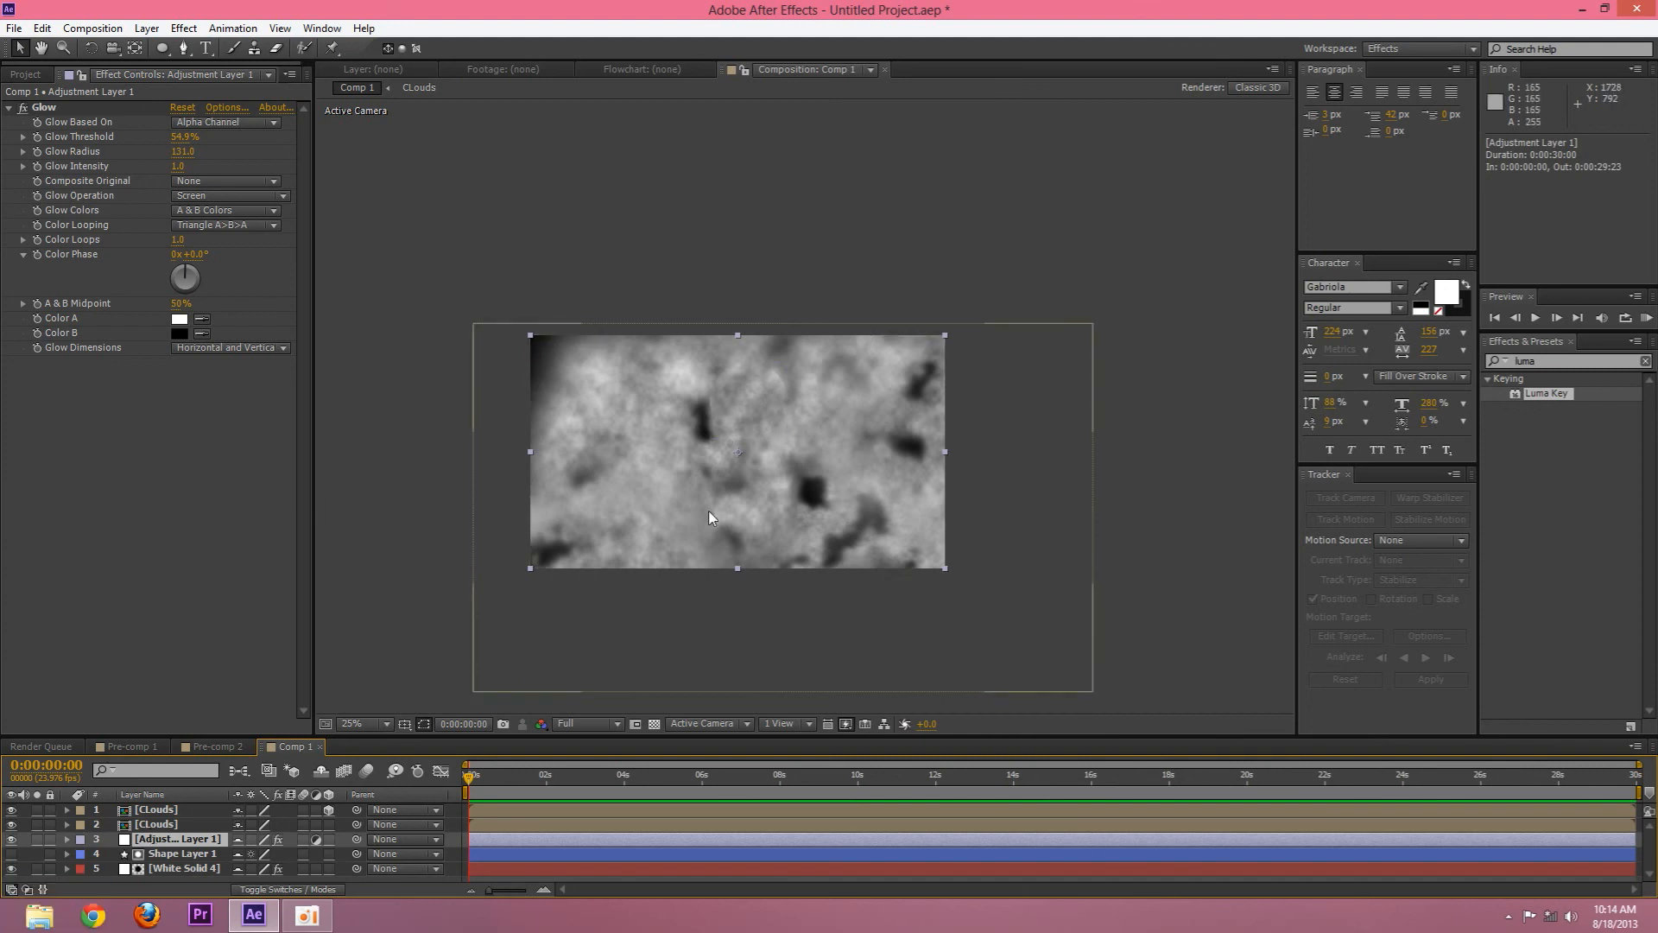
{"action": "left_click", "coordinate": [155, 809]}
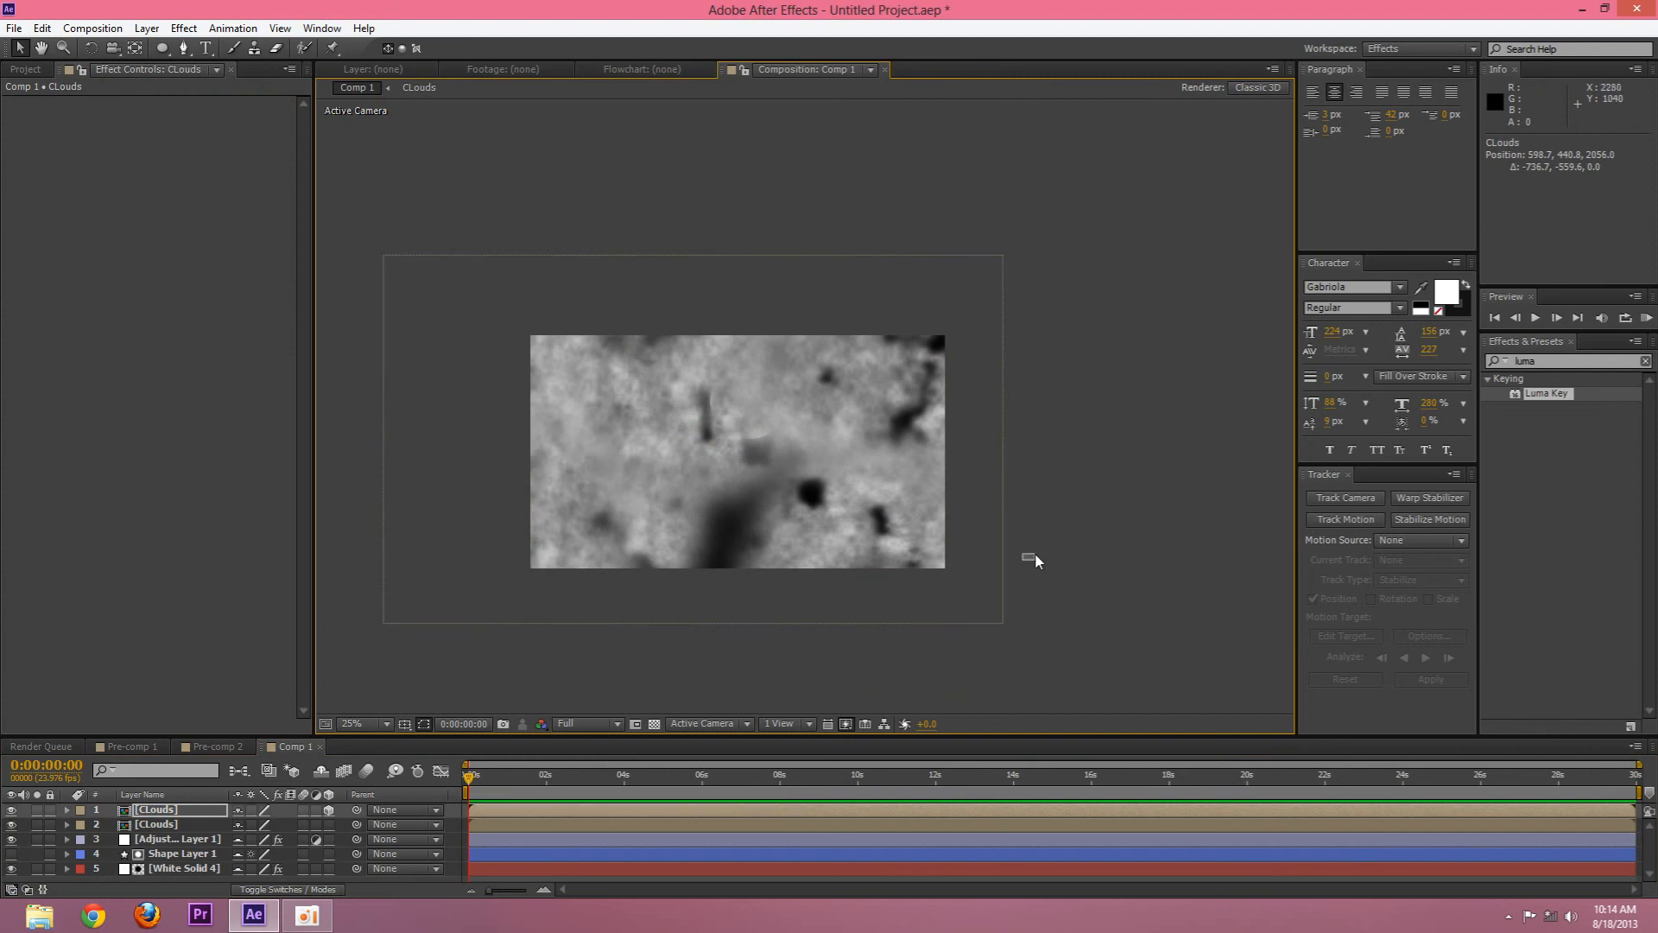